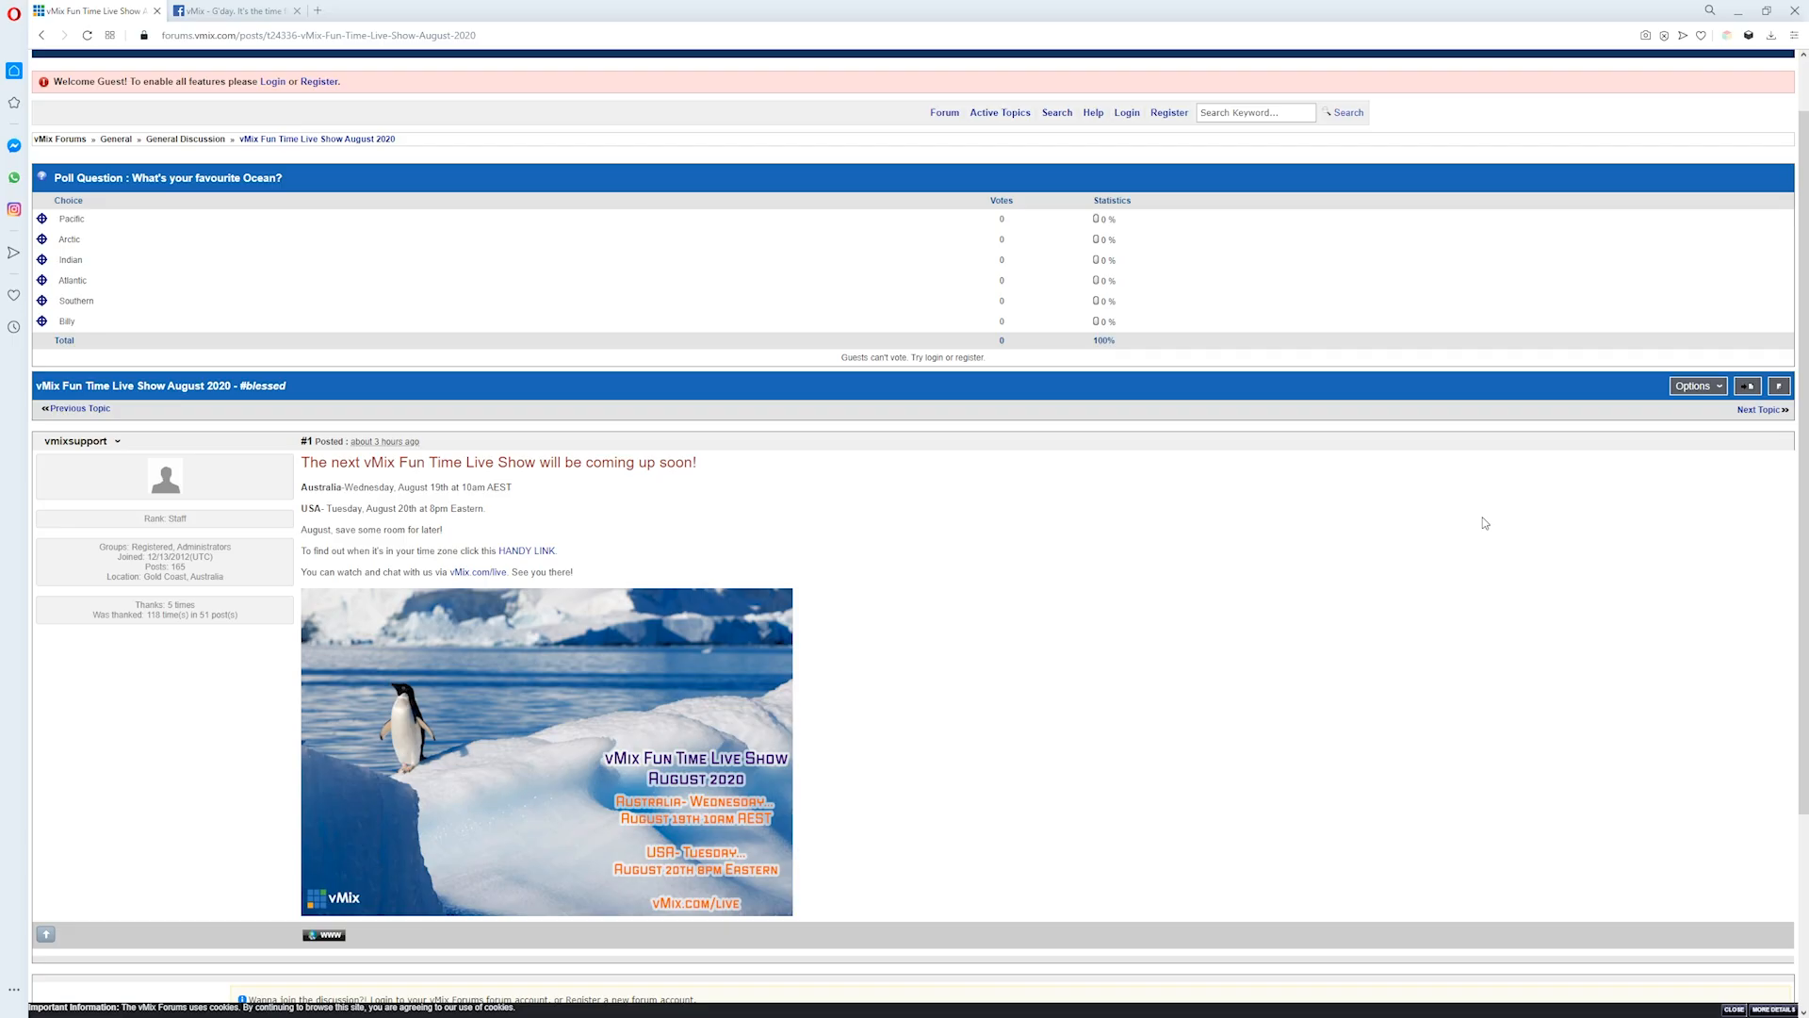
{"action": "mouse_move", "coordinate": [540, 557]}
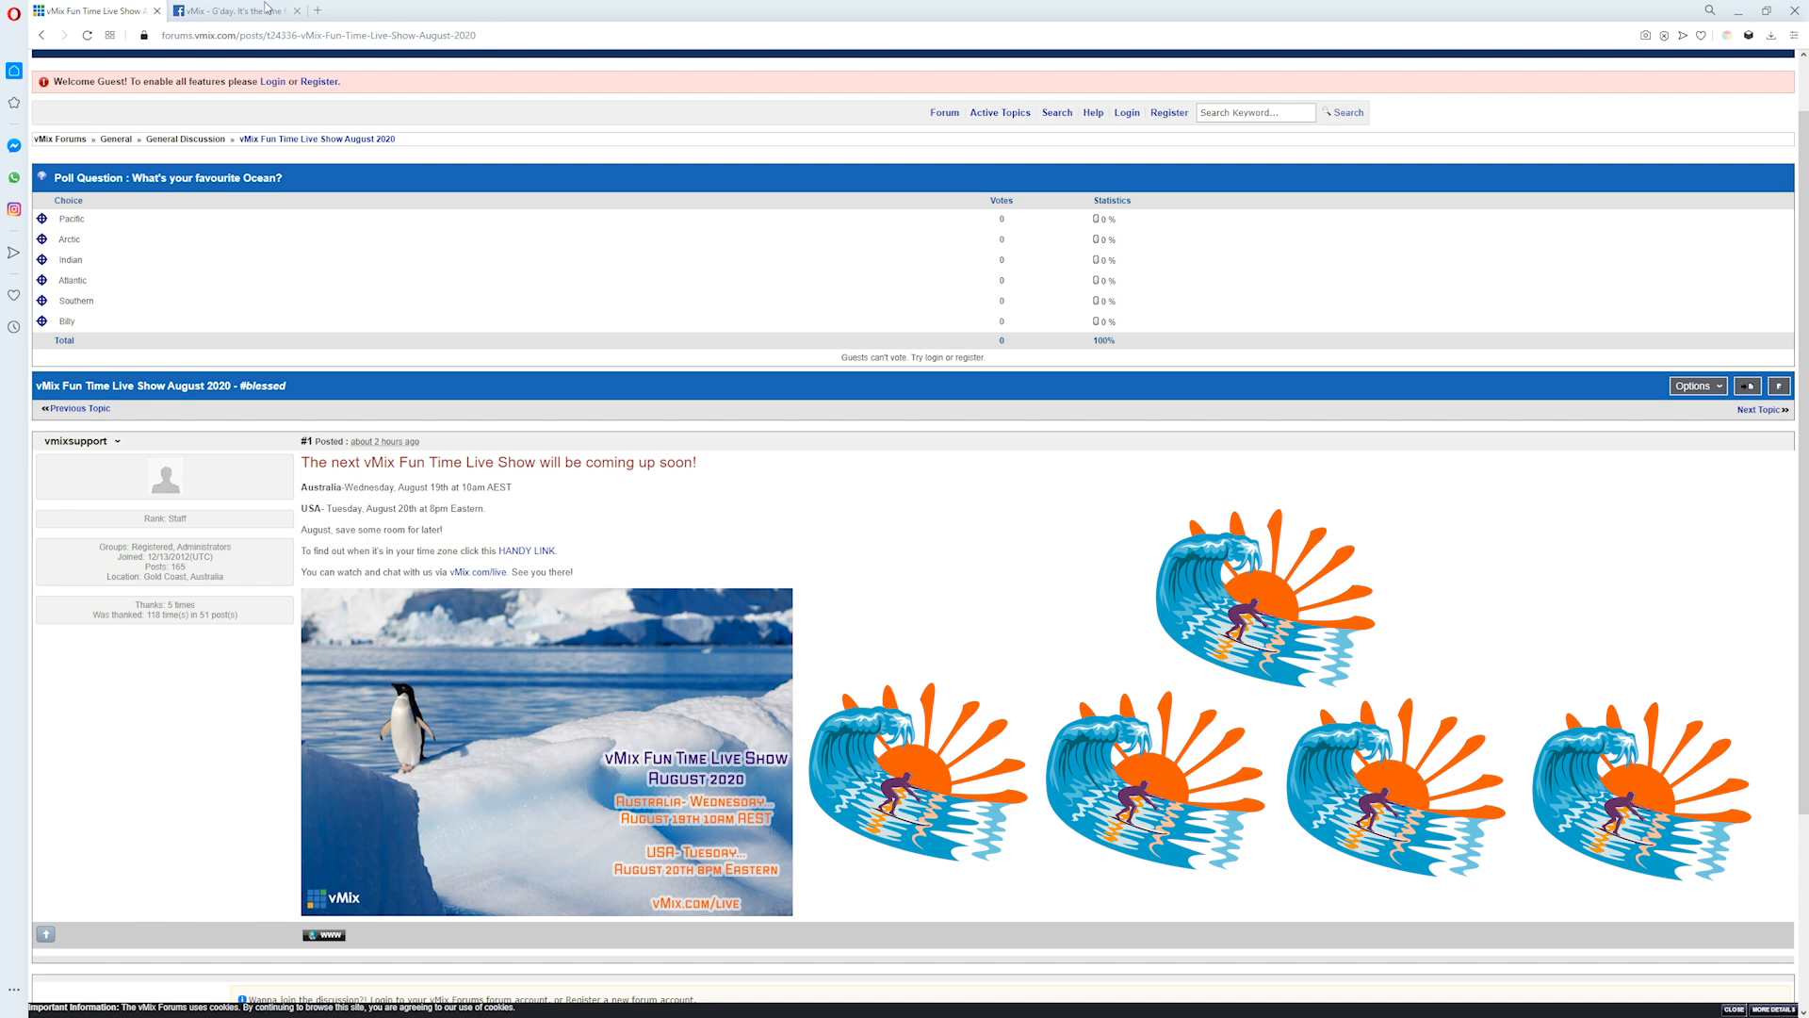
Step: Show the vMix Facebook post with the August 2020 penguin show graphic and comments
{"action": "left_click", "coordinate": [230, 10]}
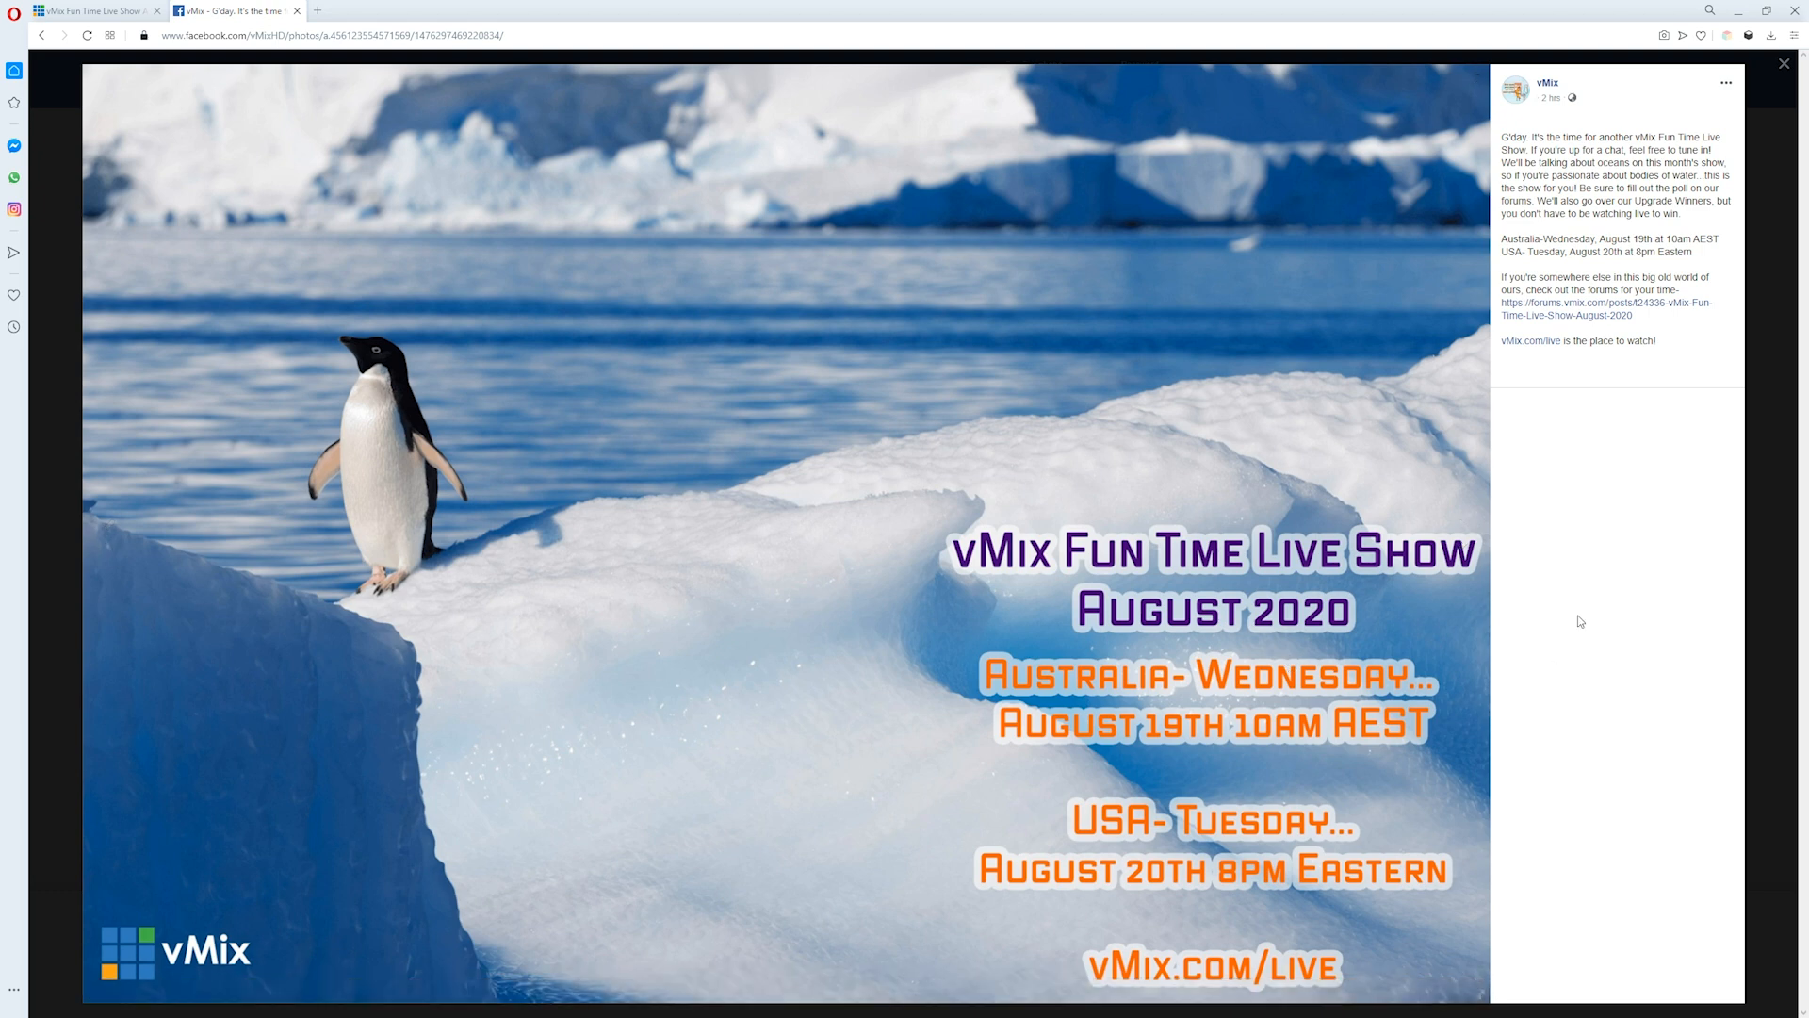
{"action": "mouse_move", "coordinate": [1478, 559]}
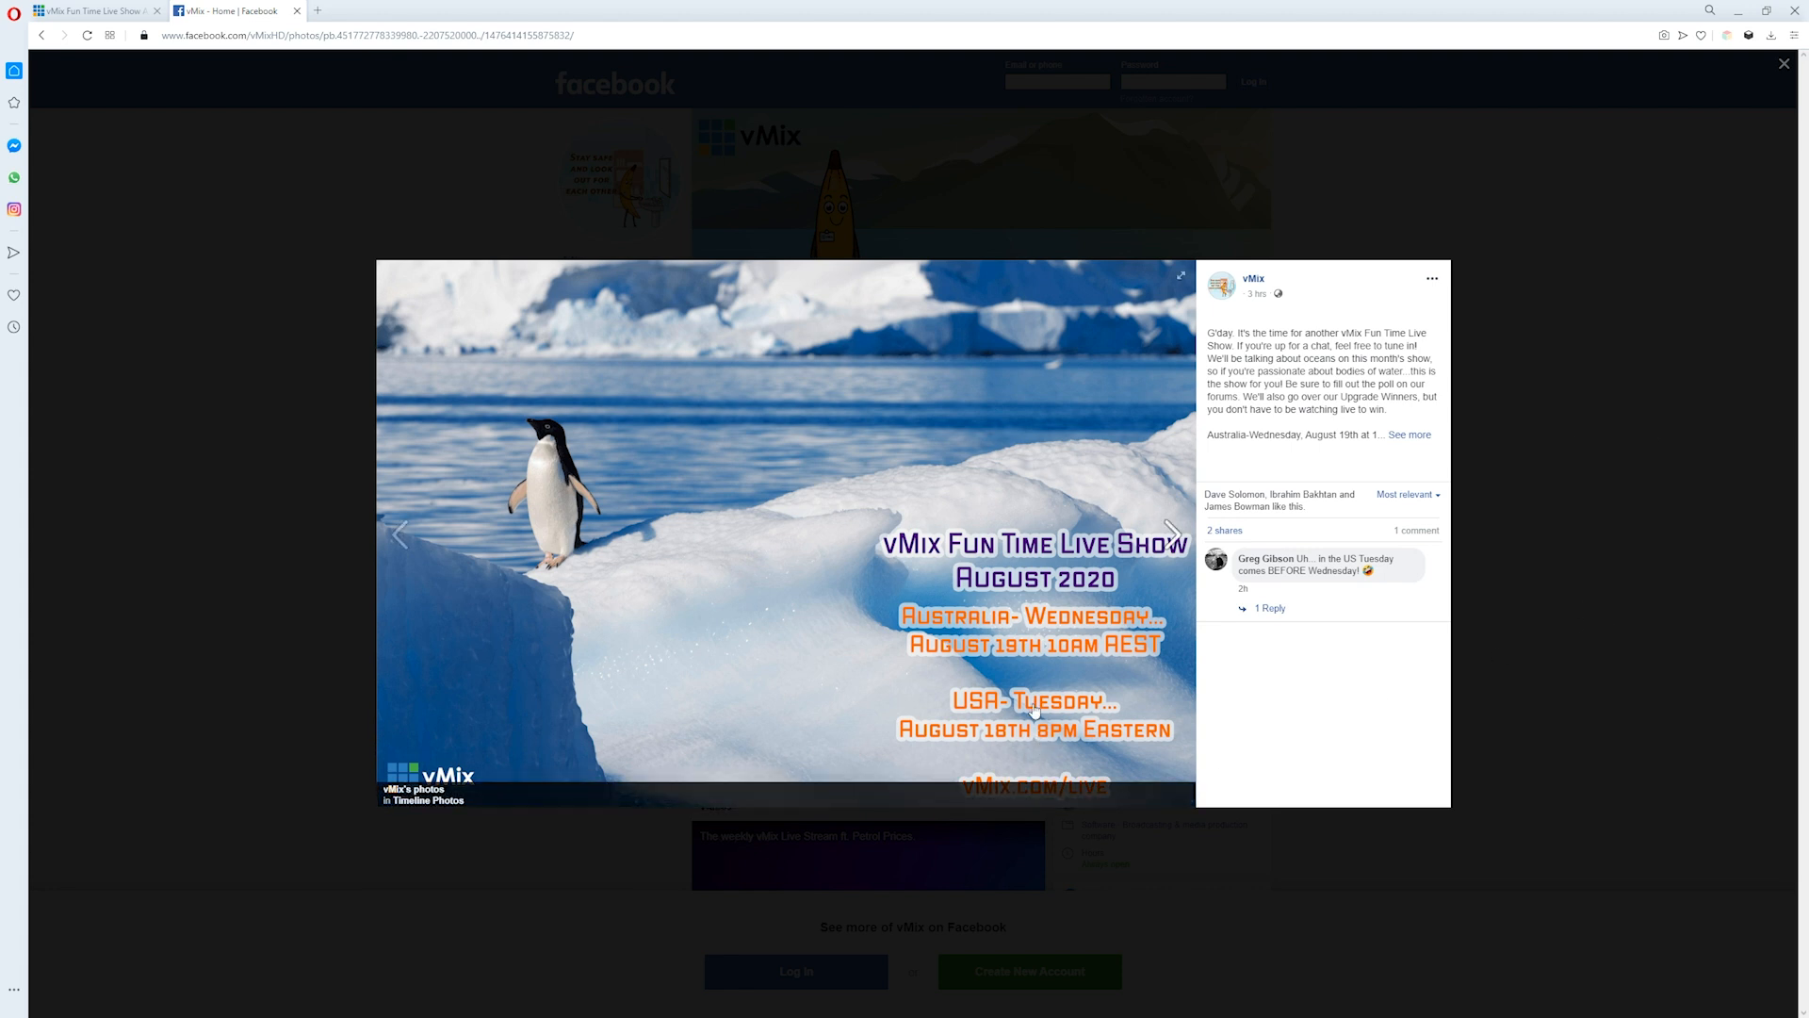
{"action": "mouse_move", "coordinate": [1322, 713]}
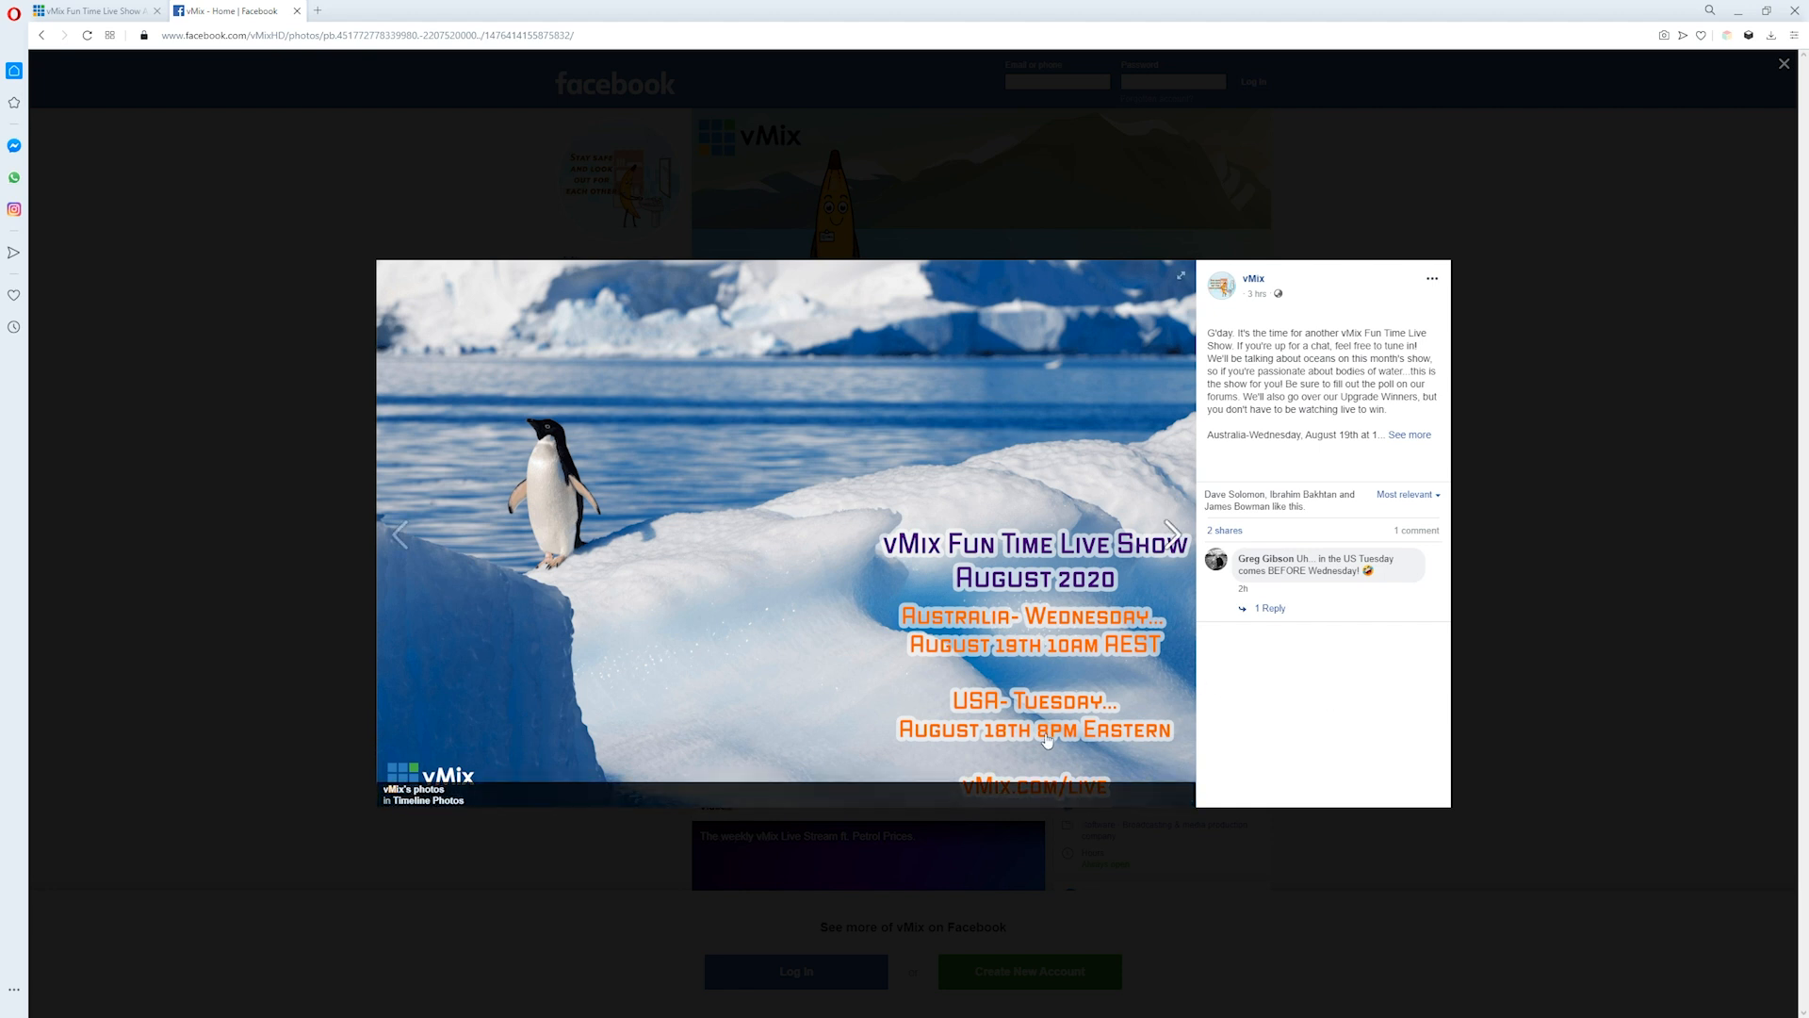
{"action": "mouse_move", "coordinate": [1368, 663]}
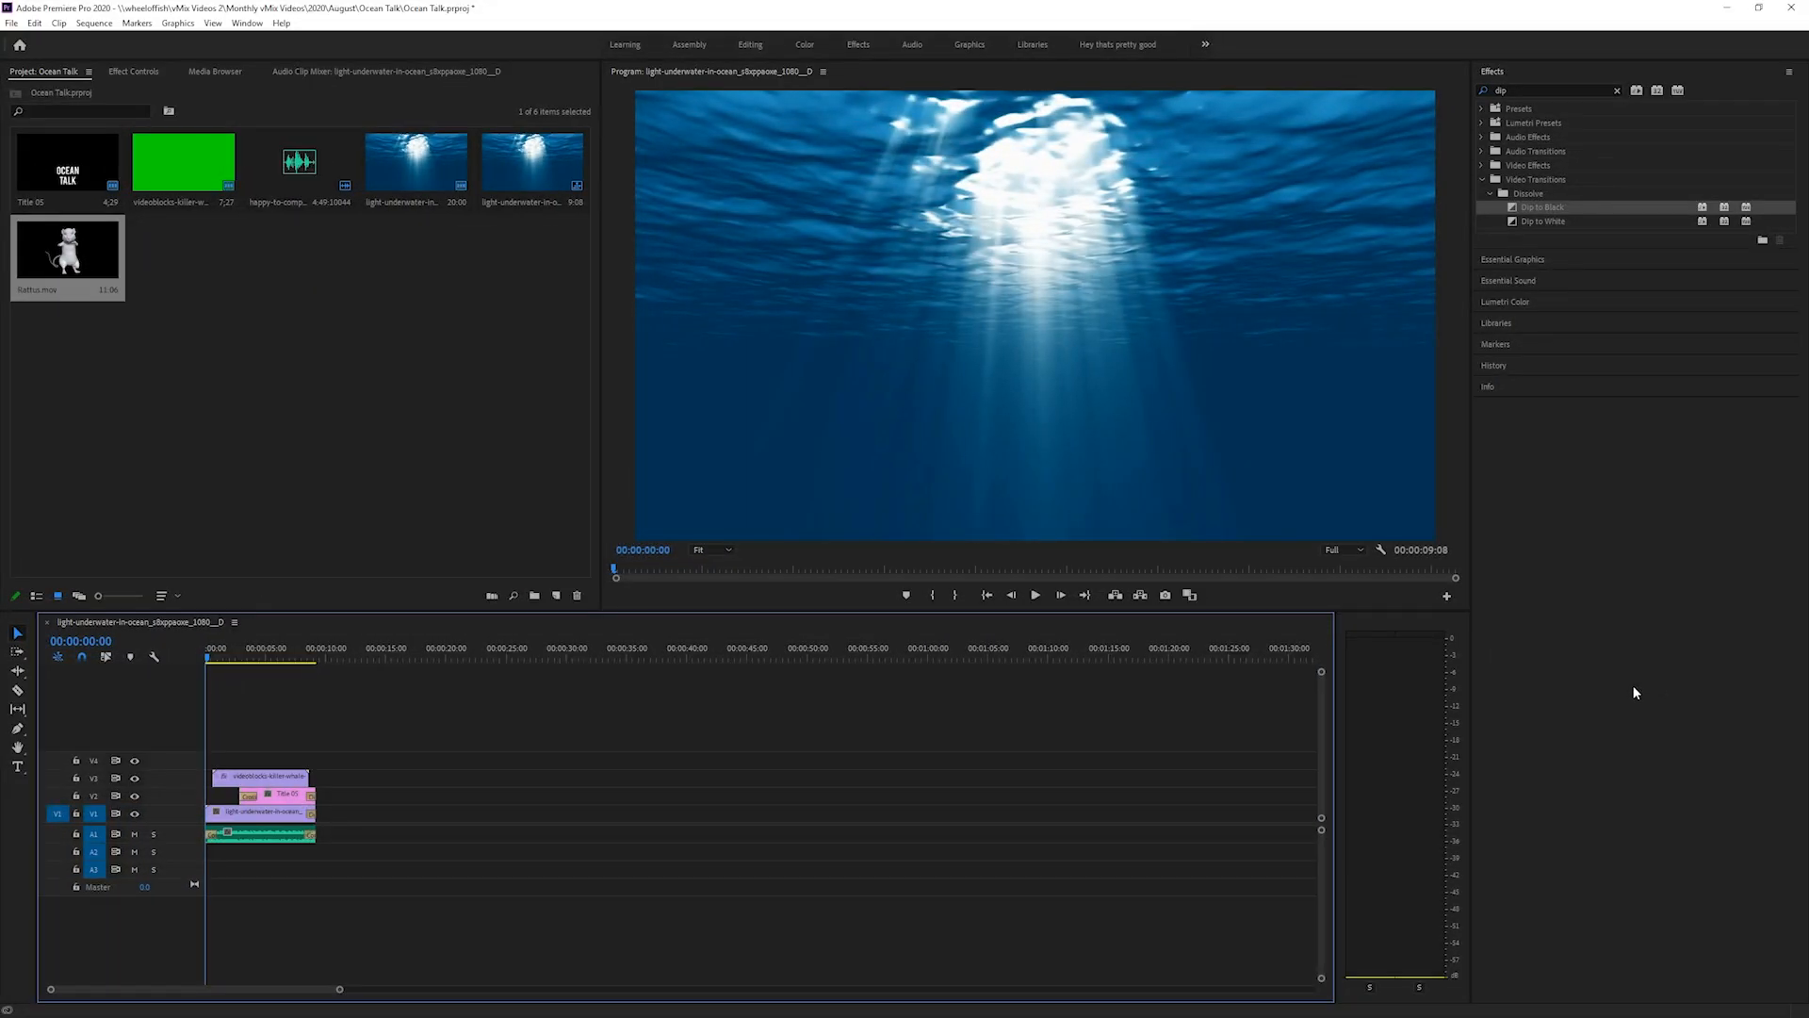
{"action": "left_click", "coordinate": [1035, 594]}
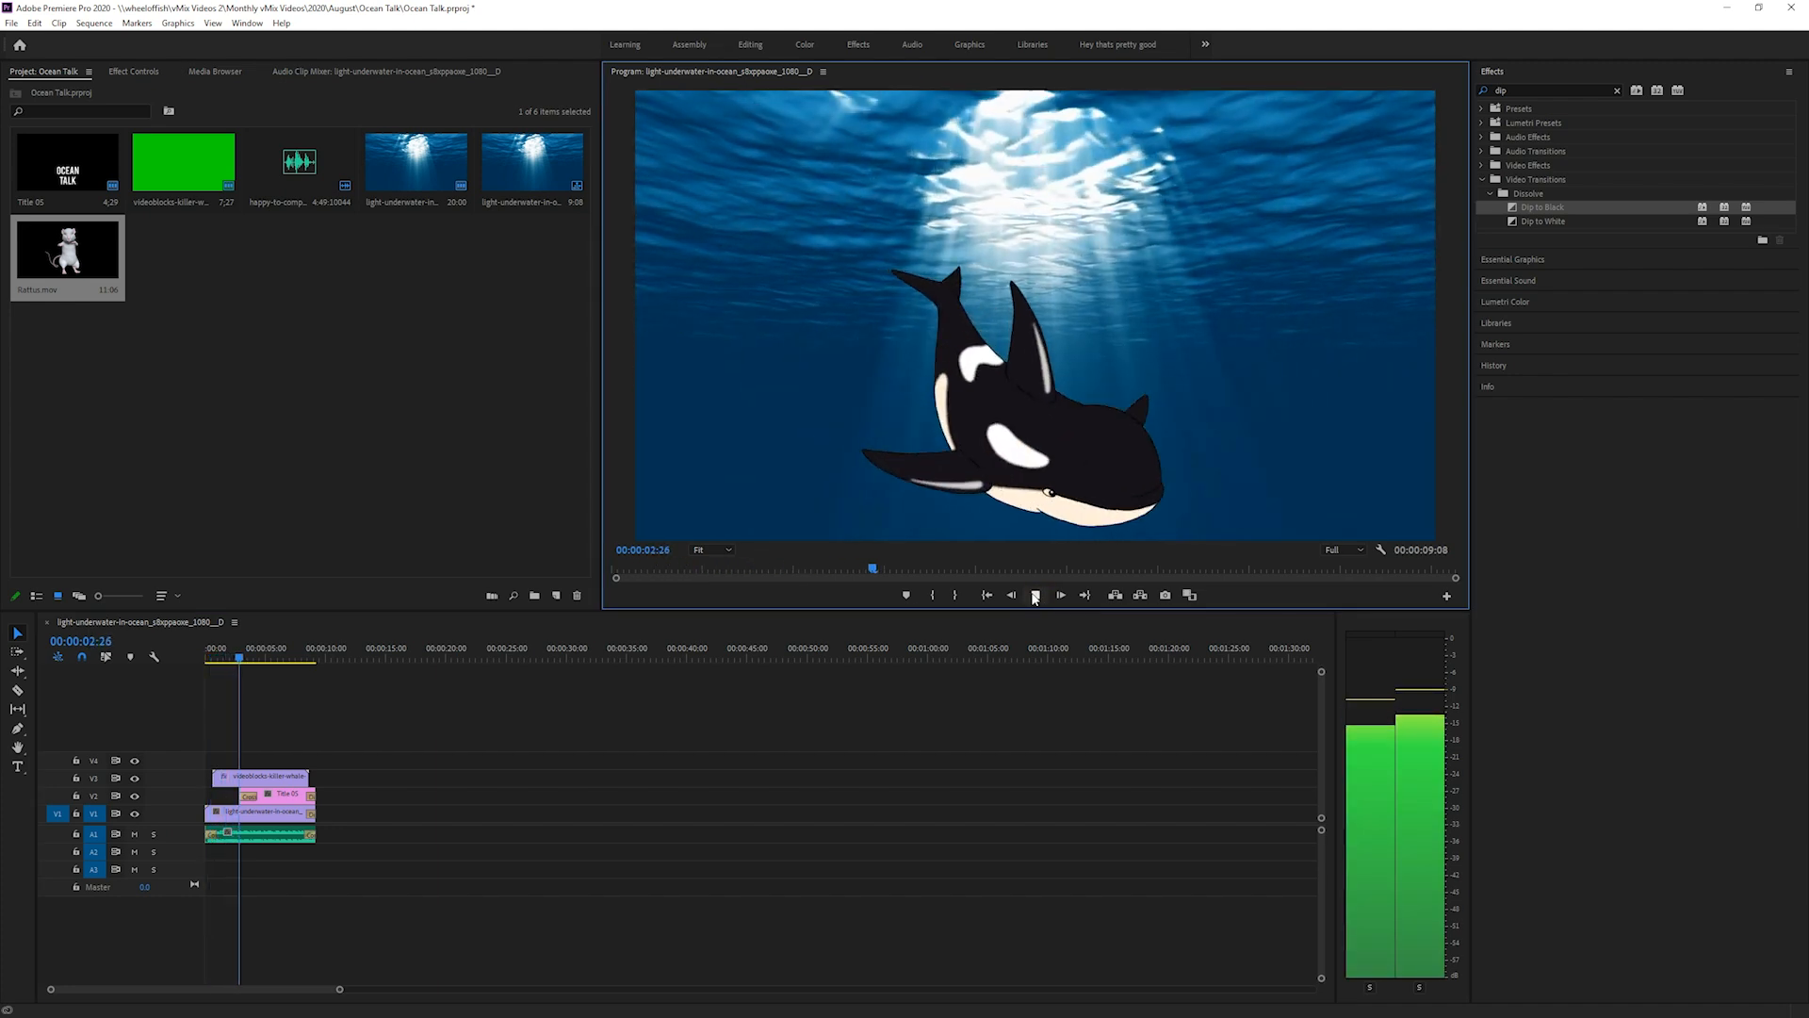
{"action": "left_click", "coordinate": [1033, 594]}
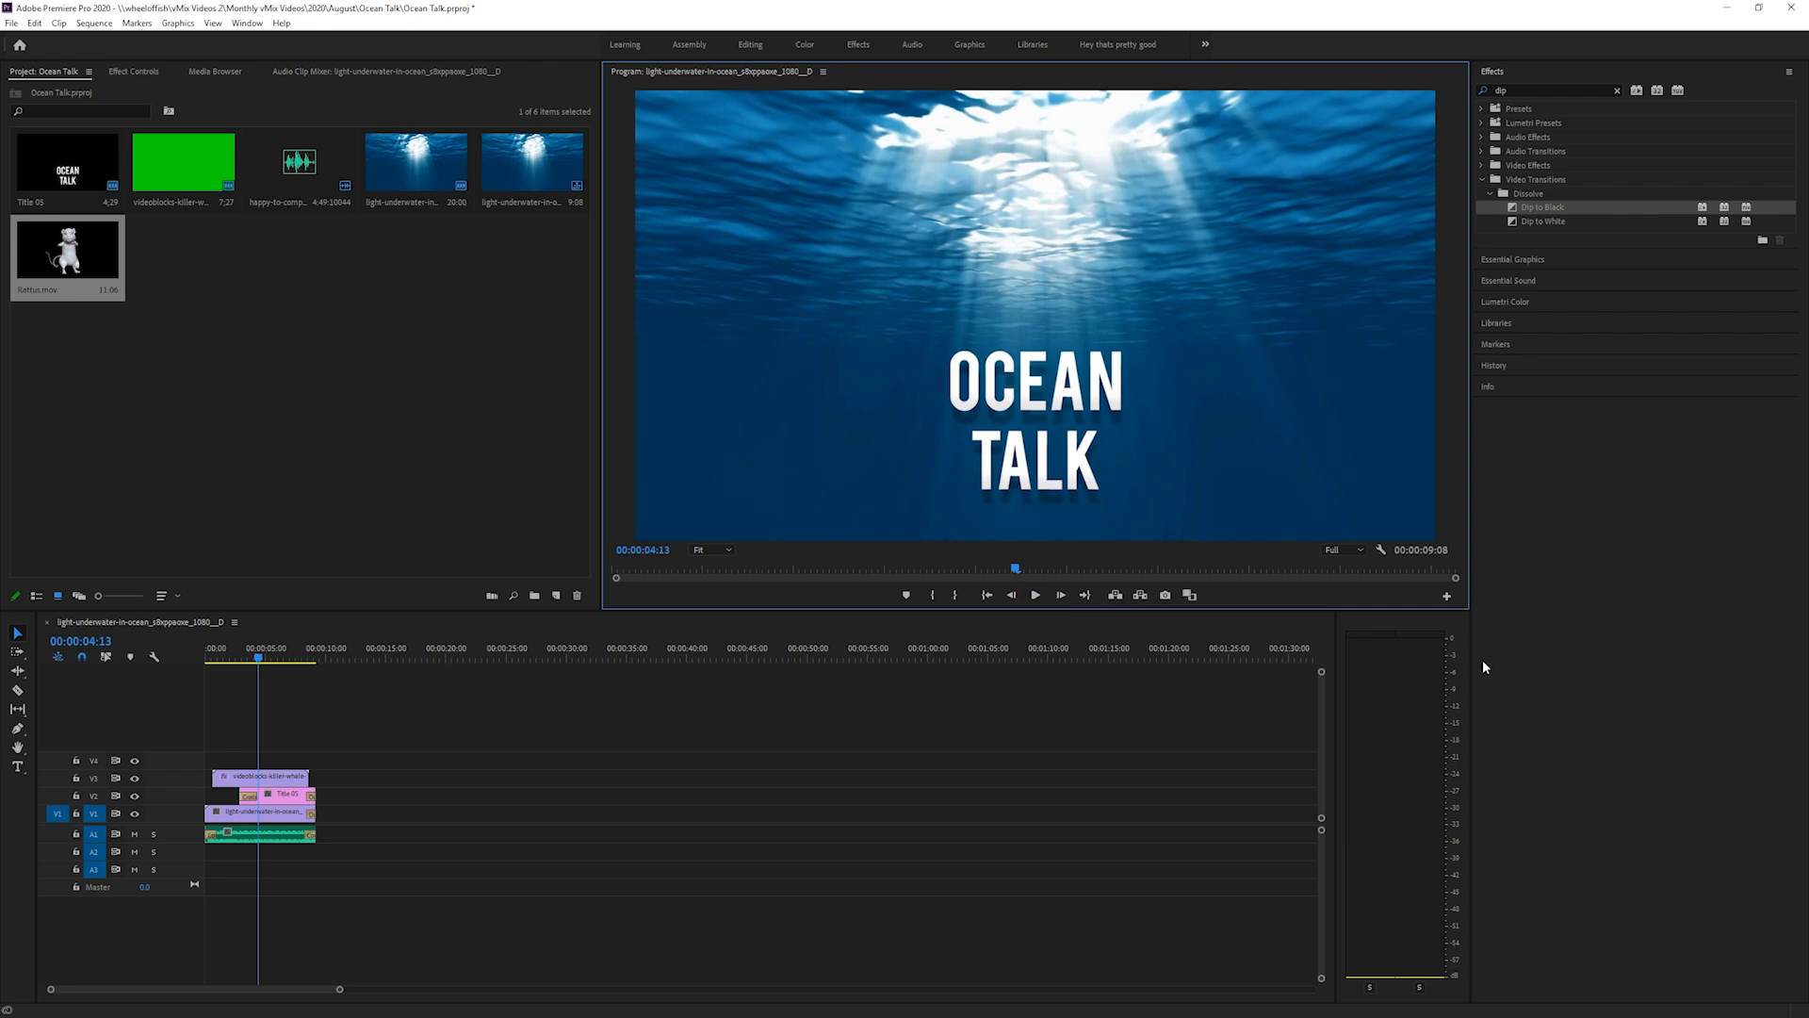
{"action": "mouse_move", "coordinate": [1671, 677]}
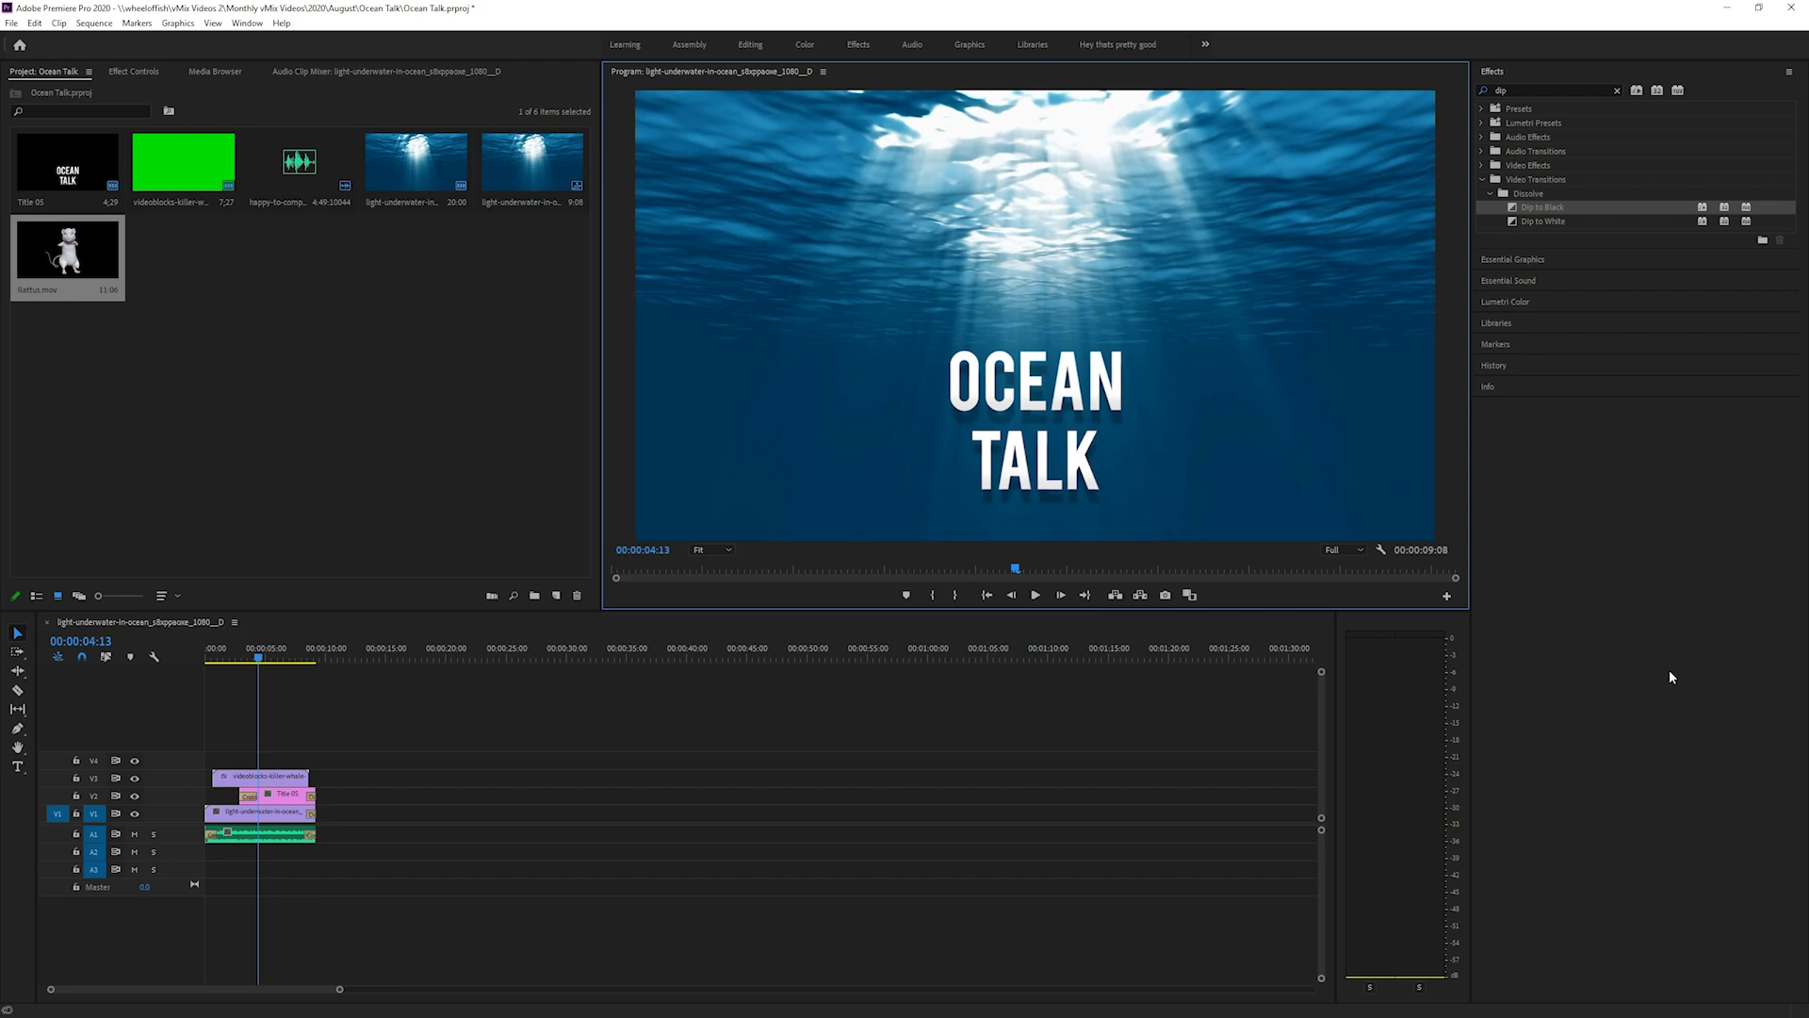
{"action": "mouse_move", "coordinate": [1622, 681]}
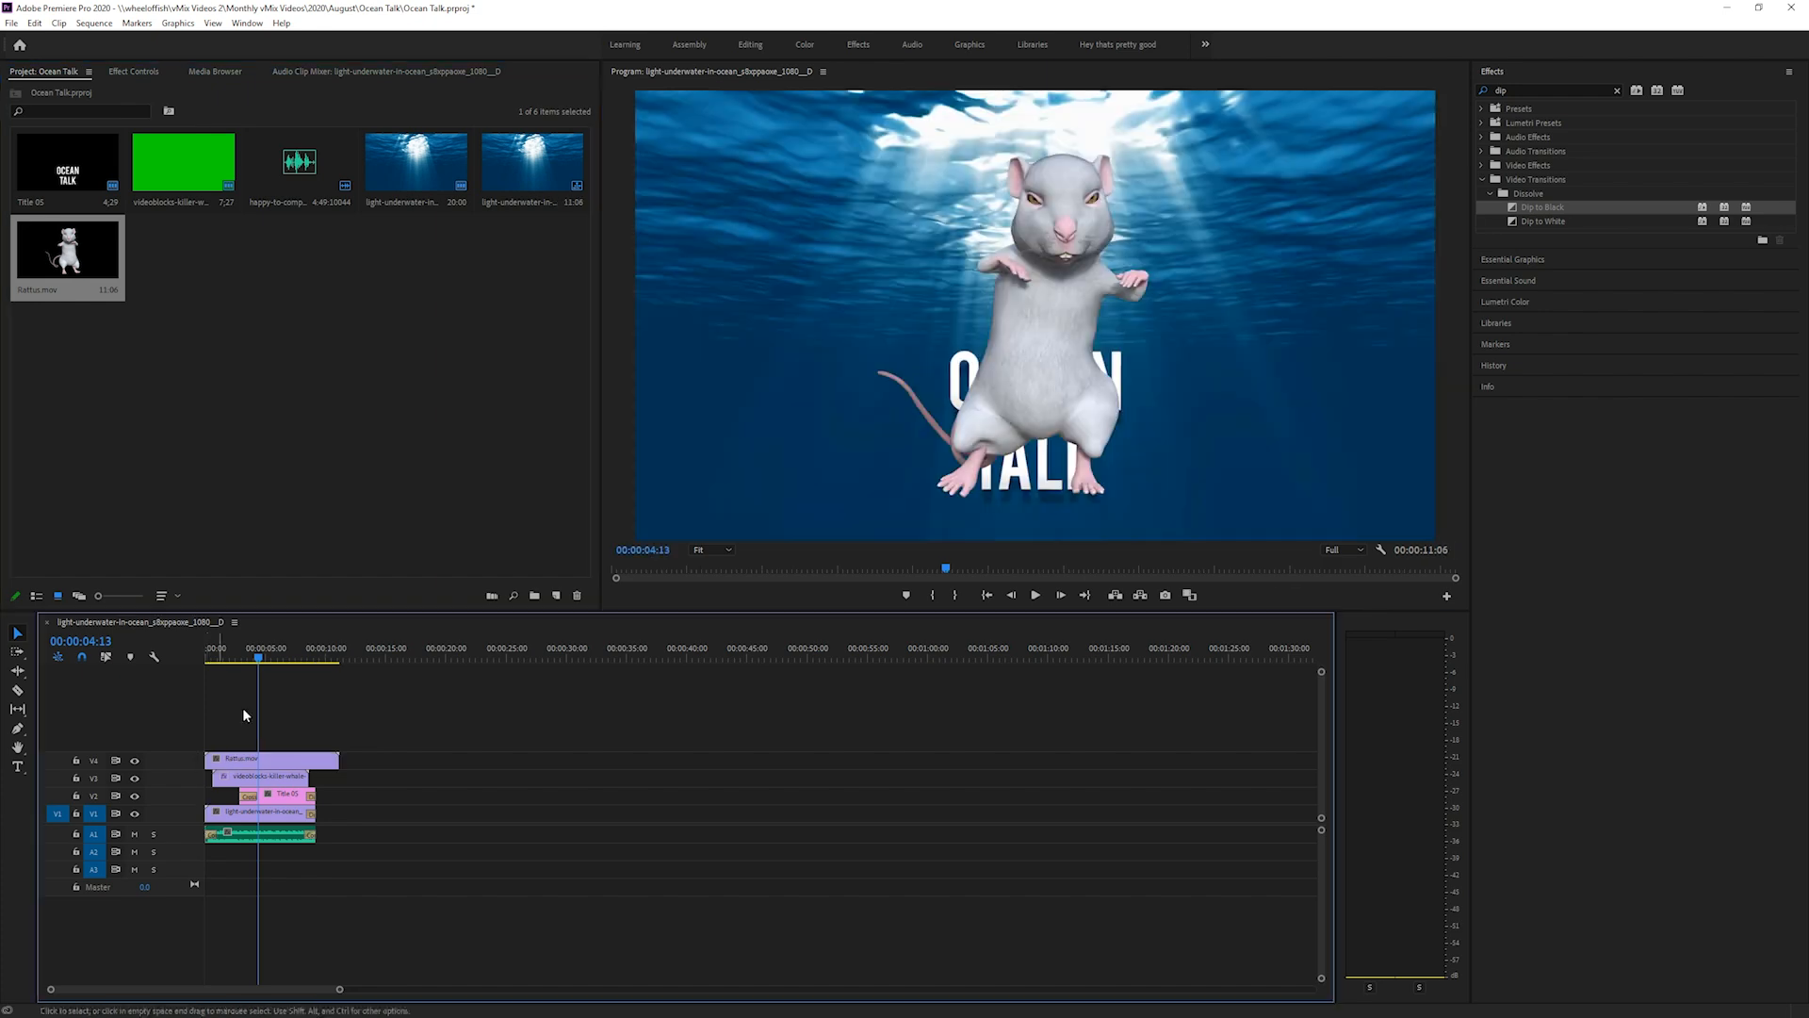
{"action": "left_click", "coordinate": [250, 659]}
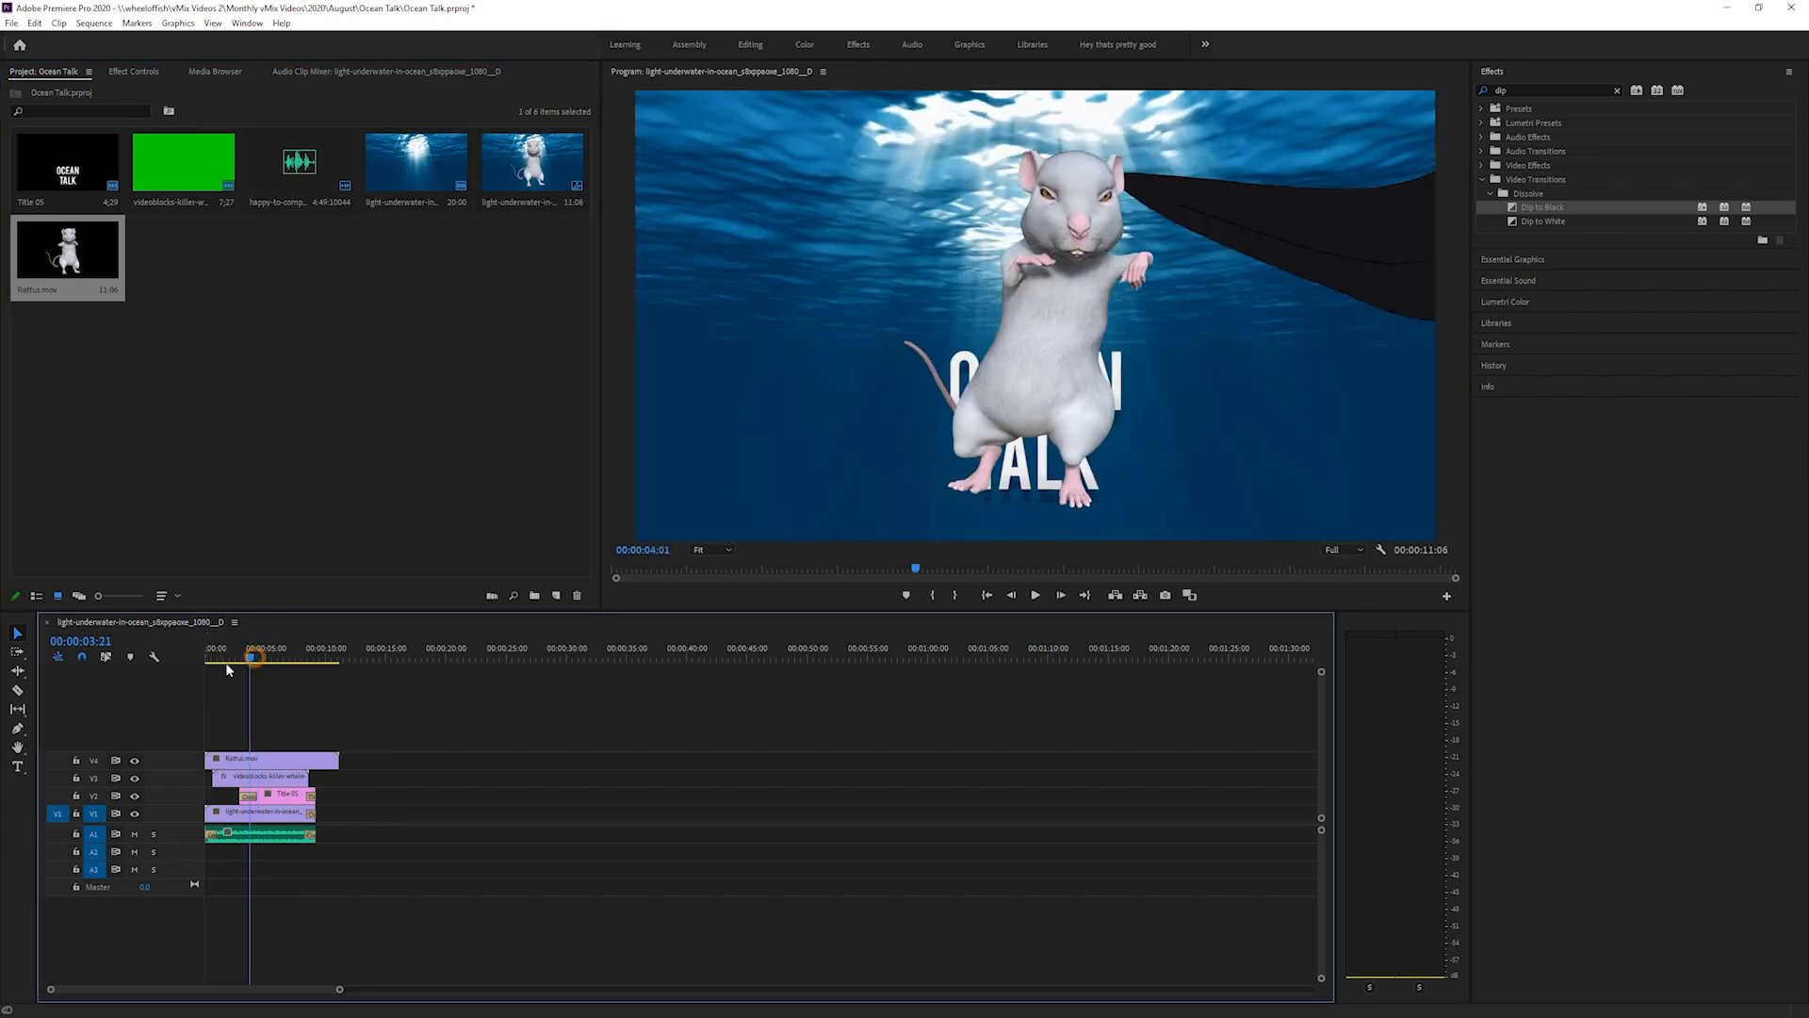
{"action": "left_click", "coordinate": [262, 659]}
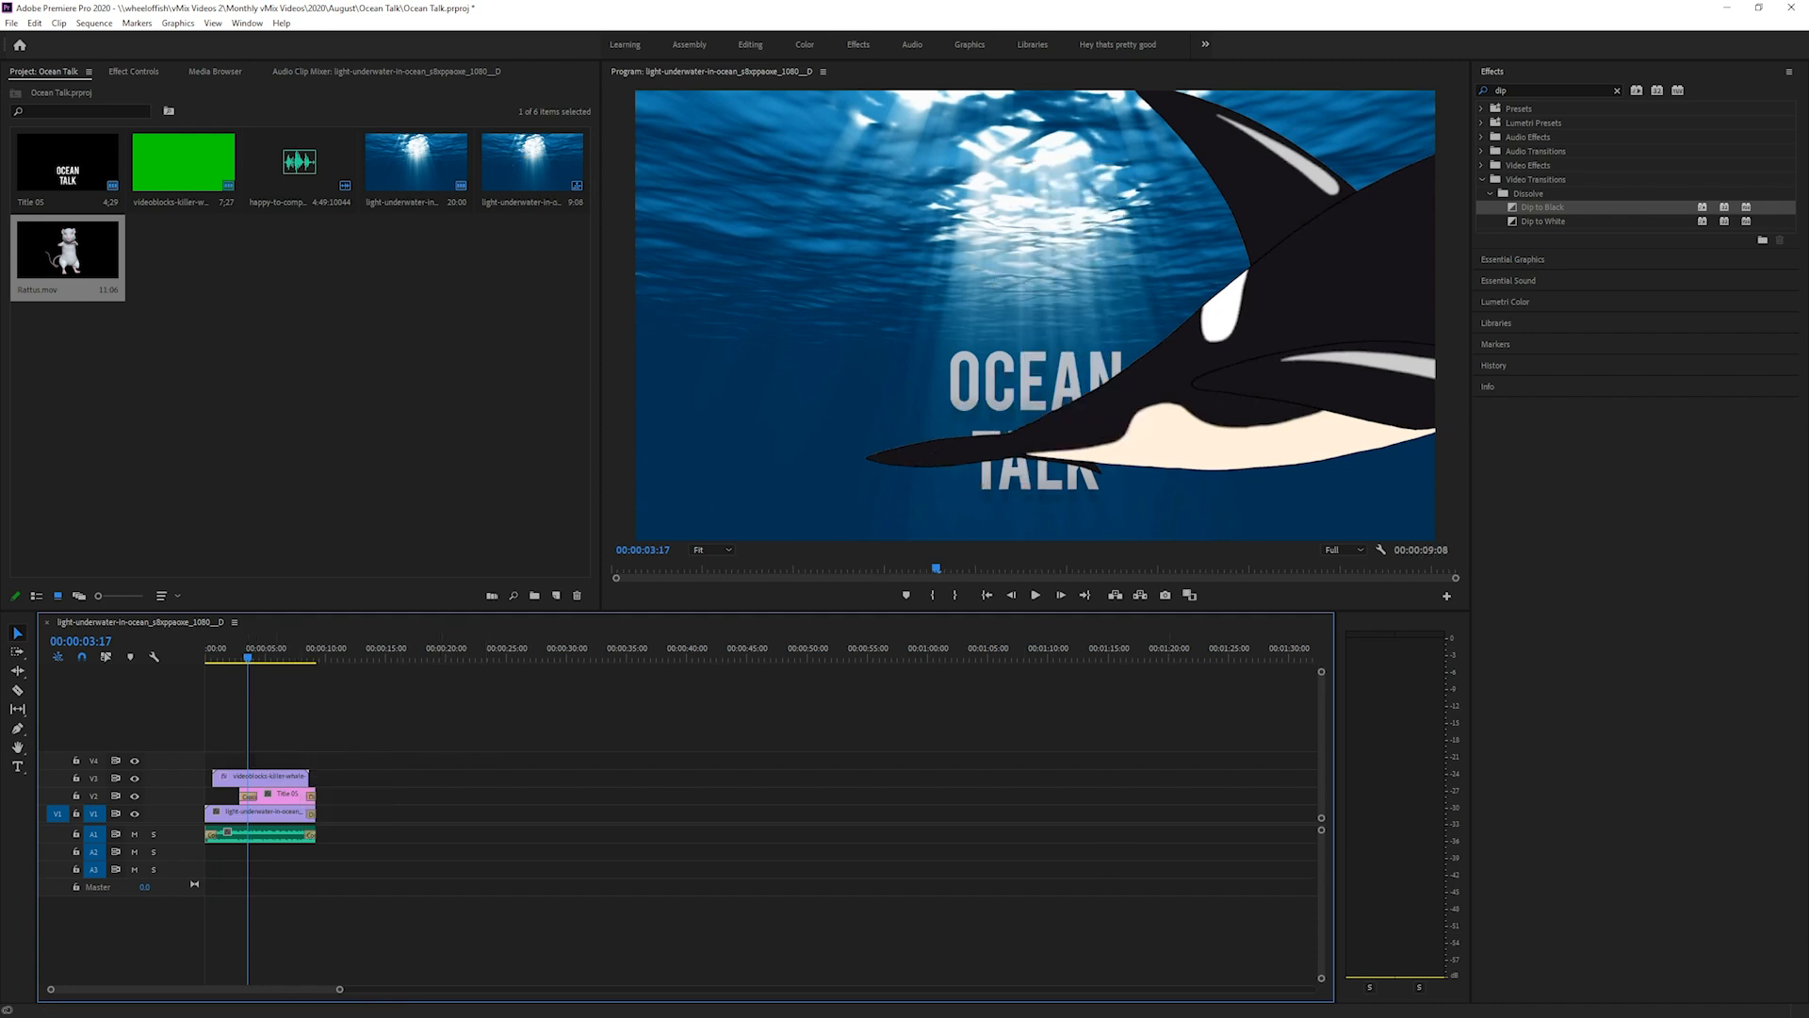
{"action": "mouse_move", "coordinate": [1760, 801]}
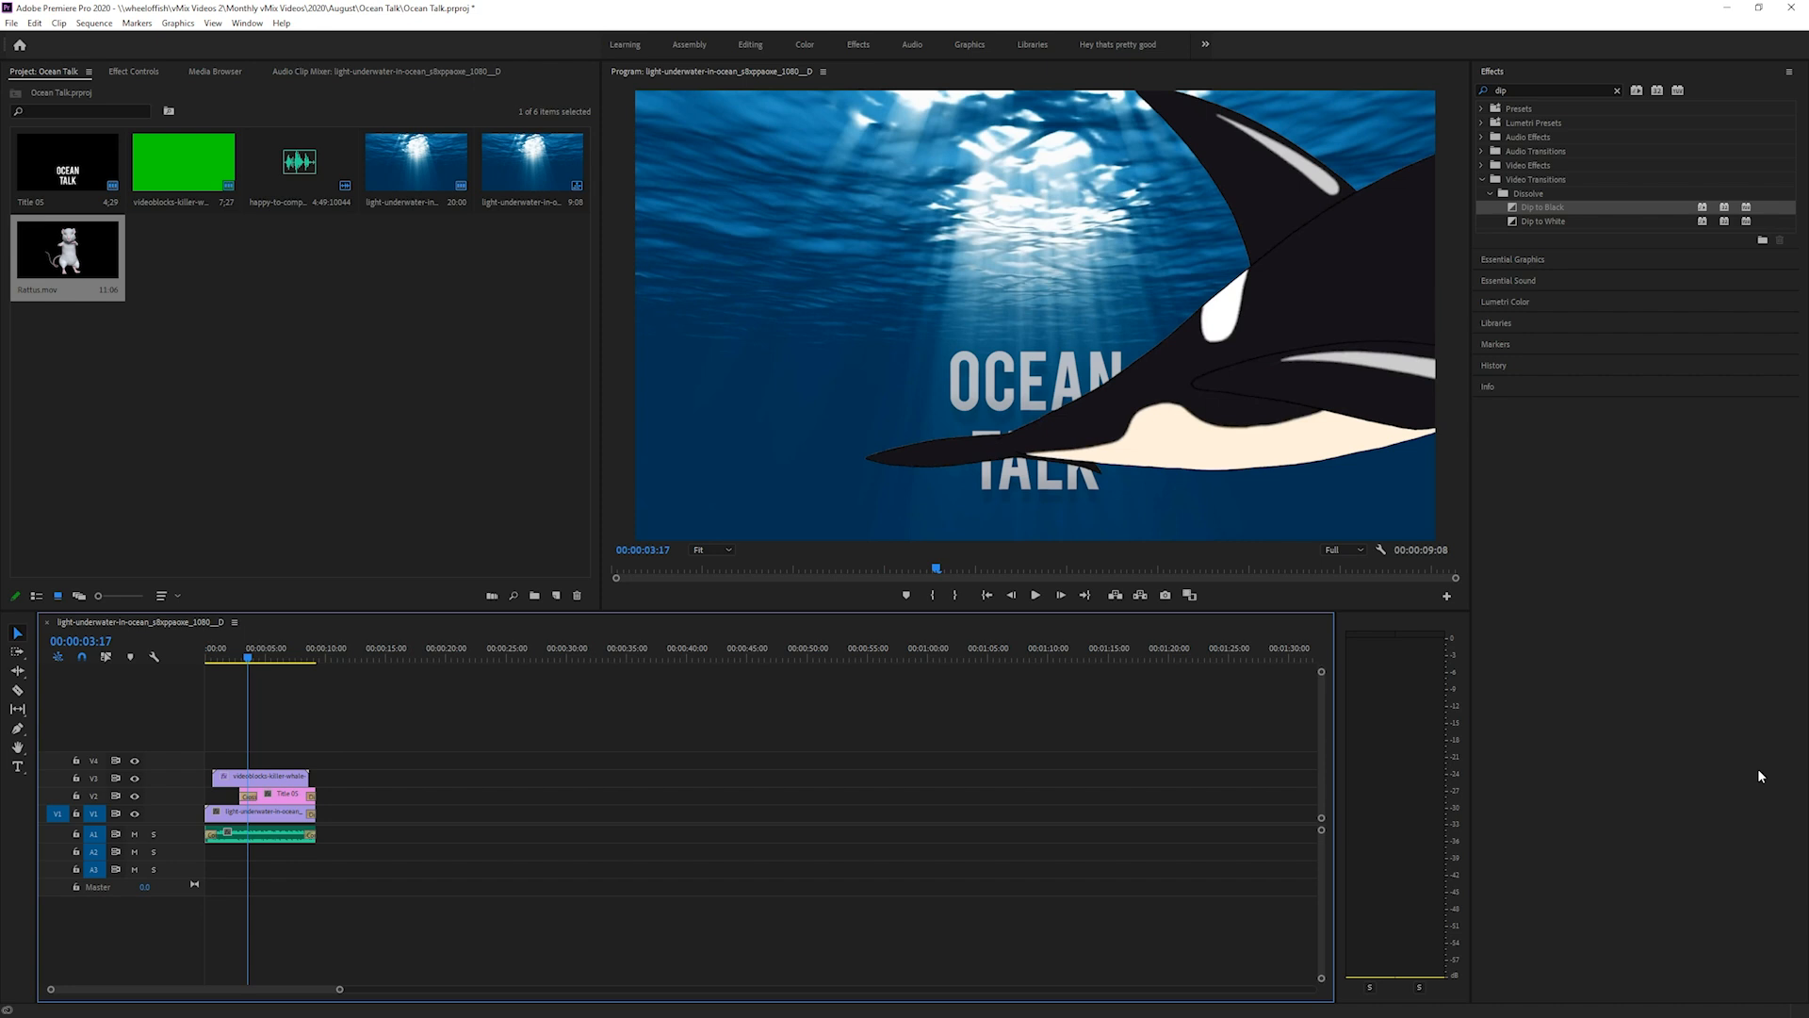
{"action": "mouse_move", "coordinate": [1681, 756]}
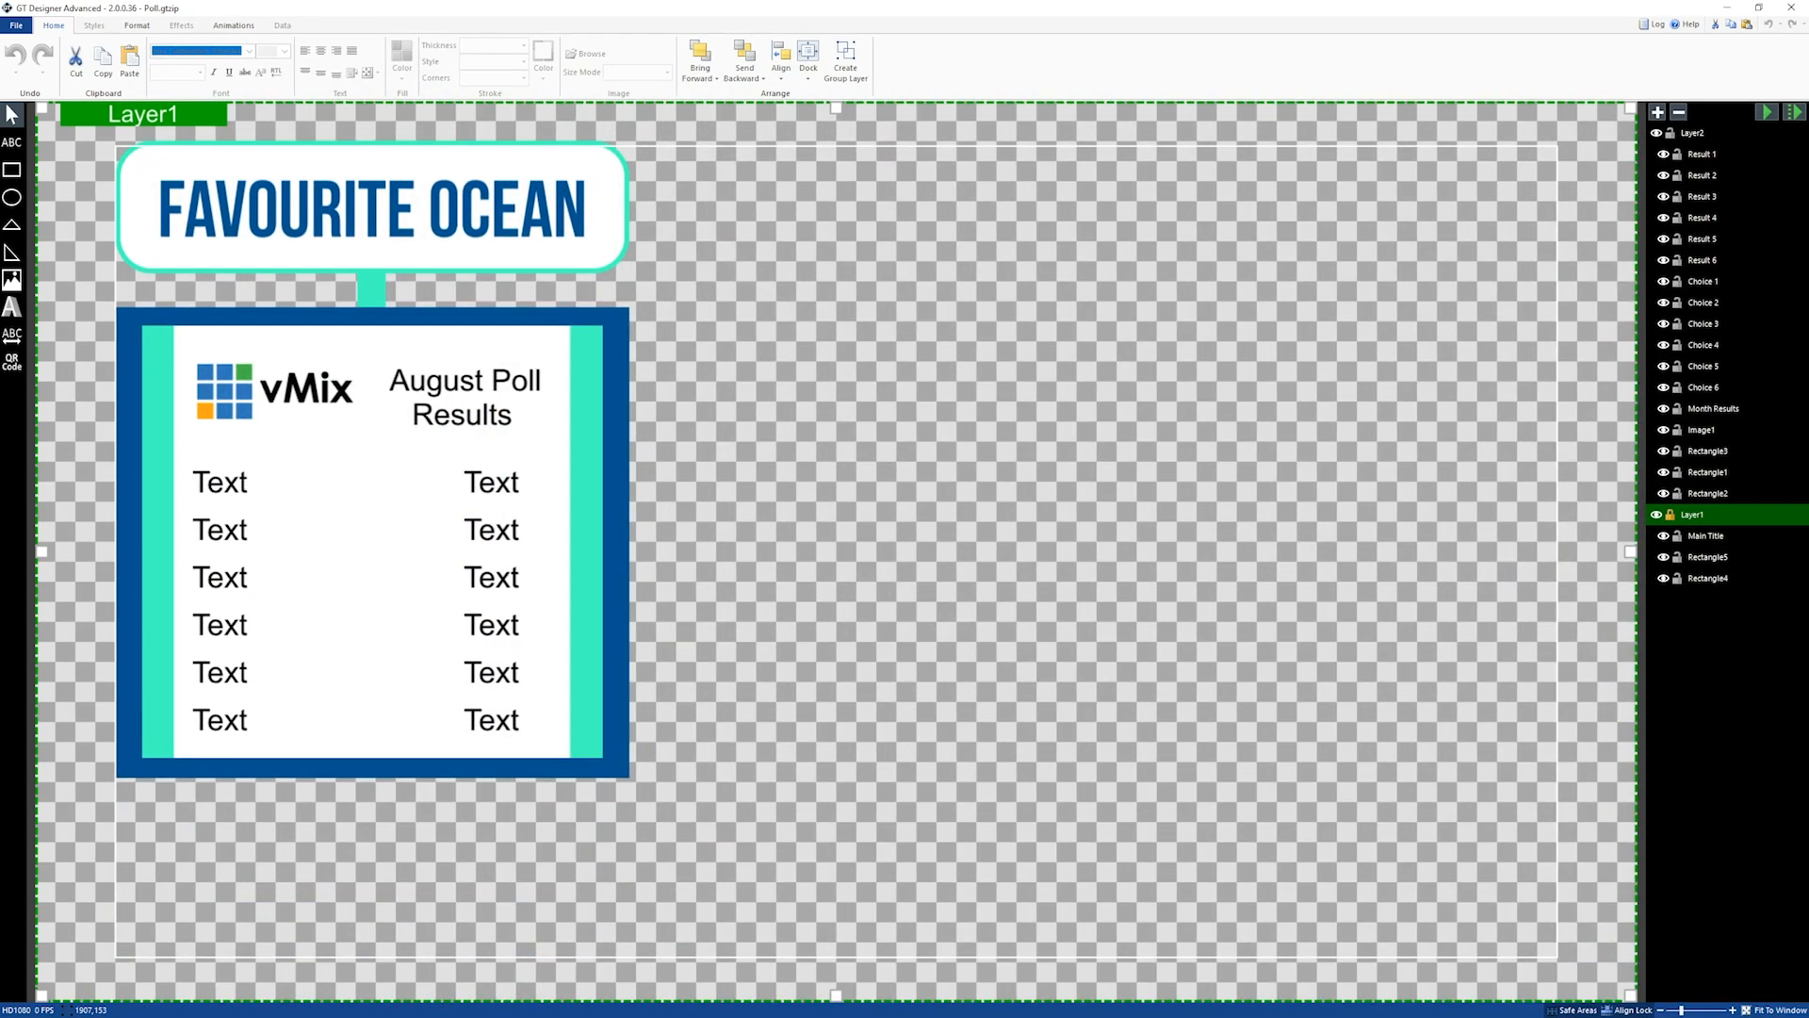
{"action": "mouse_move", "coordinate": [227, 701]}
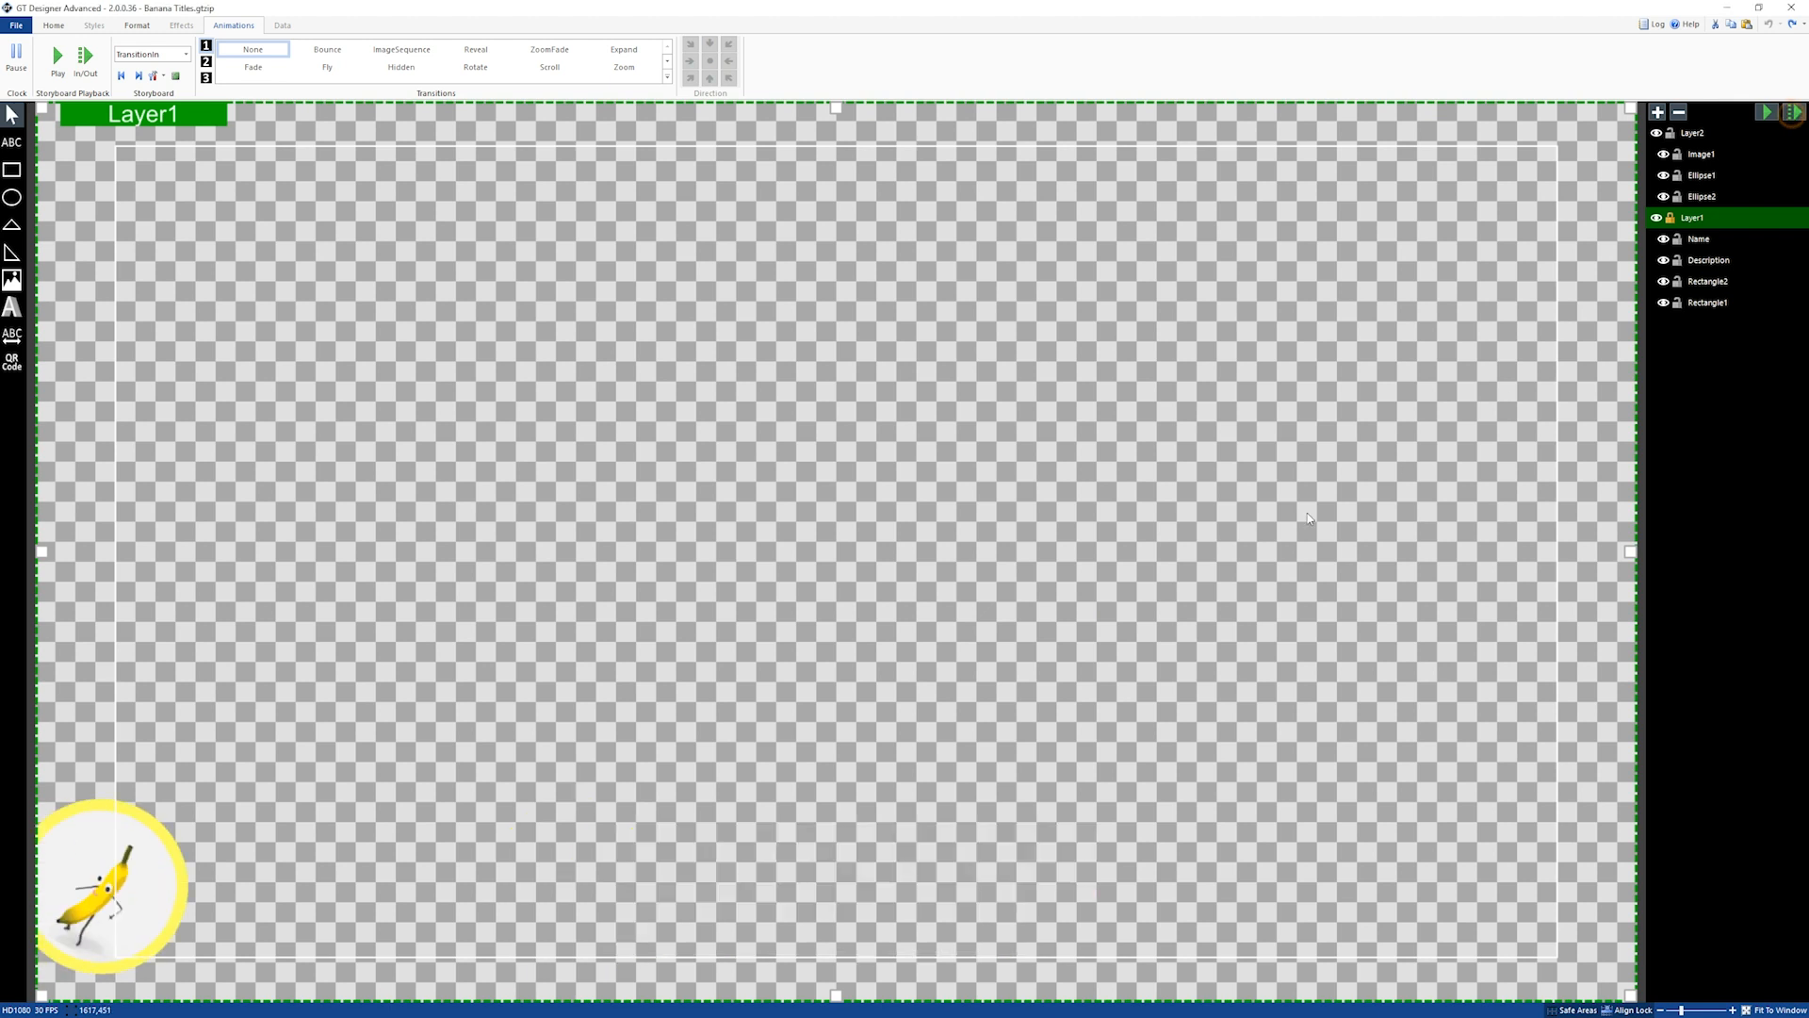
Step: Preview and stop the Banana Titles animation, then switch the storyboard to Continuous
{"action": "left_click", "coordinate": [59, 54]}
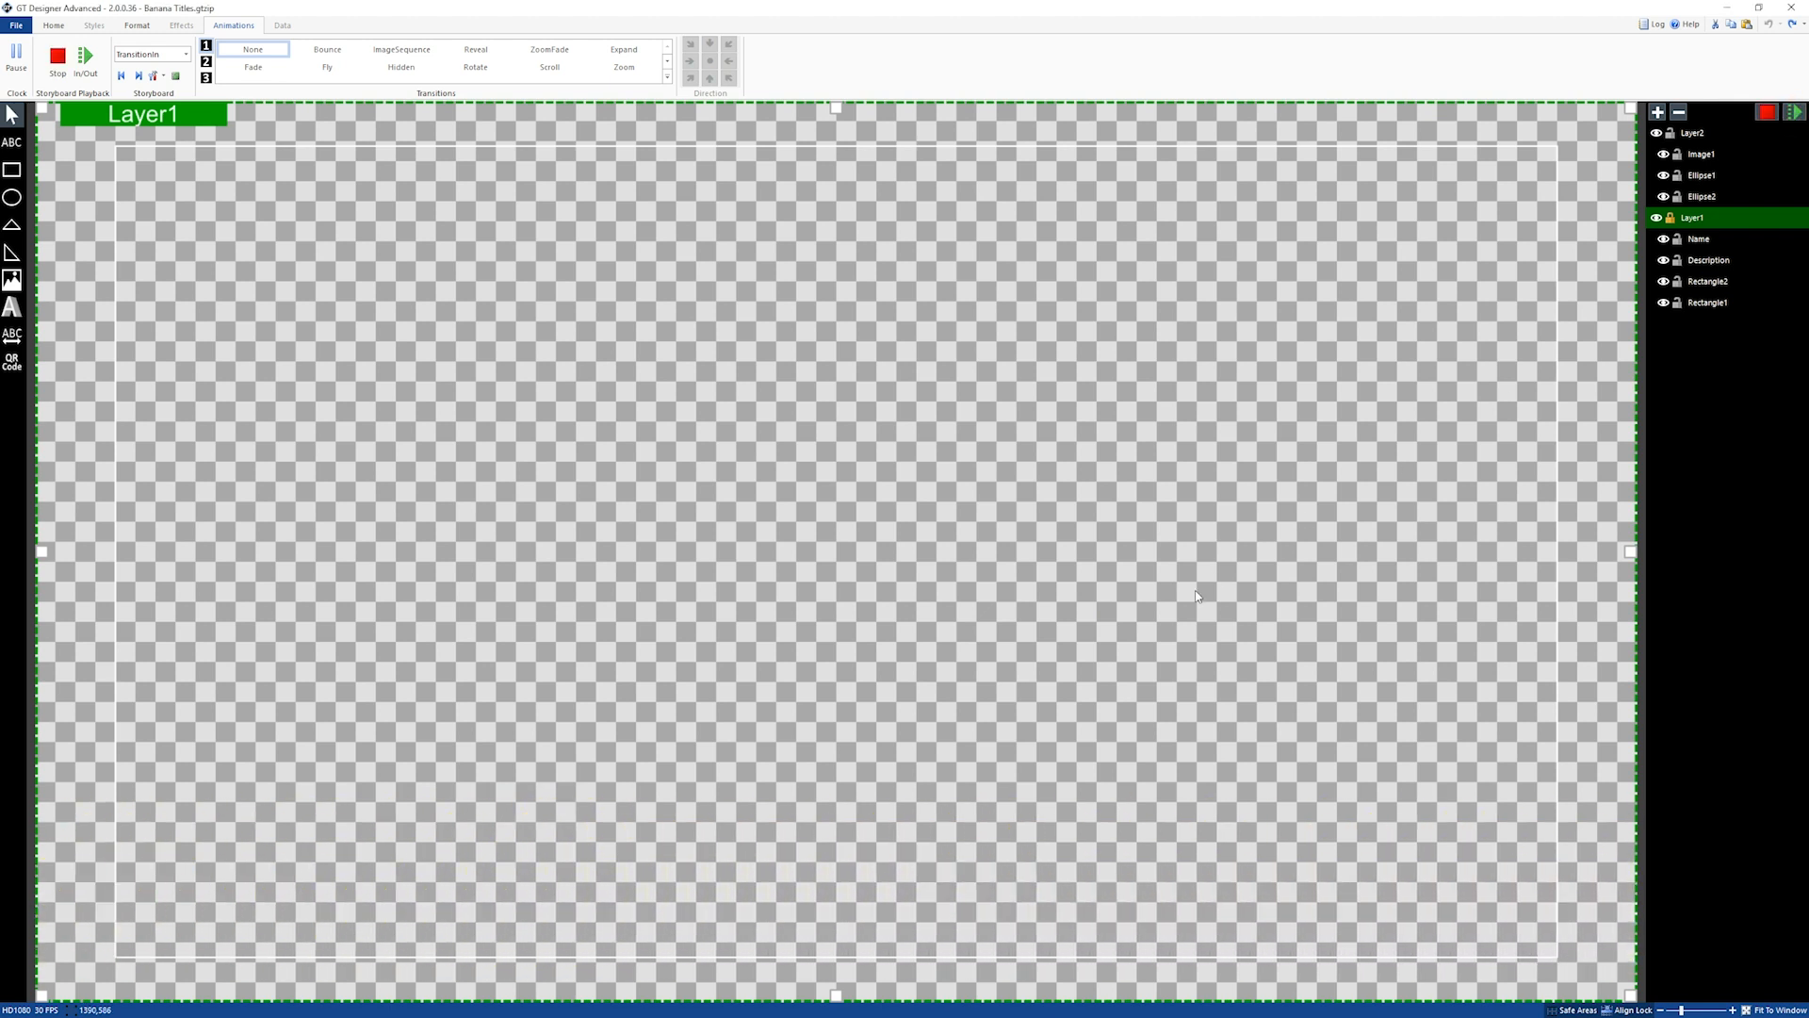
{"action": "left_click", "coordinate": [79, 62]}
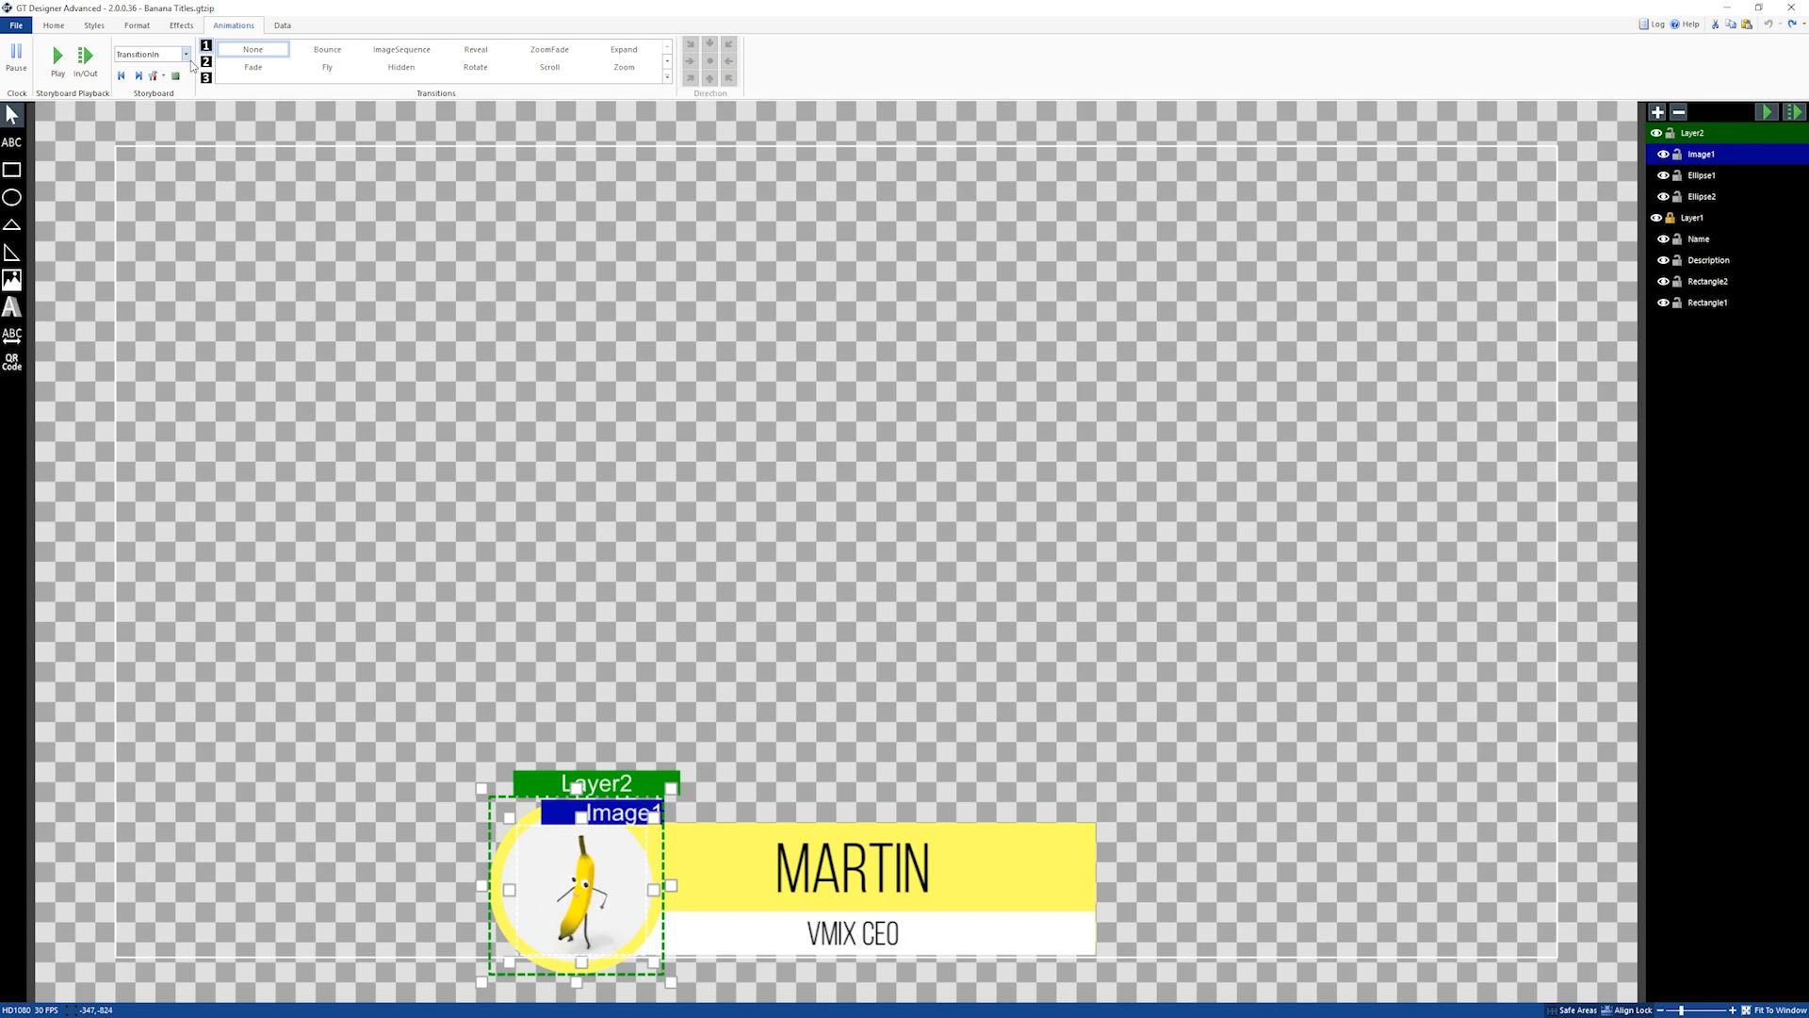
{"action": "left_click", "coordinate": [191, 55]}
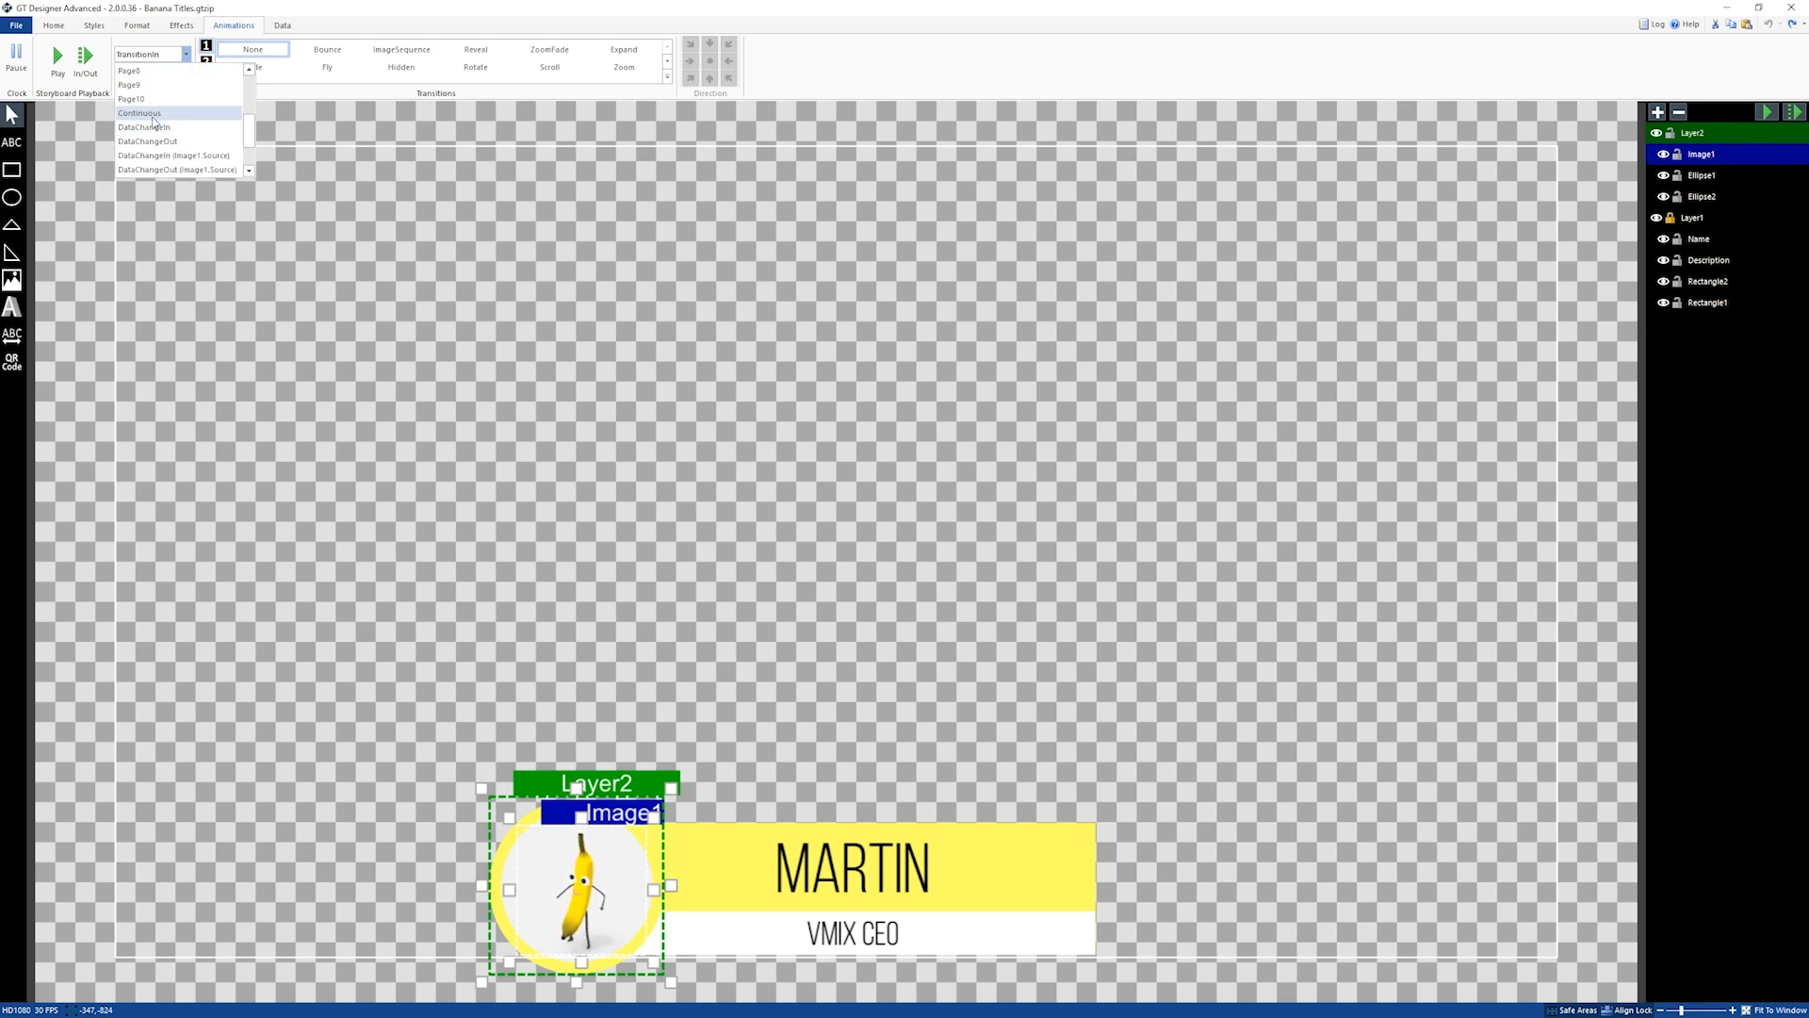
{"action": "left_click", "coordinate": [143, 113]}
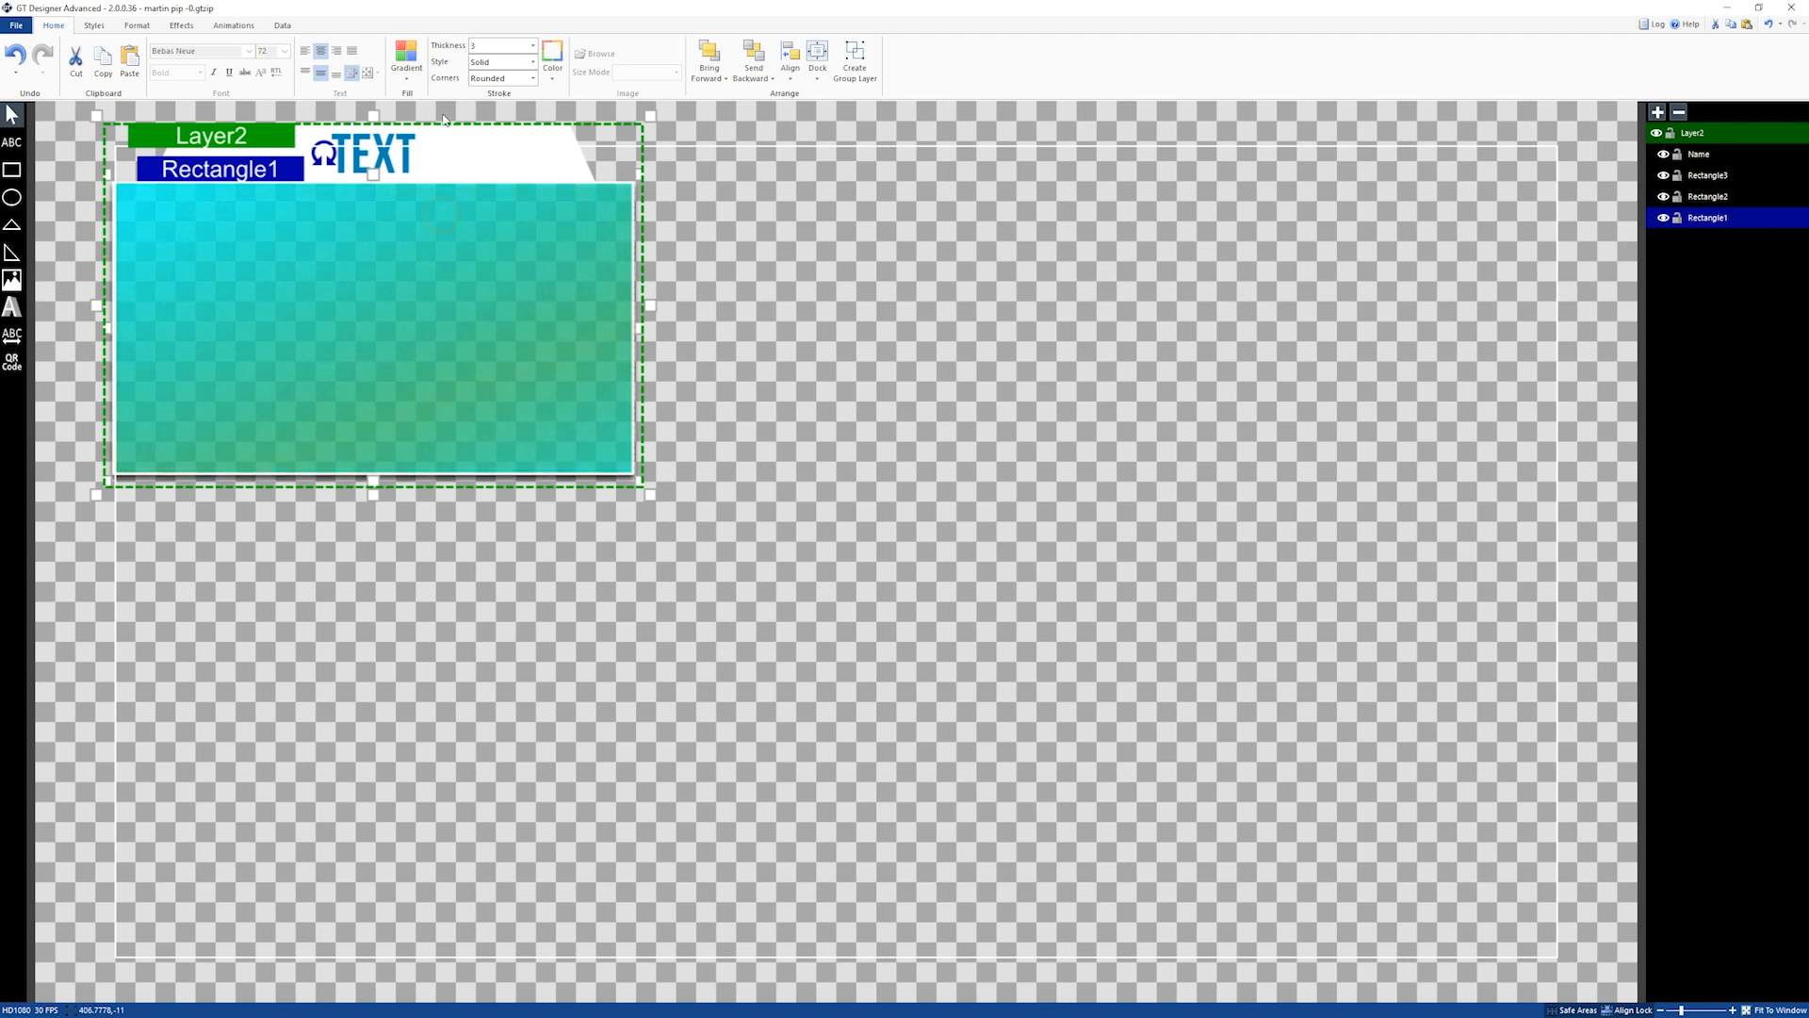
Step: Inspect the teal rectangle's gradient fill settings and close them unchanged
{"action": "left_click", "coordinate": [407, 60]}
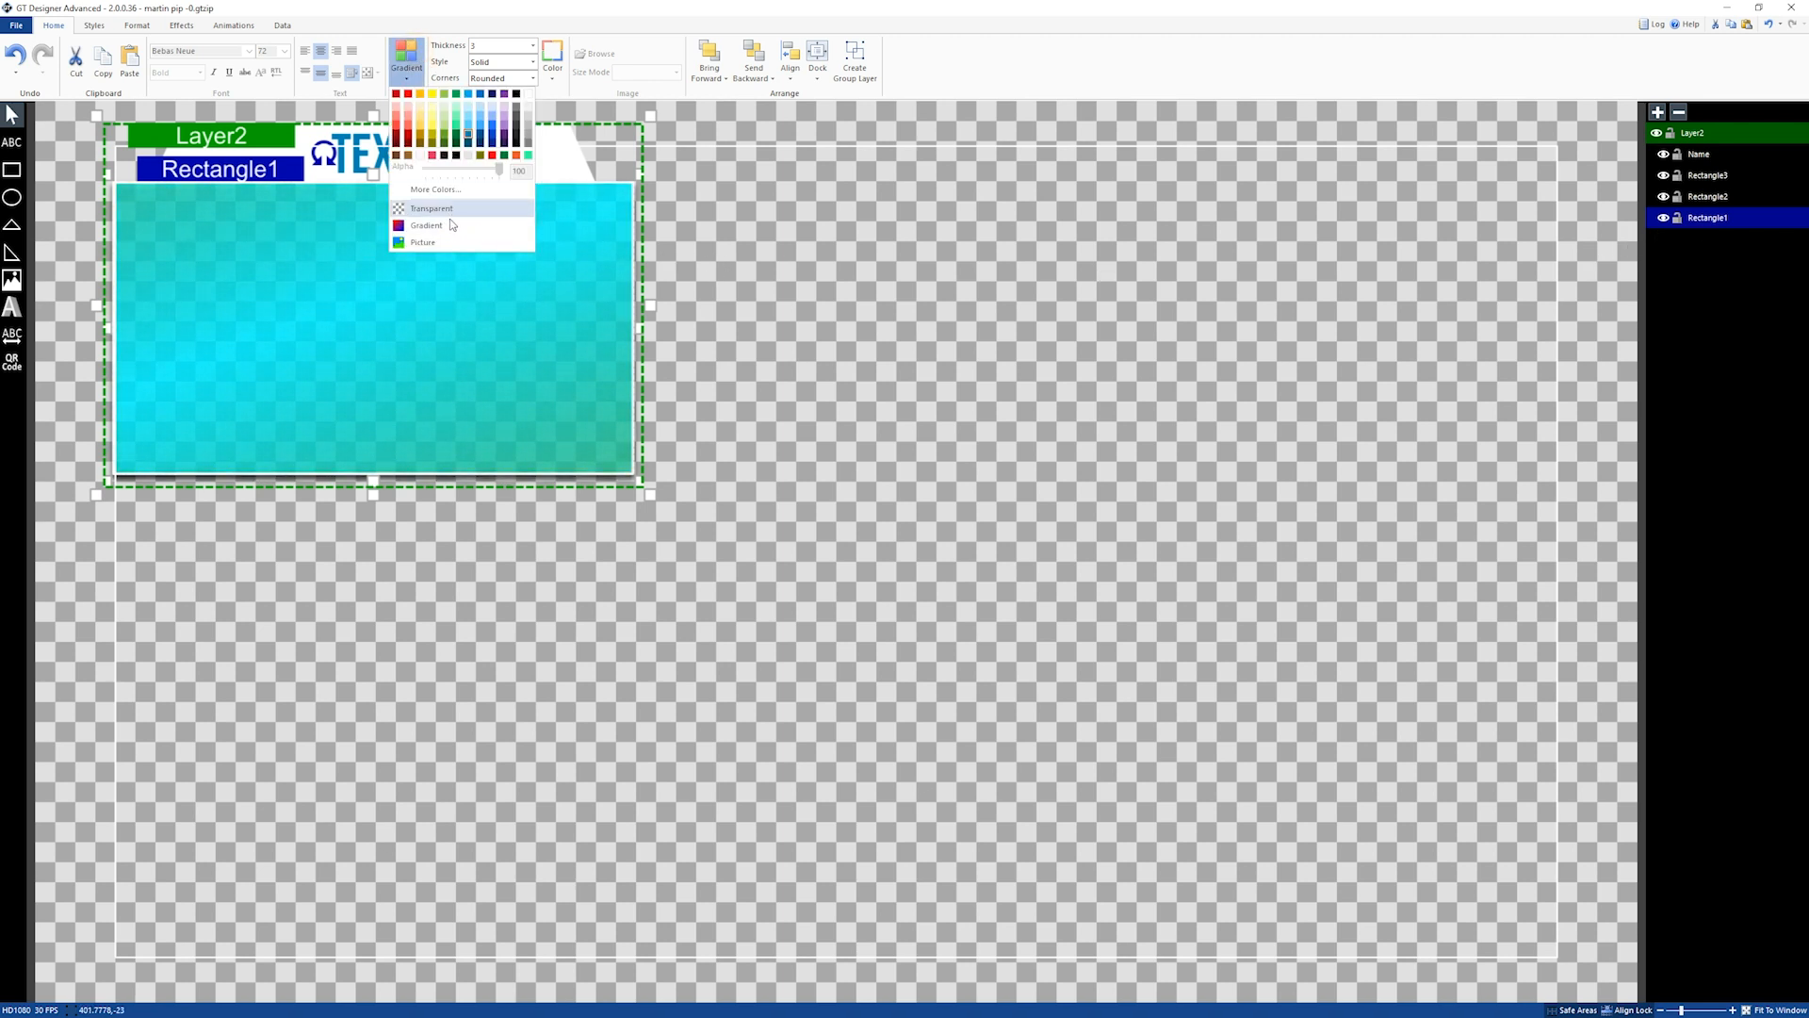
{"action": "left_click", "coordinate": [426, 225]}
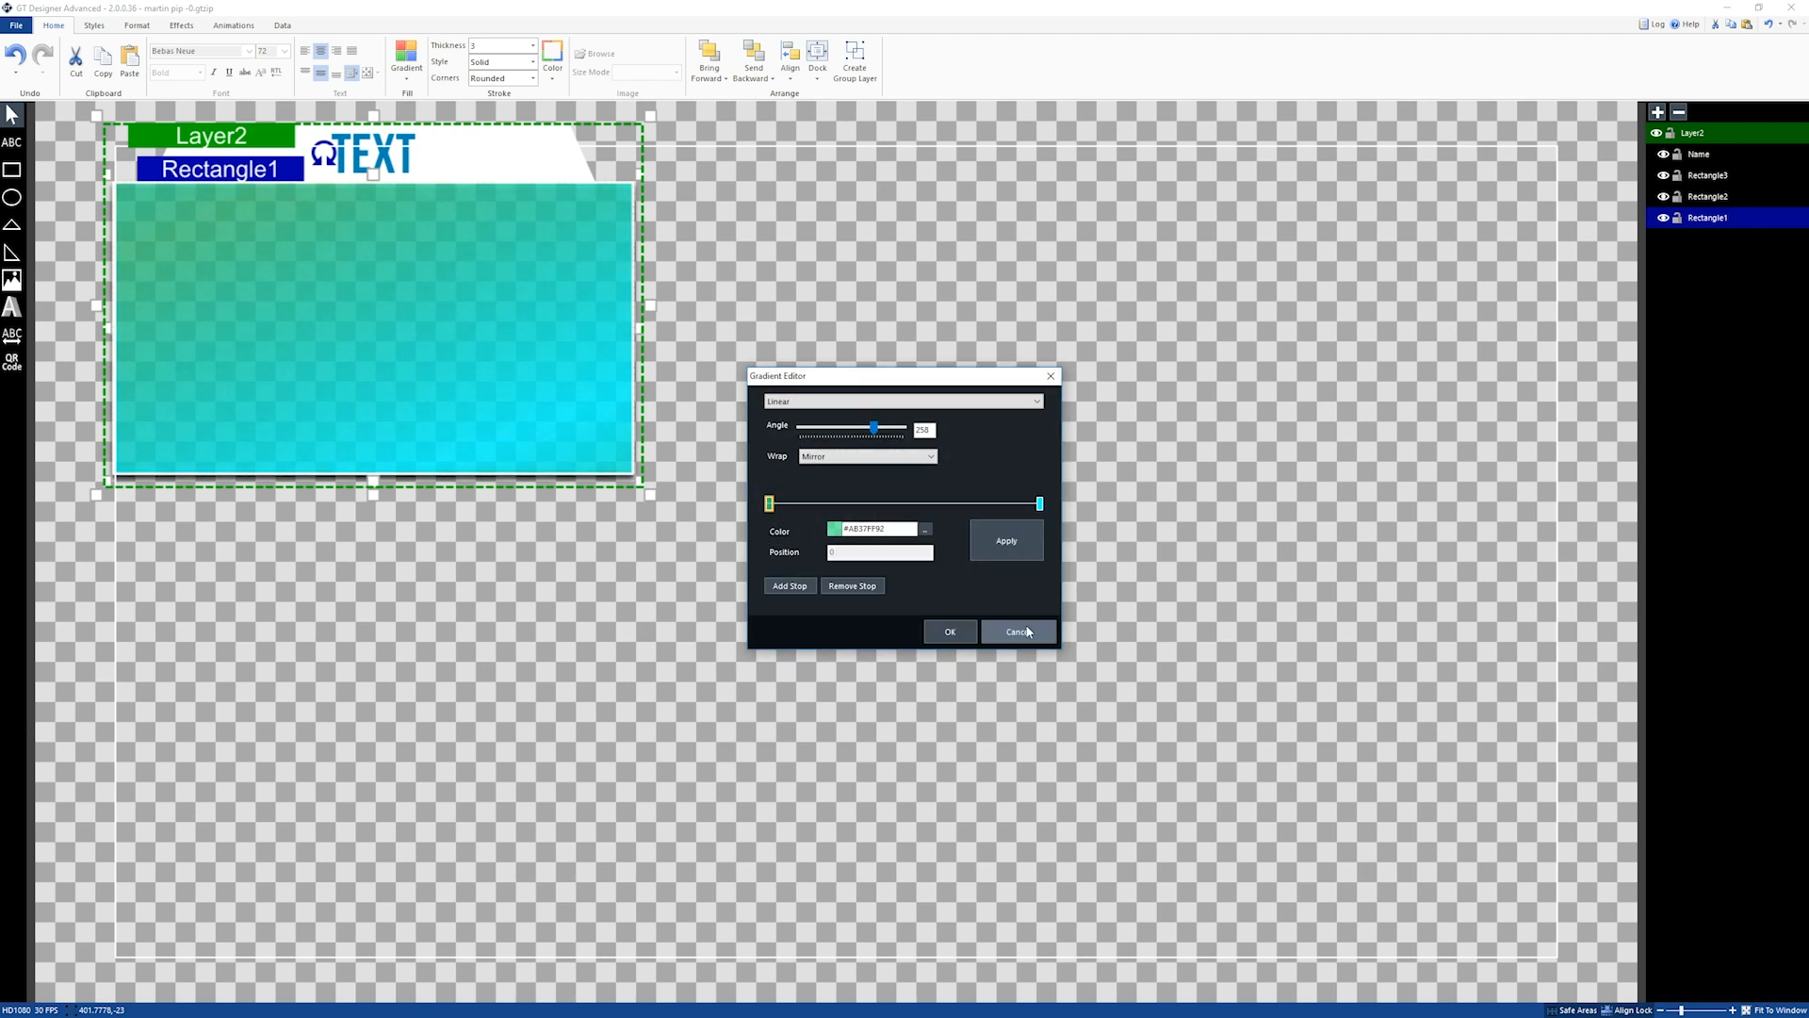
{"action": "left_click", "coordinate": [1017, 632]}
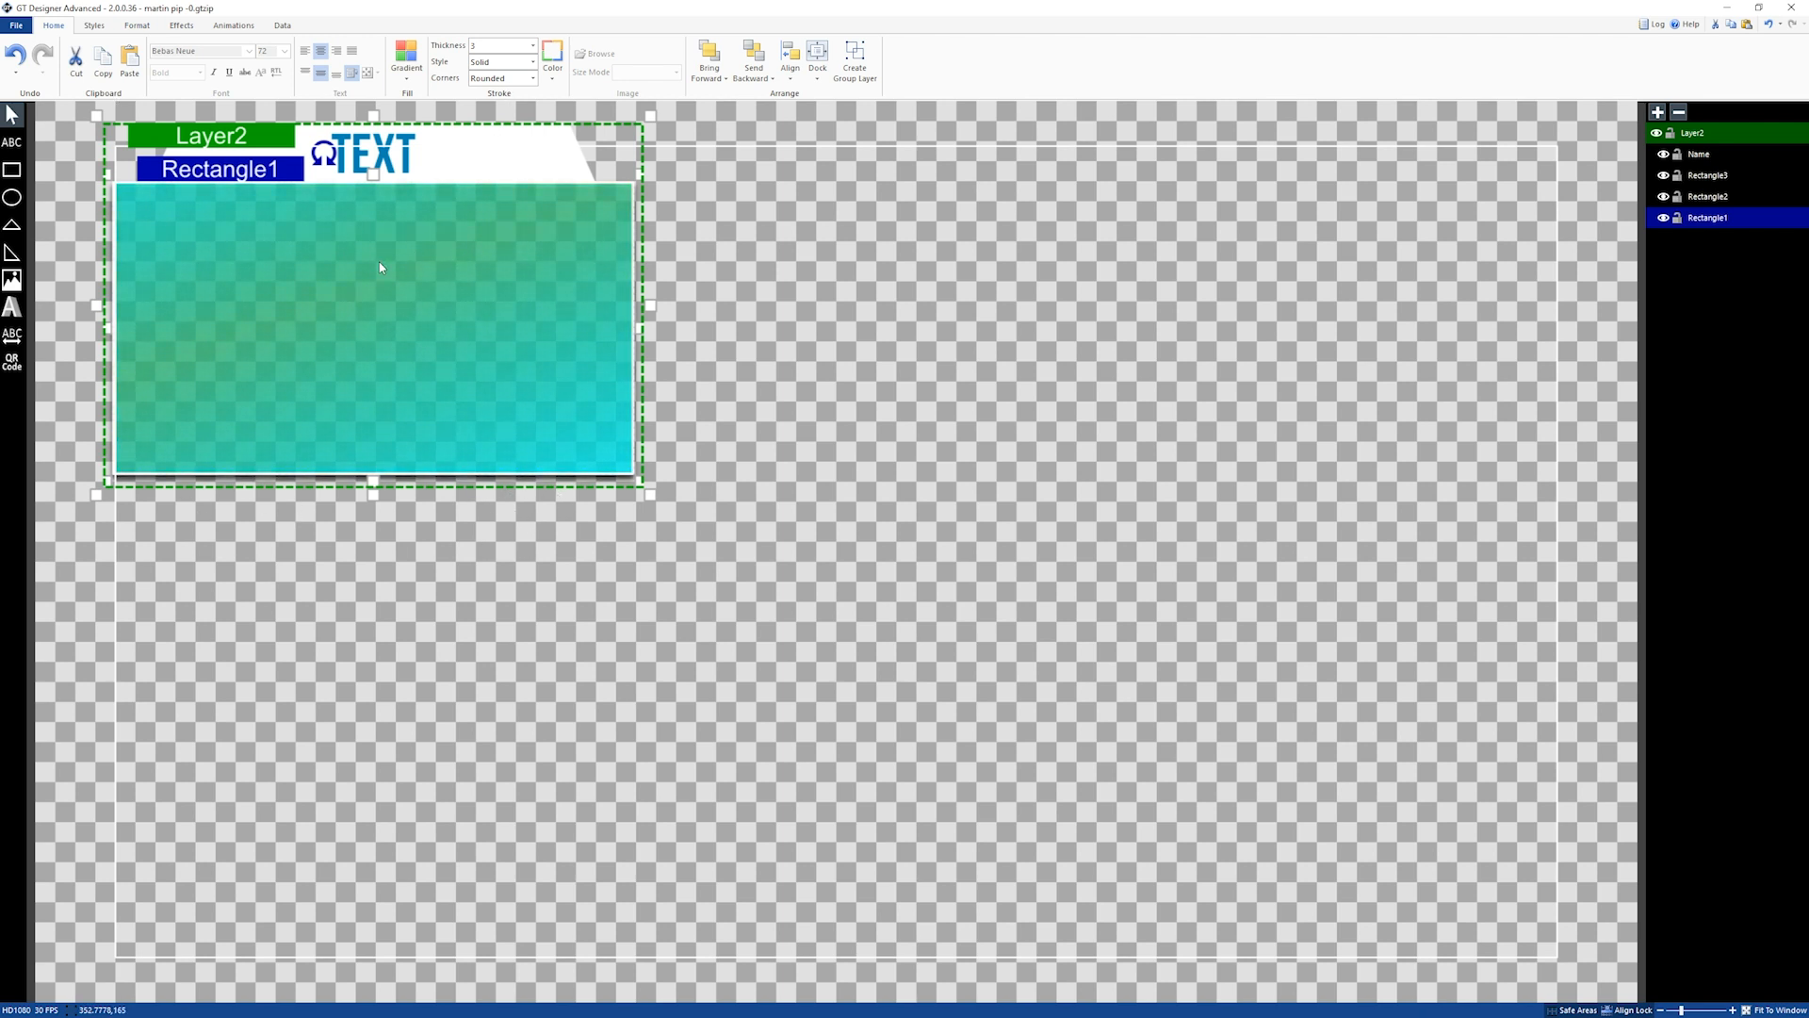
Step: Apply a FadeIn transition to the Rectangle1 layer
{"action": "left_click", "coordinate": [232, 26]}
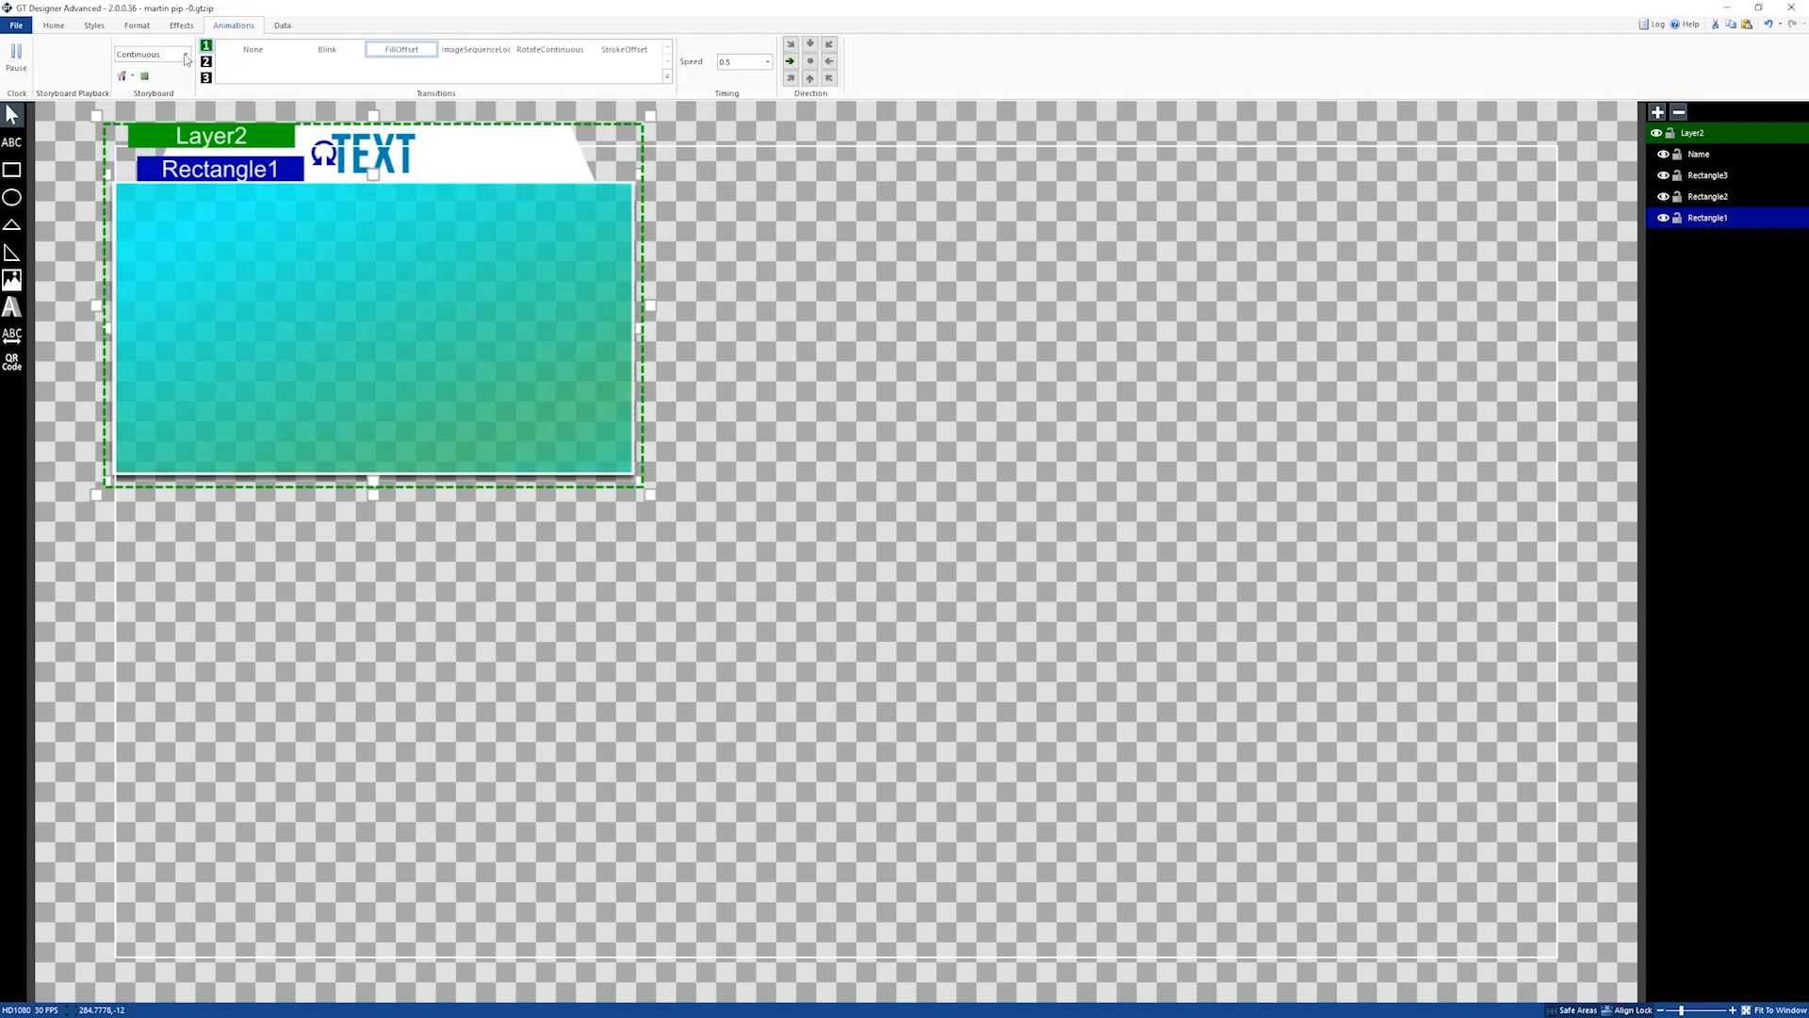
{"action": "left_click", "coordinate": [401, 49]}
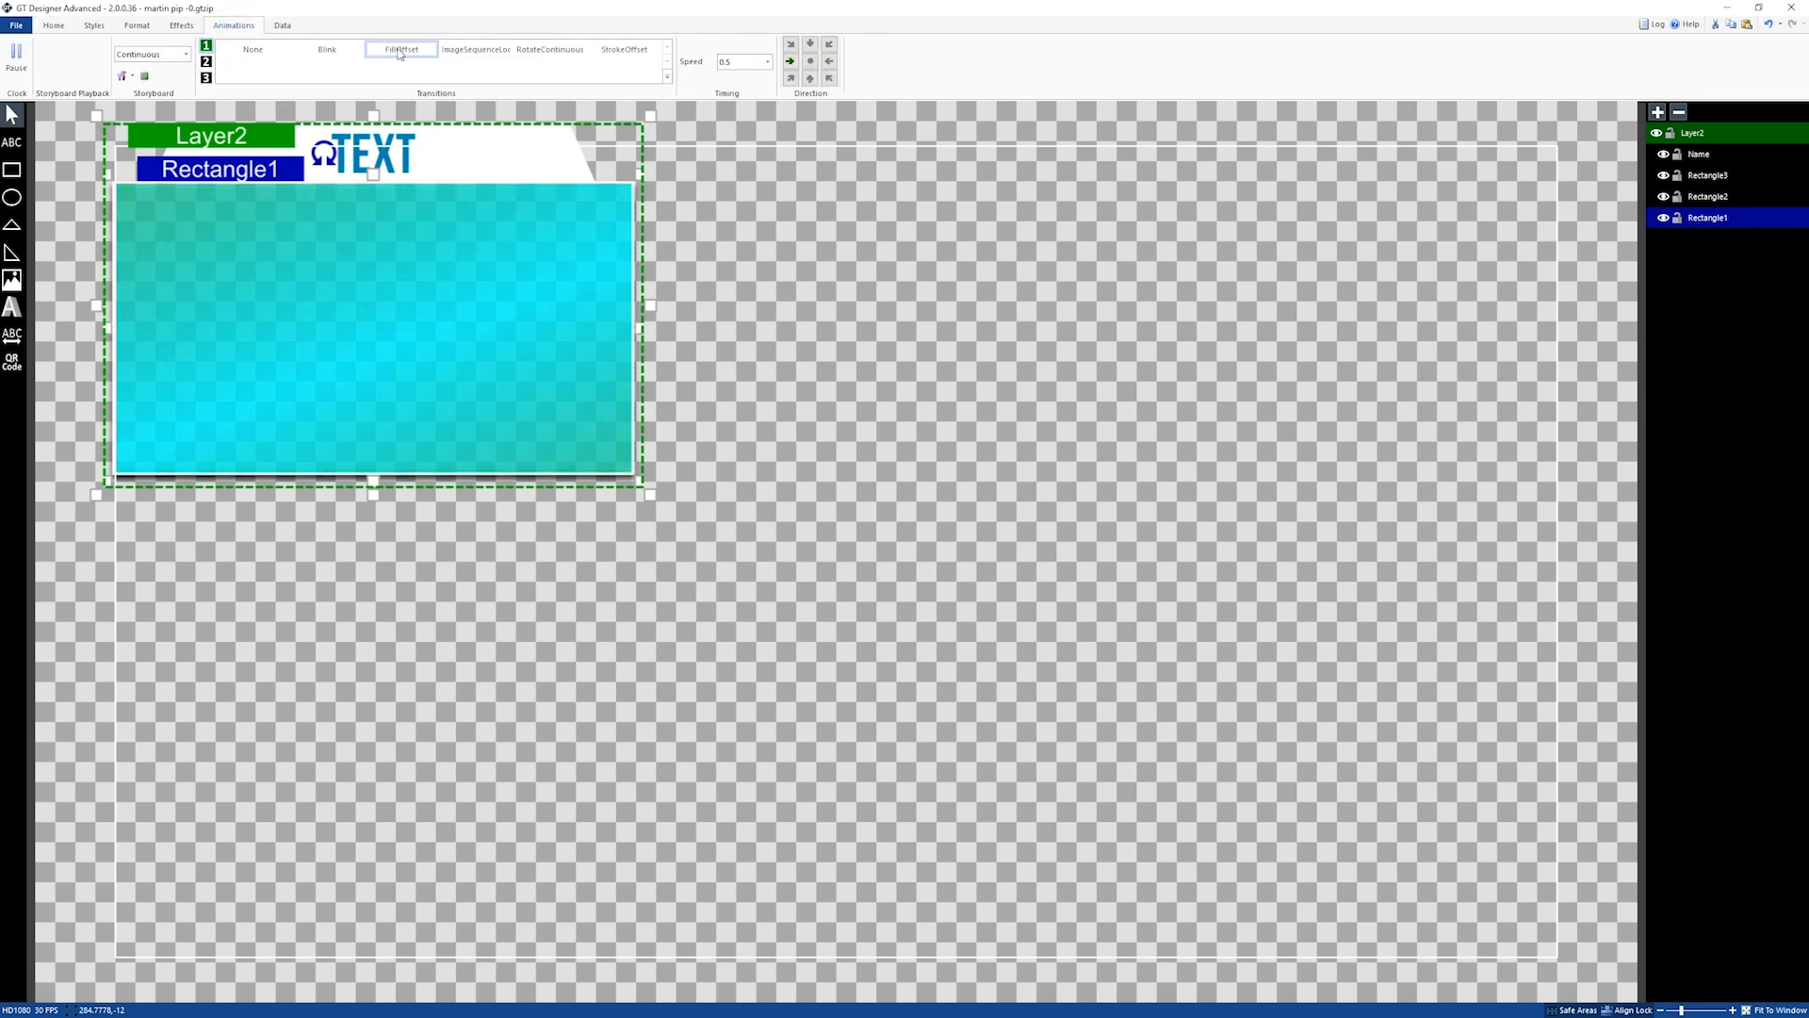
{"action": "left_click", "coordinate": [400, 49]}
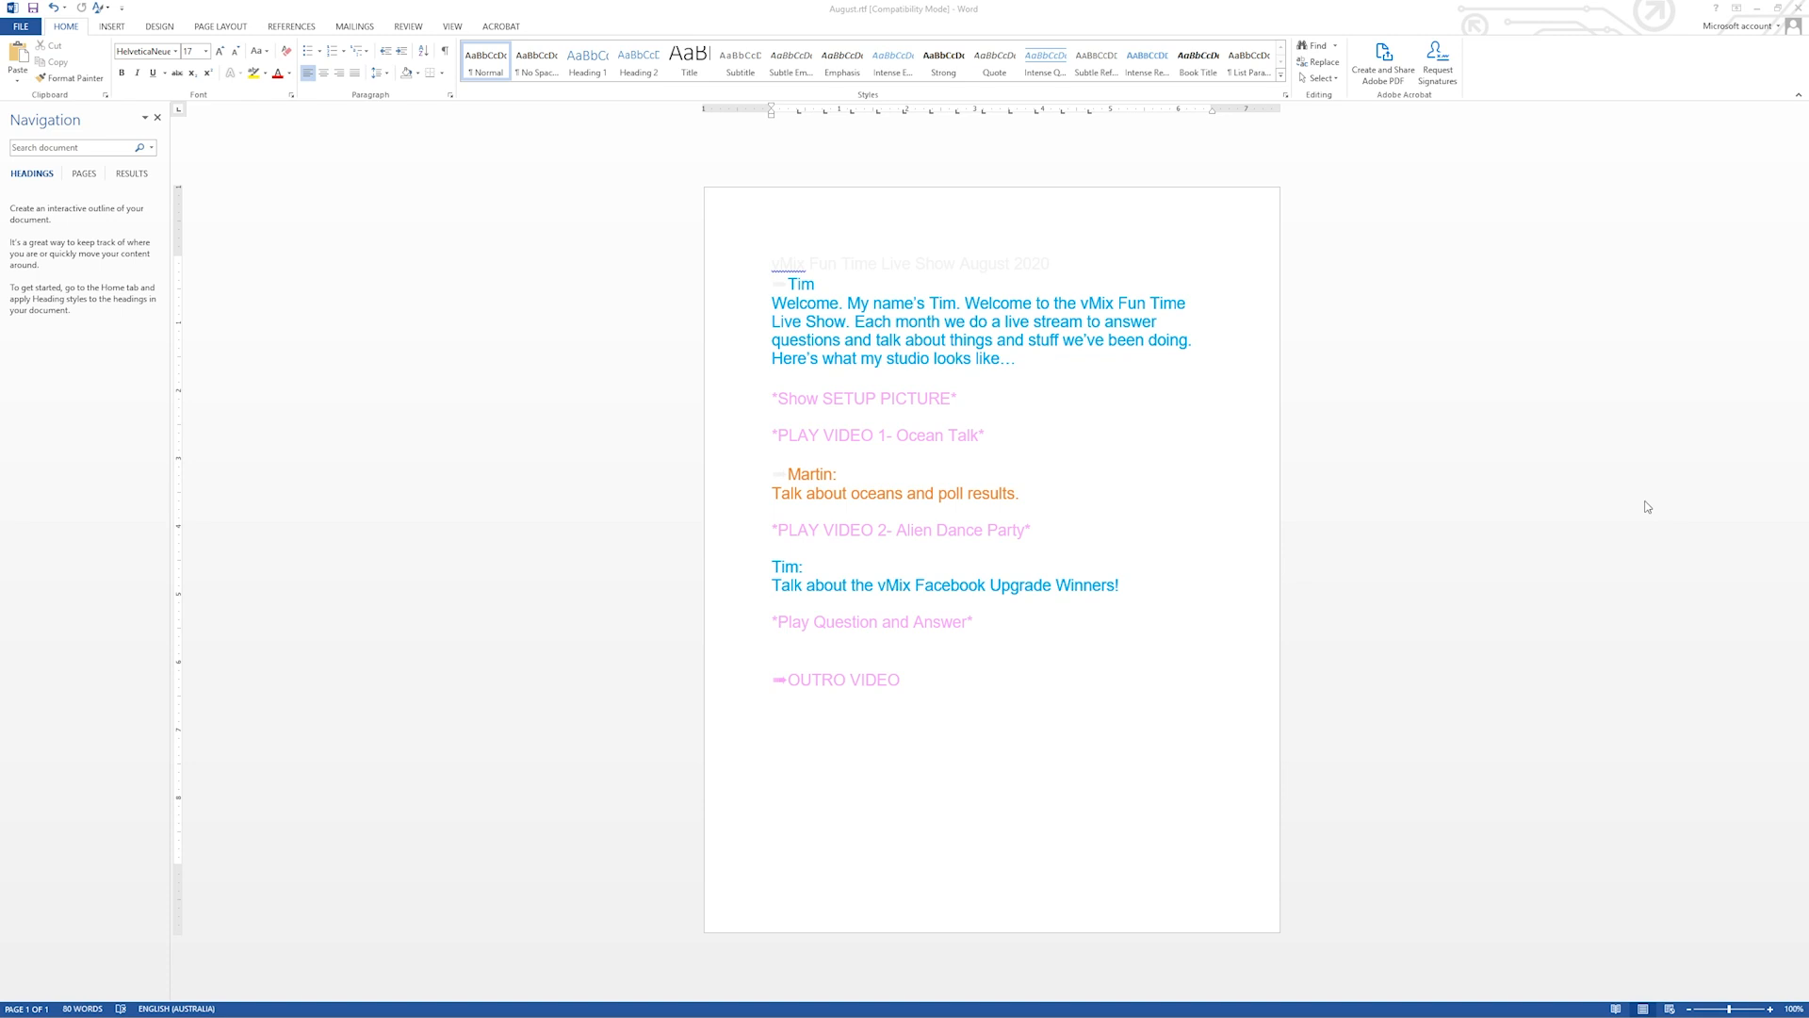
{"action": "mouse_move", "coordinate": [1234, 436]}
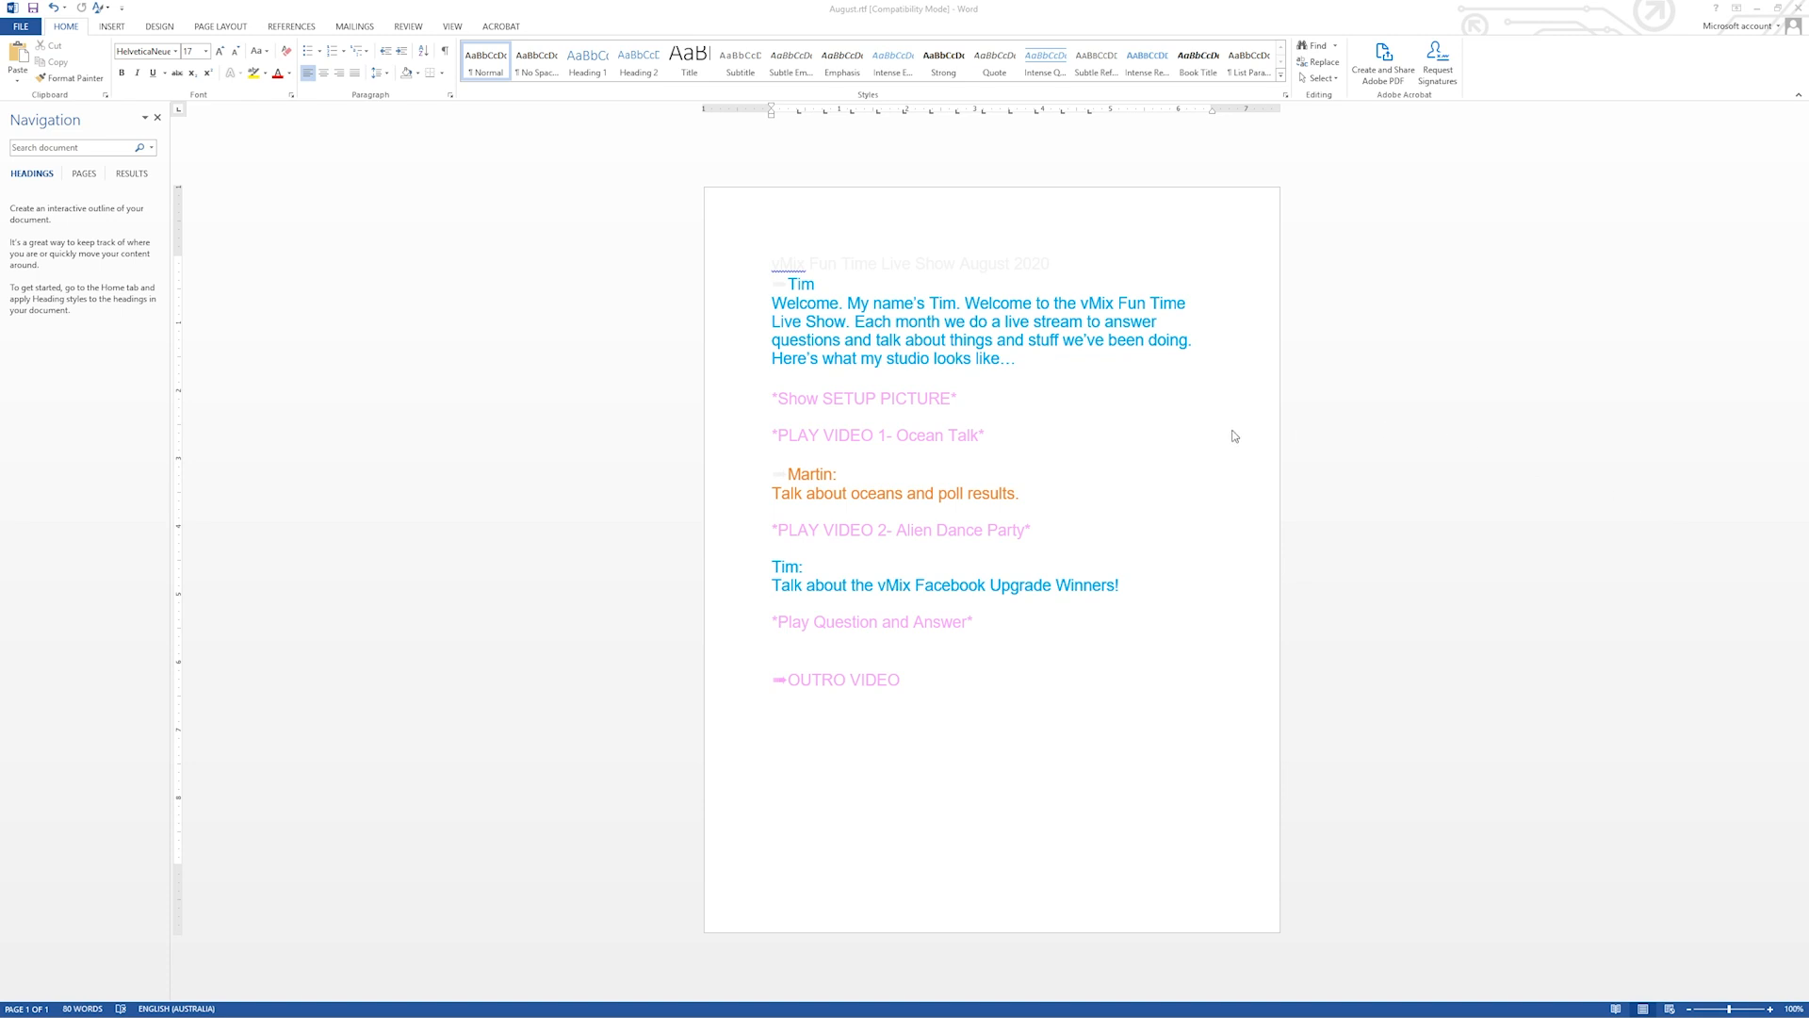
{"action": "mouse_move", "coordinate": [917, 363]}
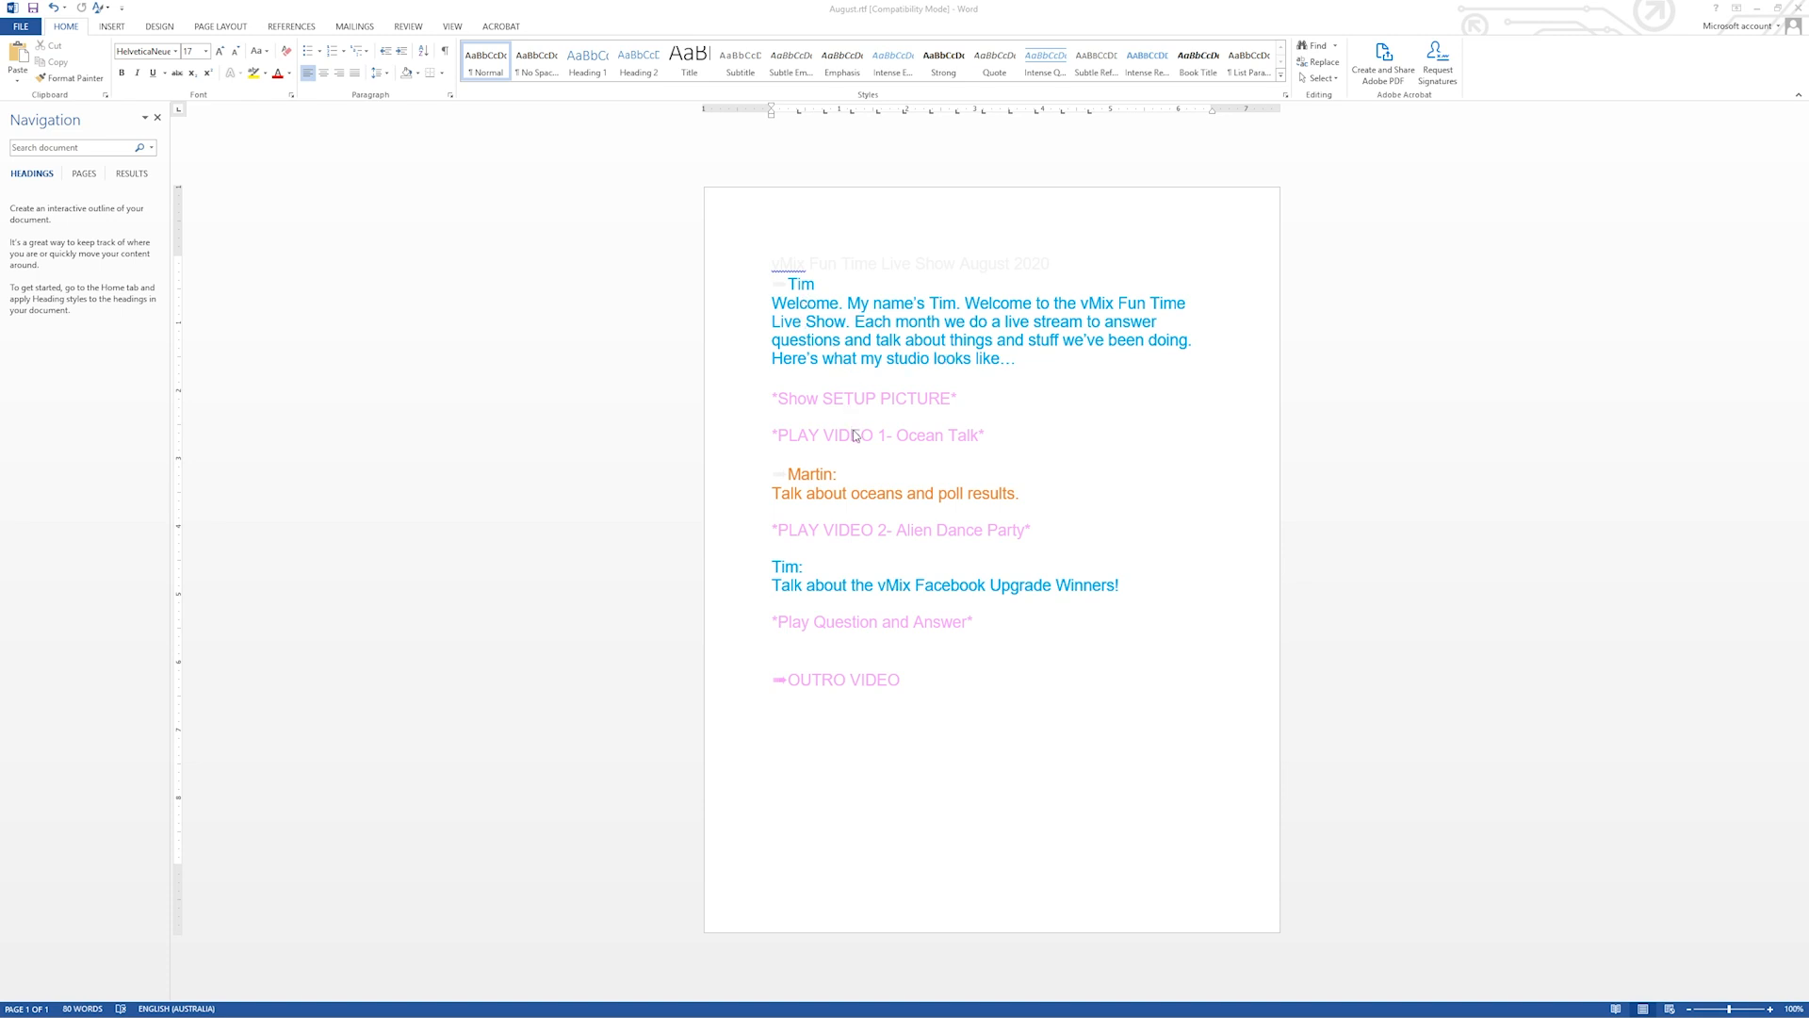
{"action": "mouse_move", "coordinate": [897, 404]}
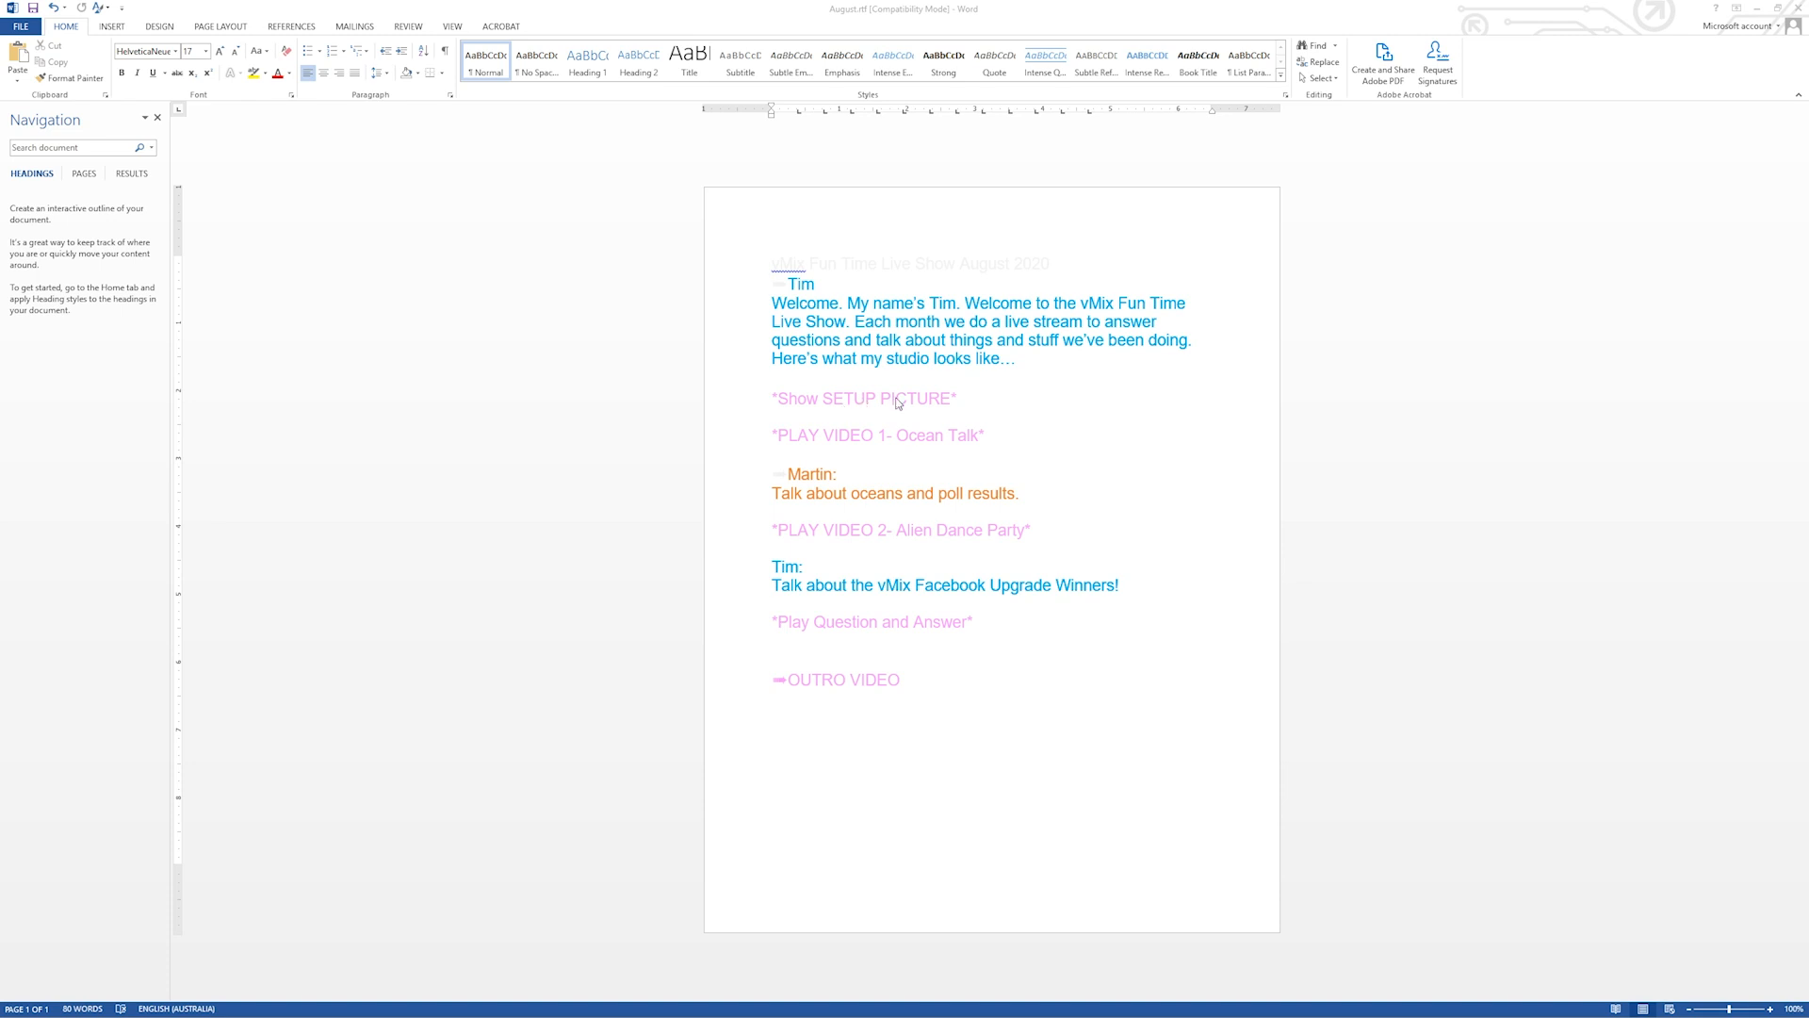
{"action": "mouse_move", "coordinate": [876, 567]}
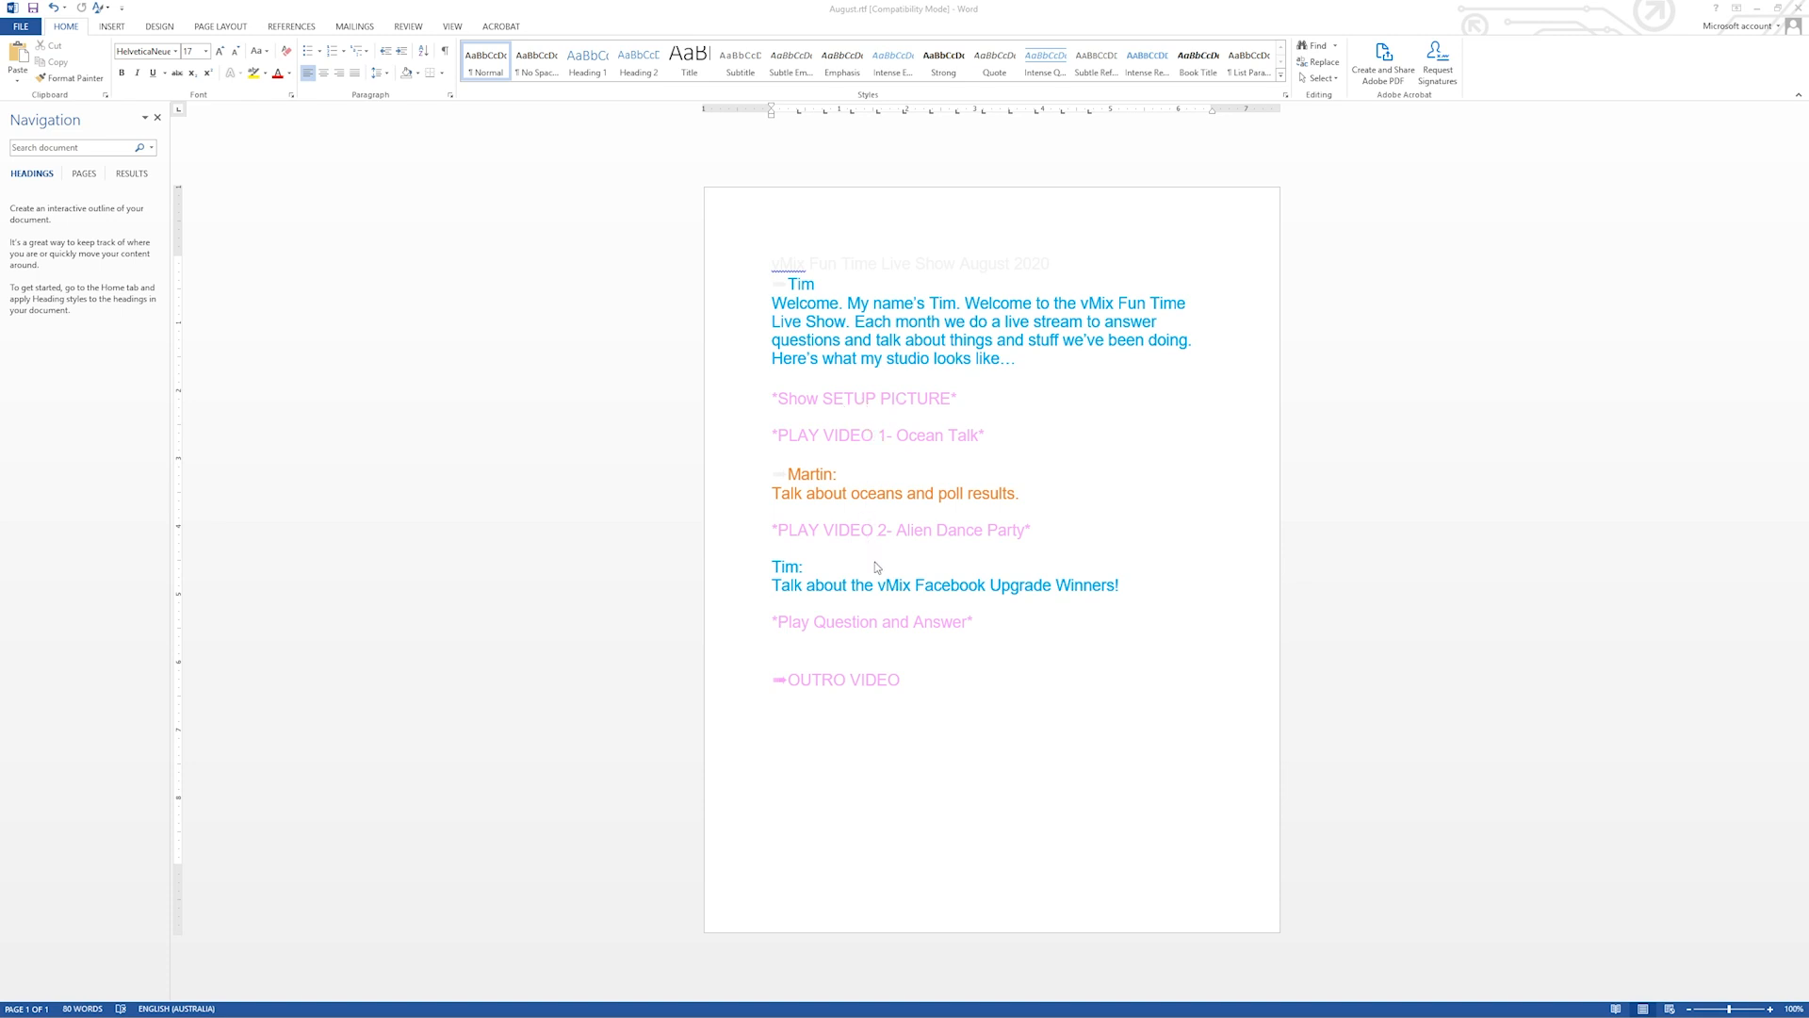
{"action": "mouse_move", "coordinate": [1090, 648]}
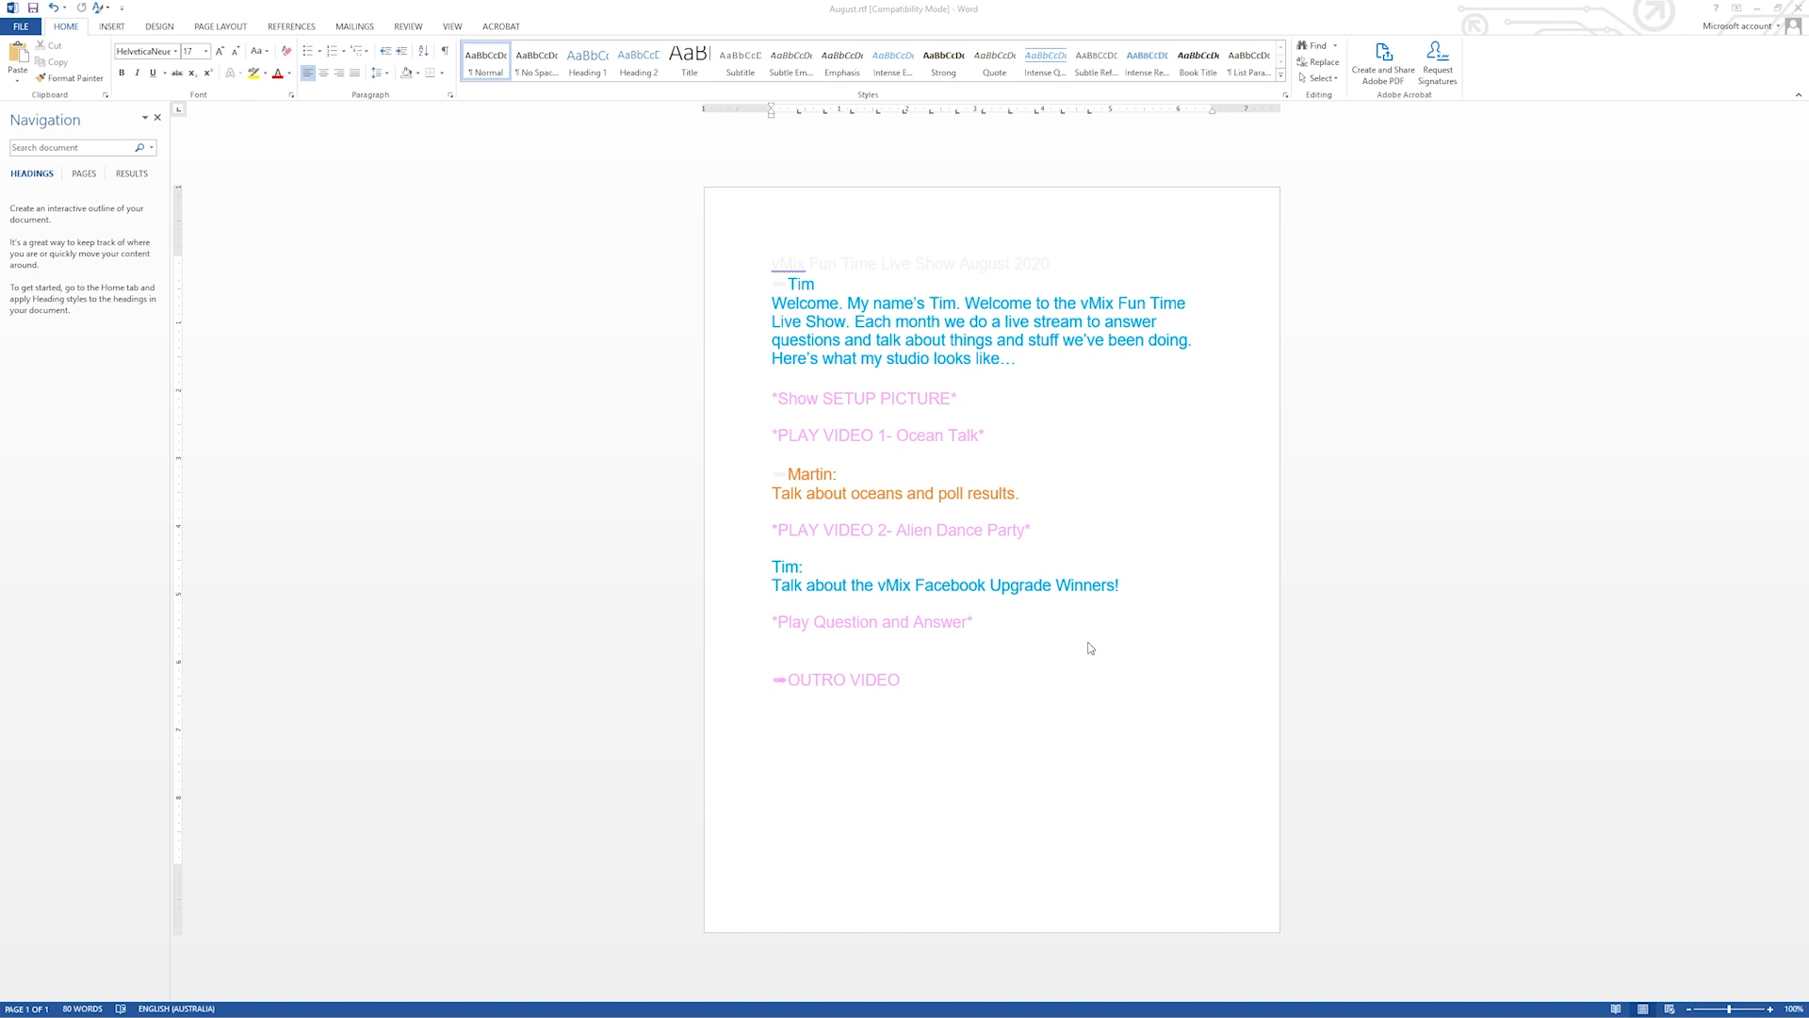
{"action": "mouse_move", "coordinate": [1075, 640]}
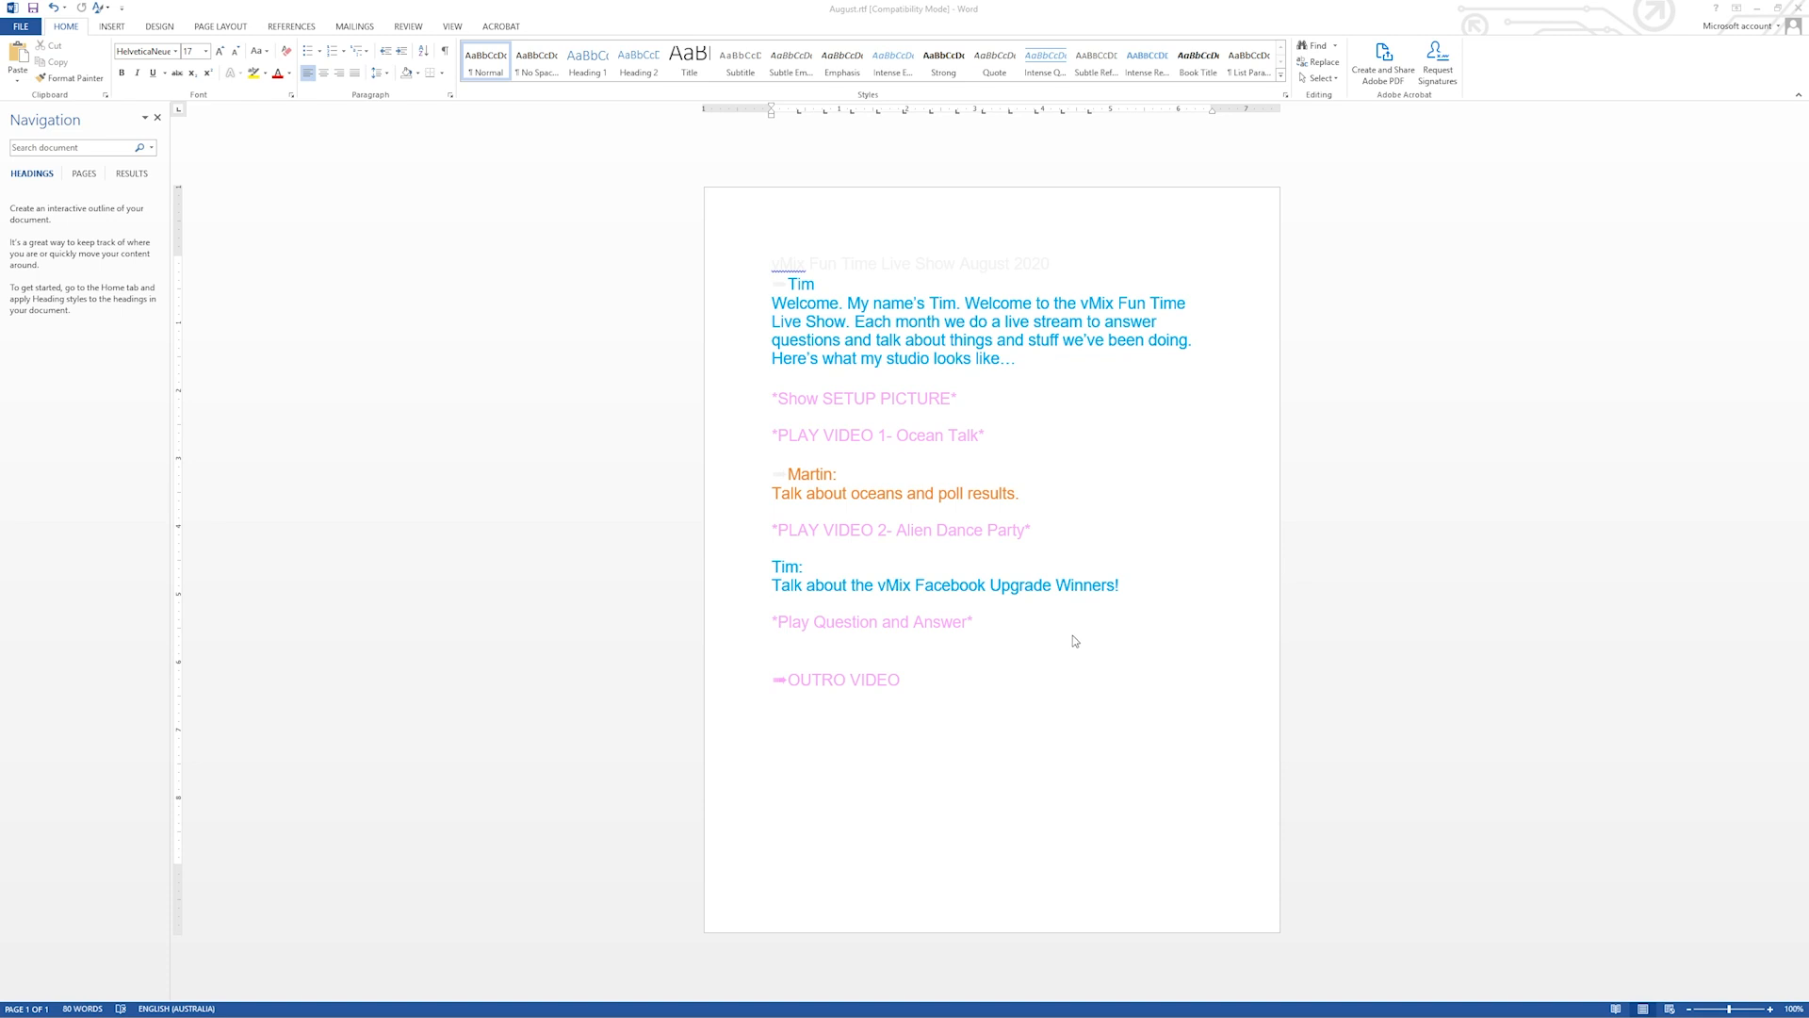
{"action": "mouse_move", "coordinate": [1261, 537]}
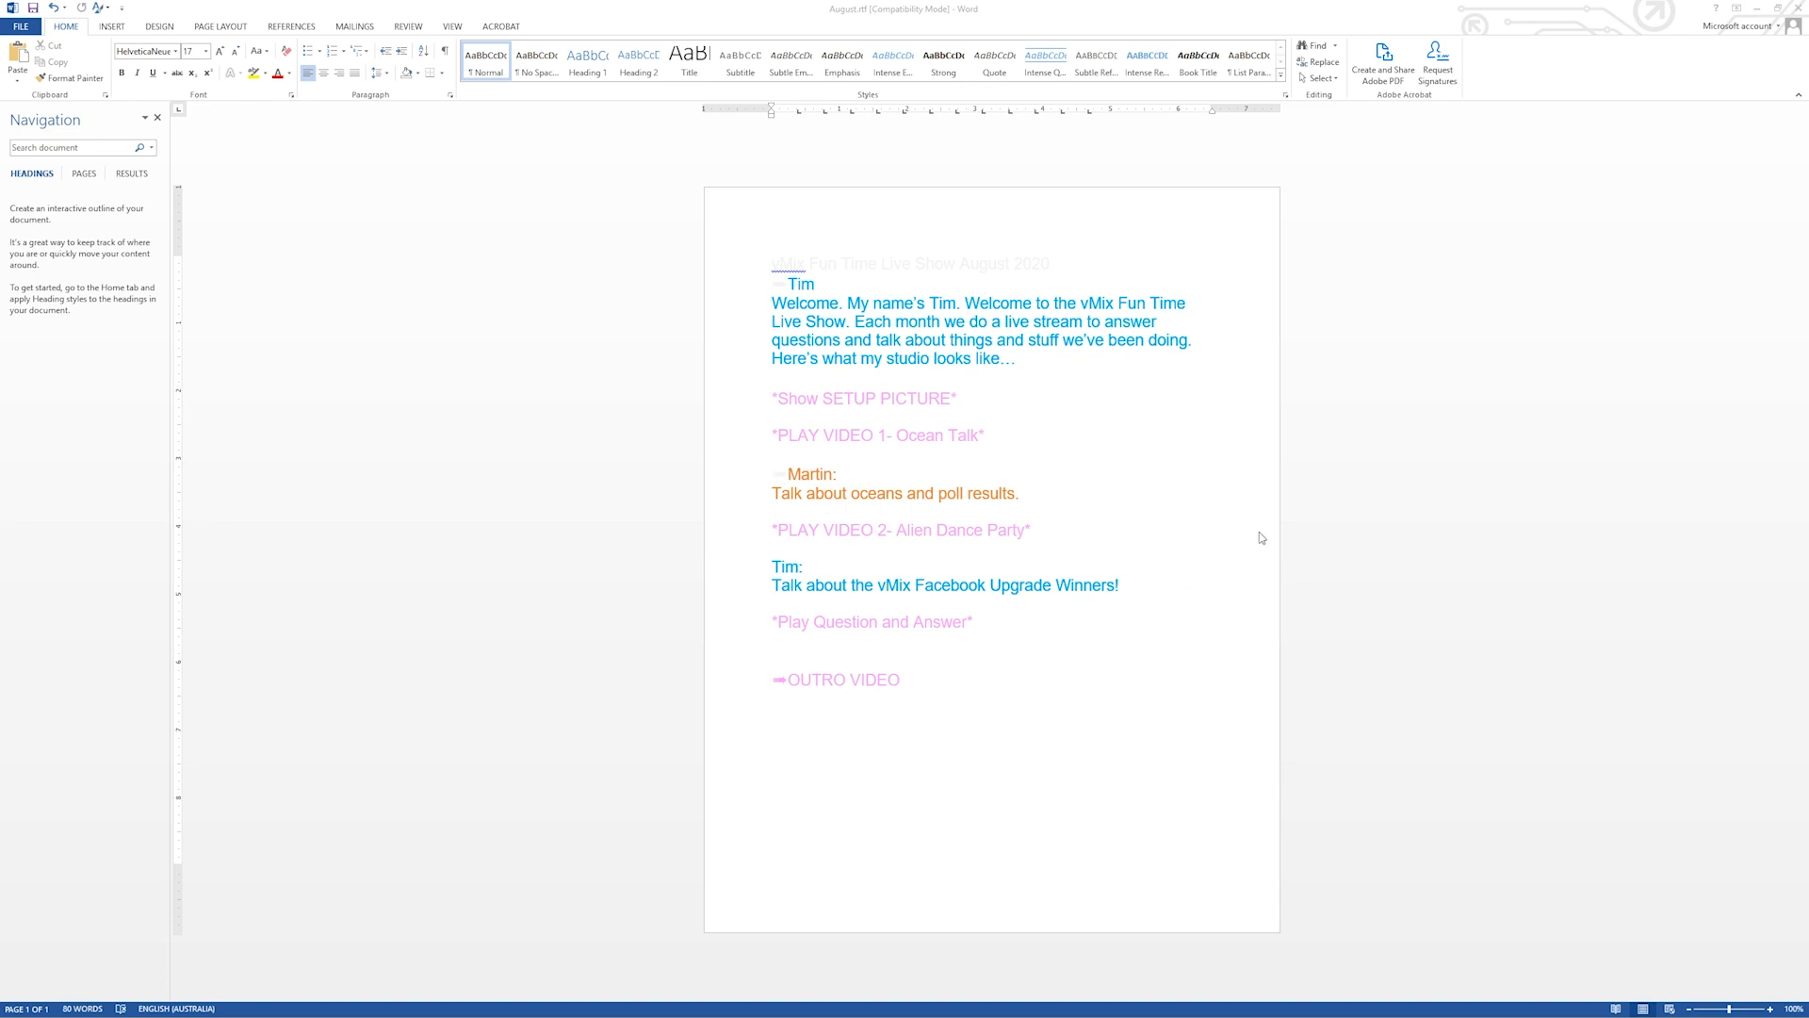
{"action": "mouse_move", "coordinate": [1320, 556]}
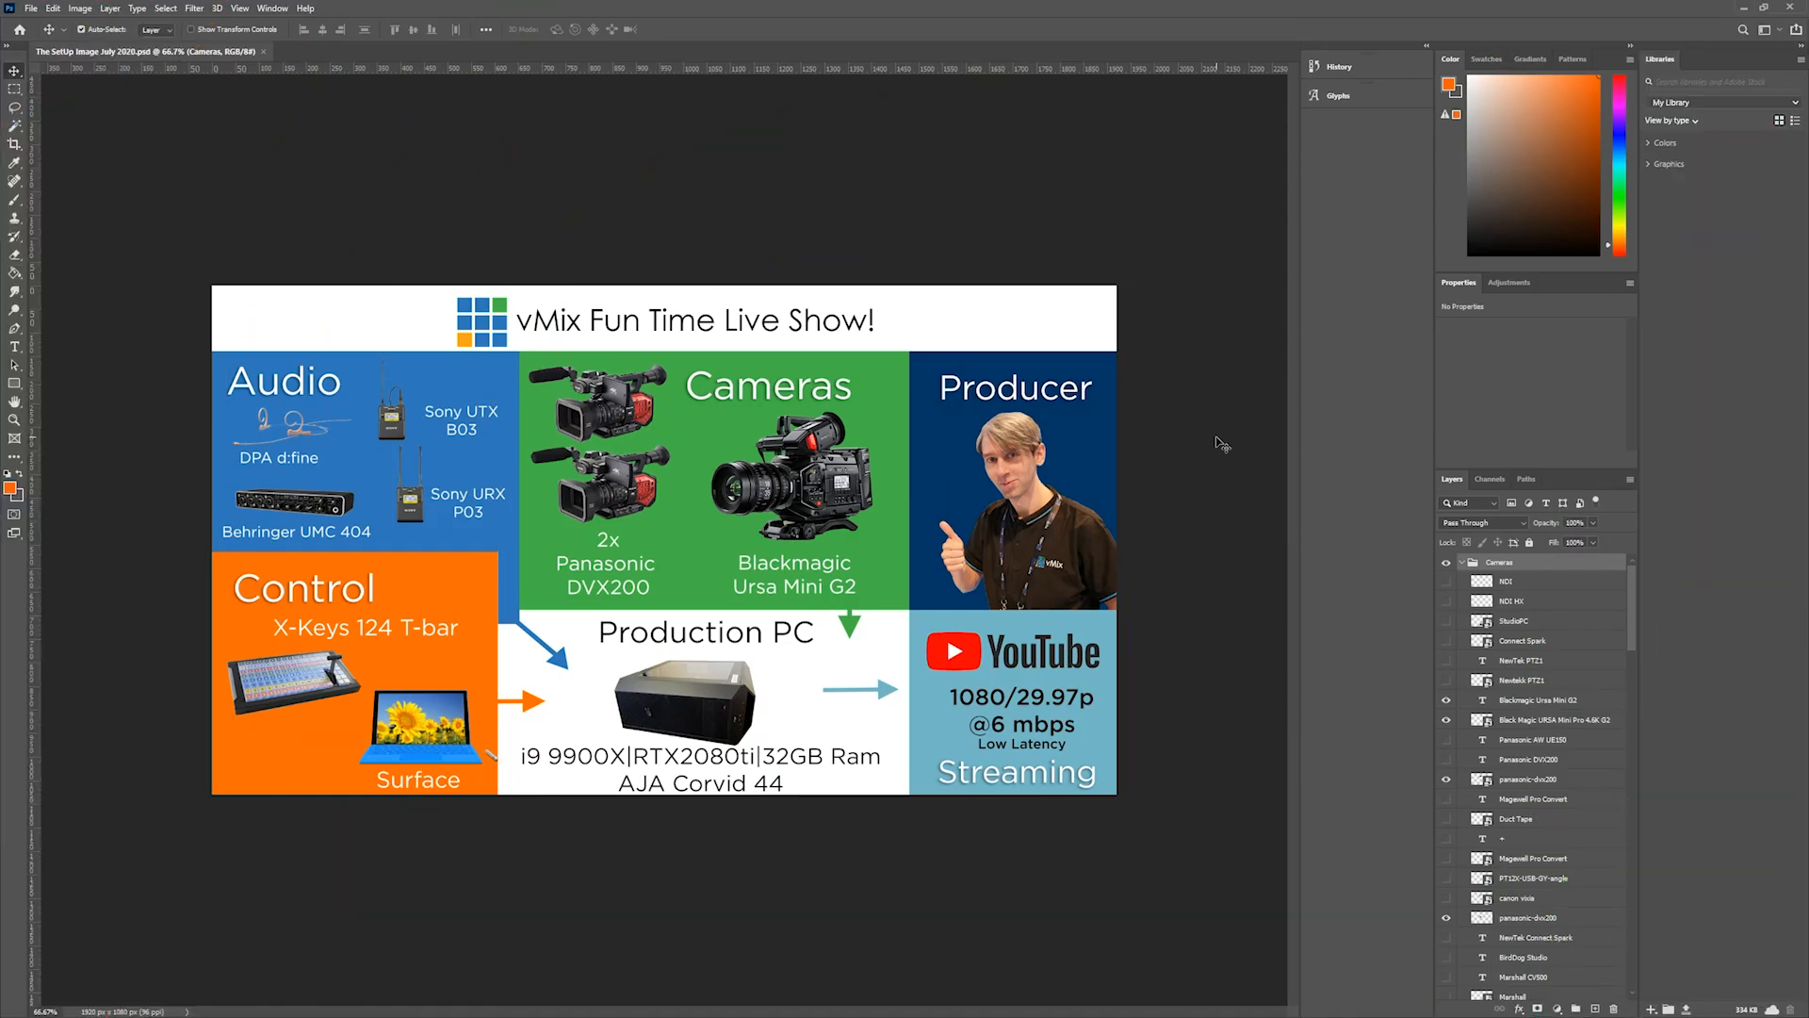
{"action": "mouse_move", "coordinate": [1670, 525]}
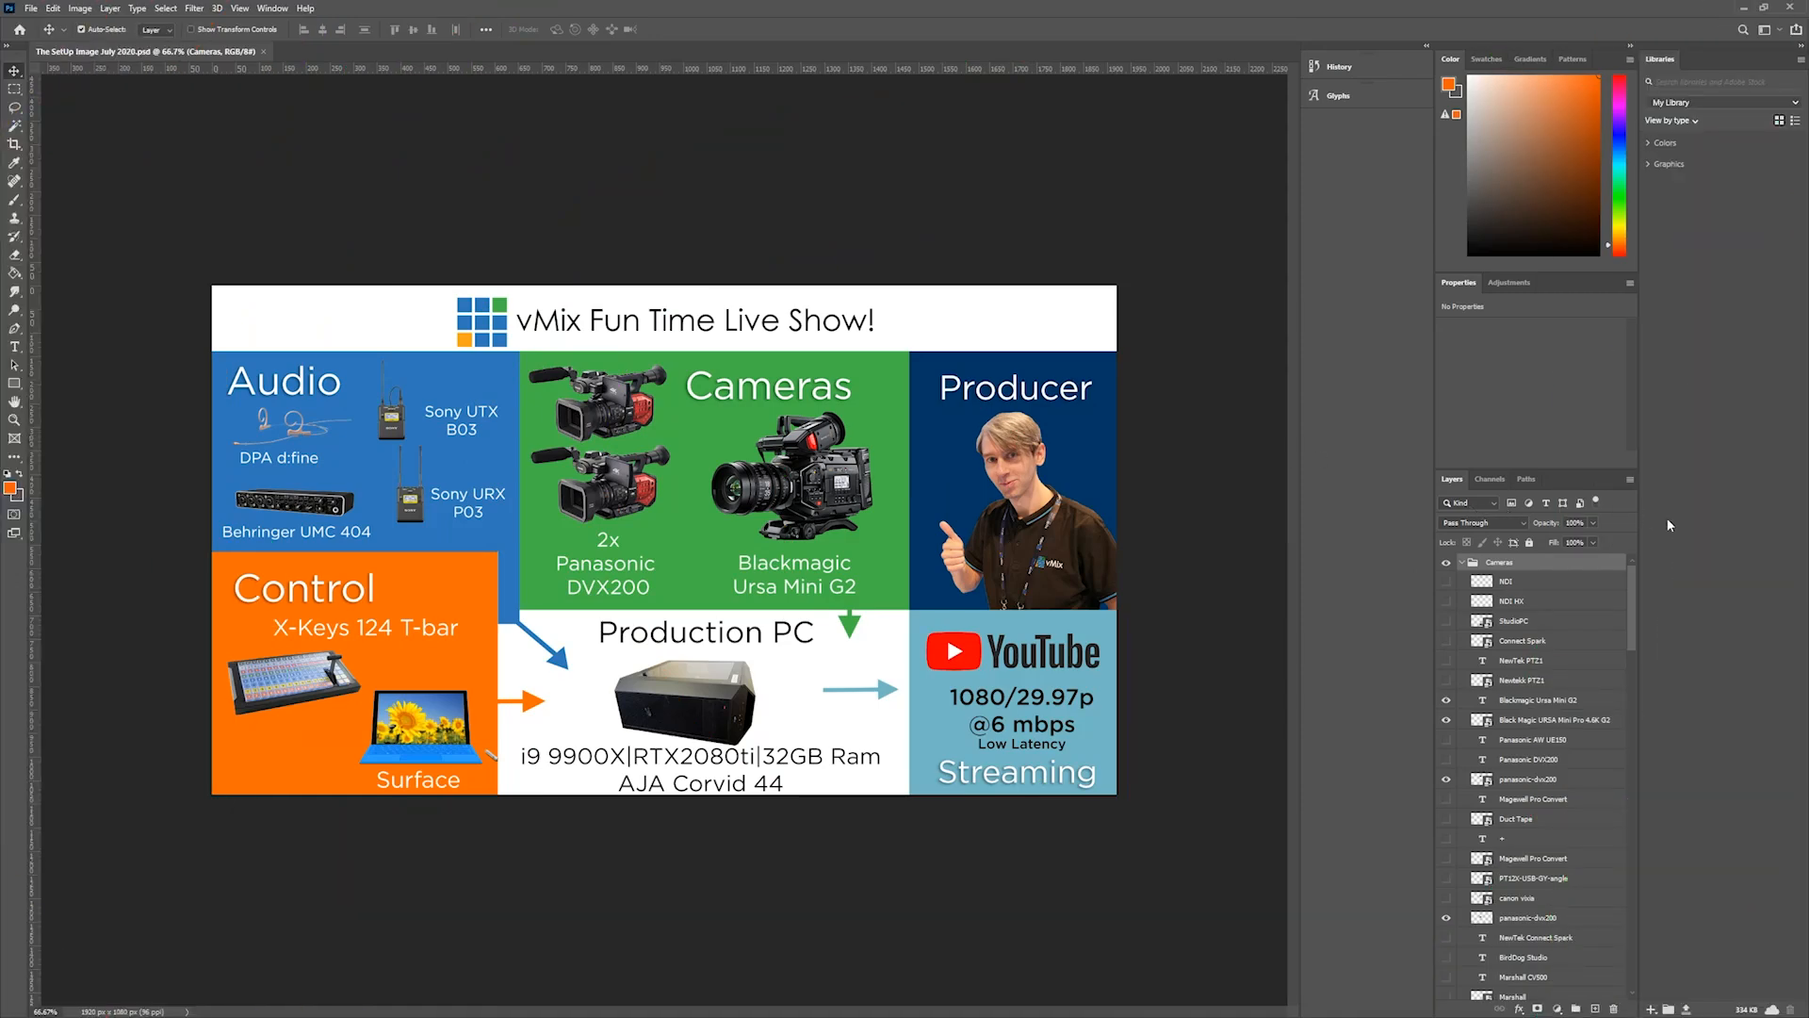
Step: Scroll the Layers panel through the Cameras and Controllers groups
{"action": "scroll", "scroll_direction": "down", "scroll_amount": 3}
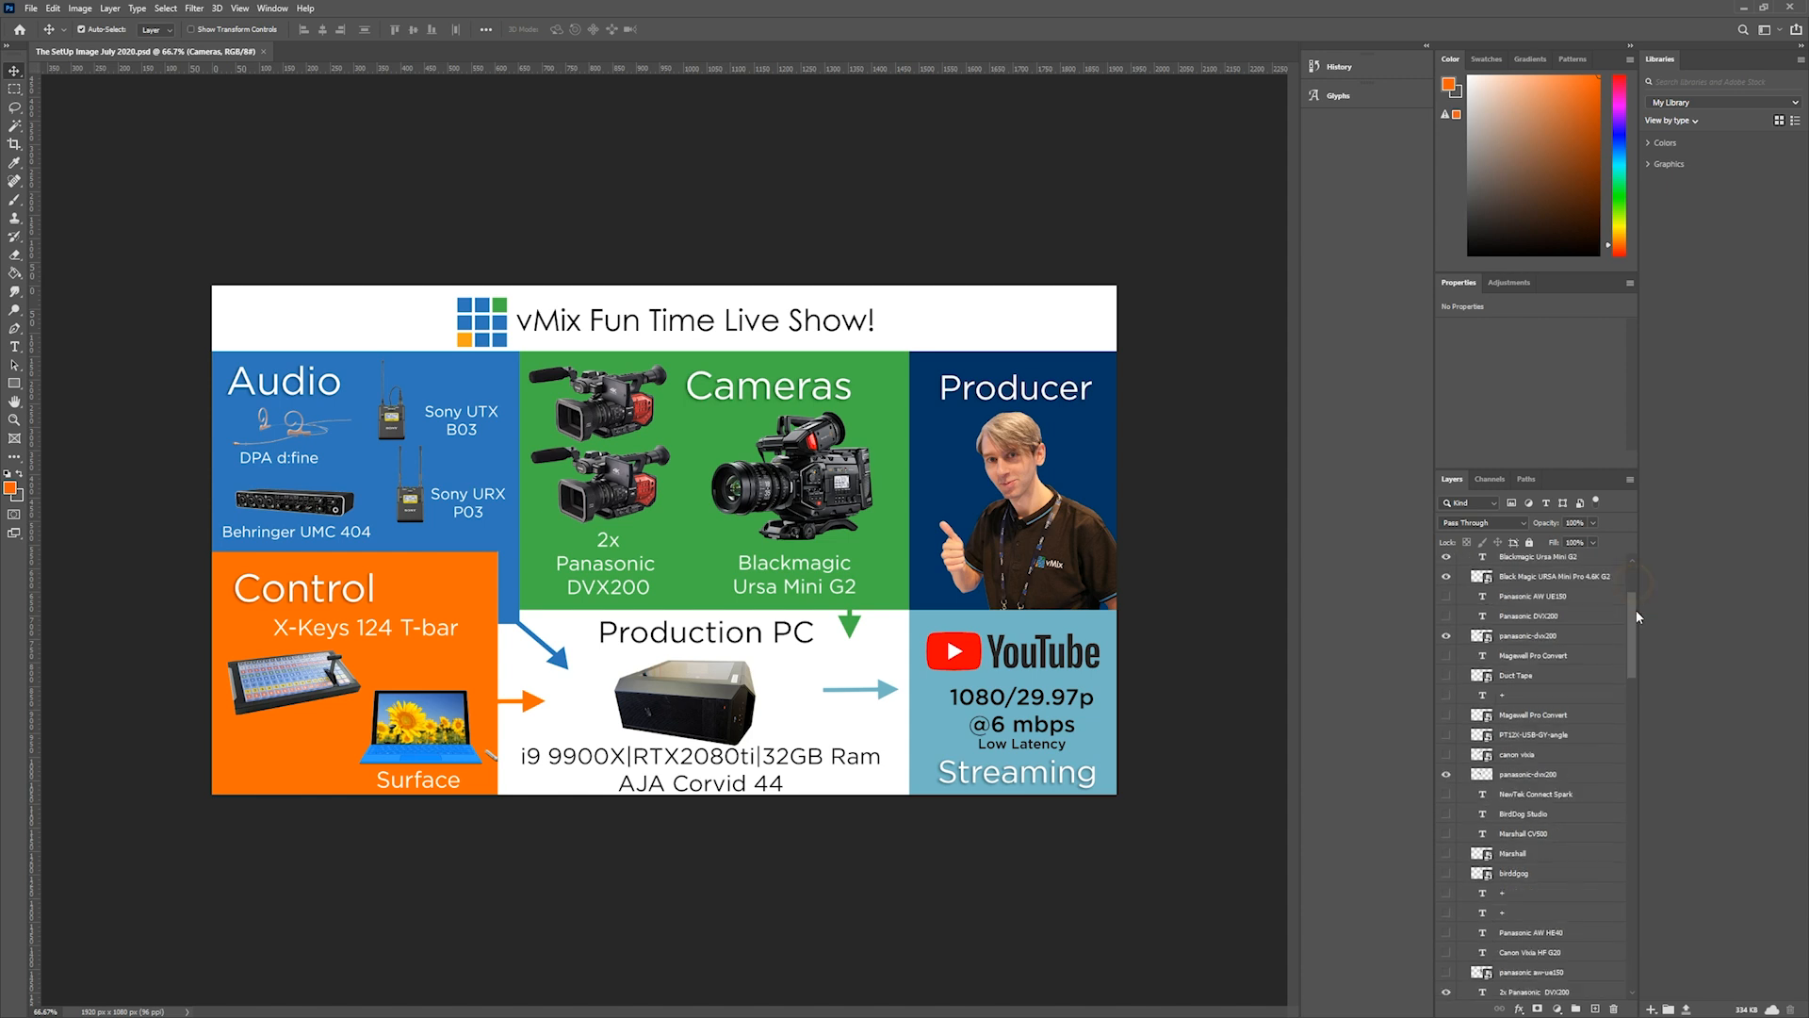
{"action": "scroll", "scroll_direction": "down", "scroll_amount": 3}
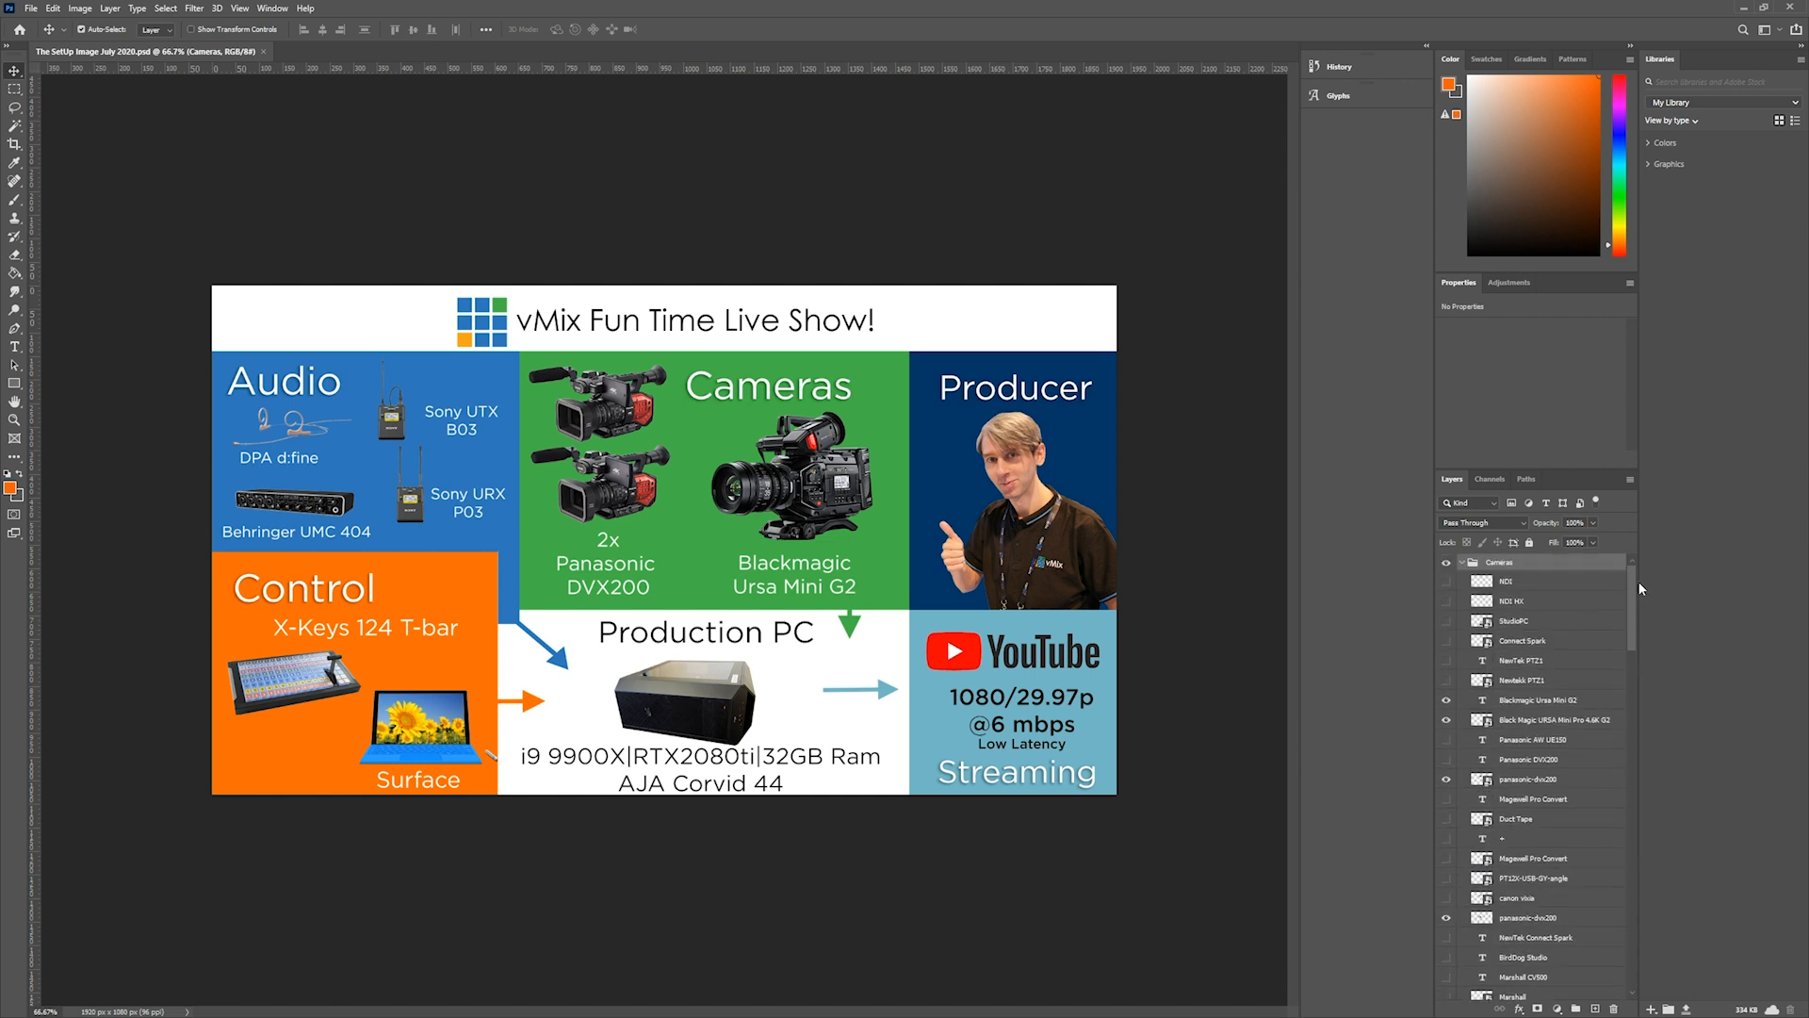
{"action": "scroll", "scroll_direction": "down", "scroll_amount": 3}
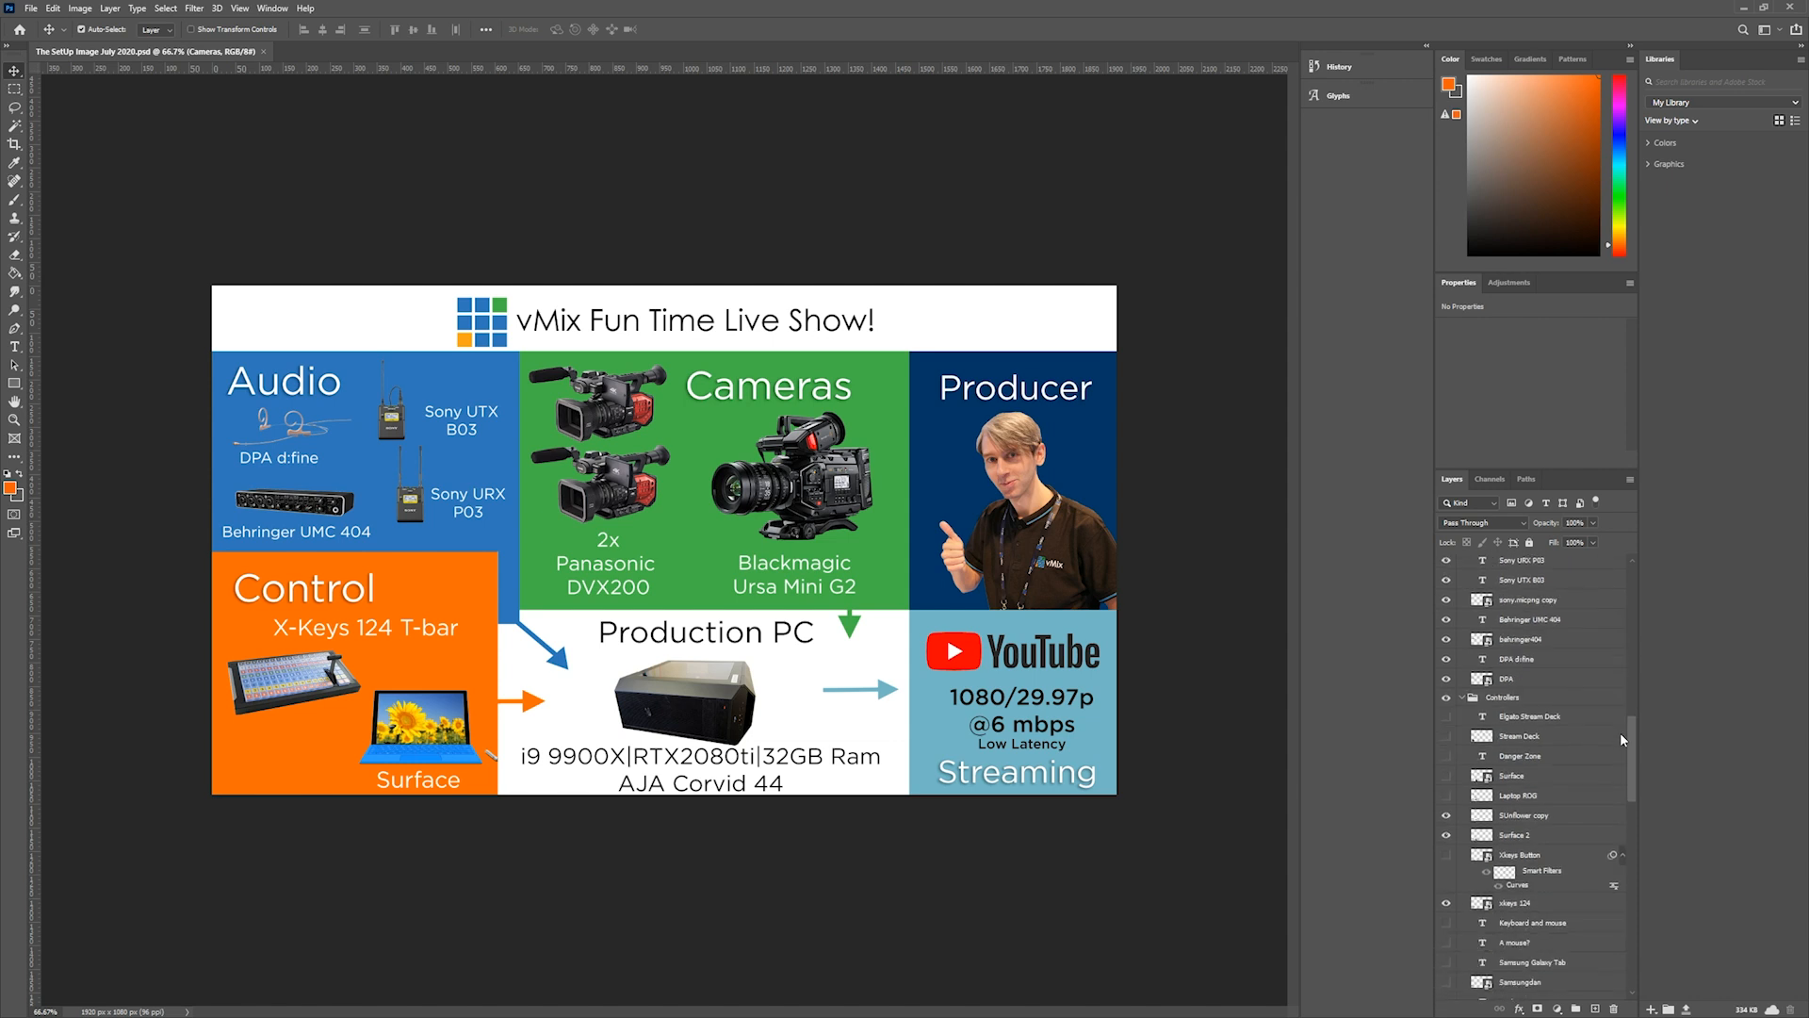
{"action": "scroll", "scroll_direction": "down", "scroll_amount": 3}
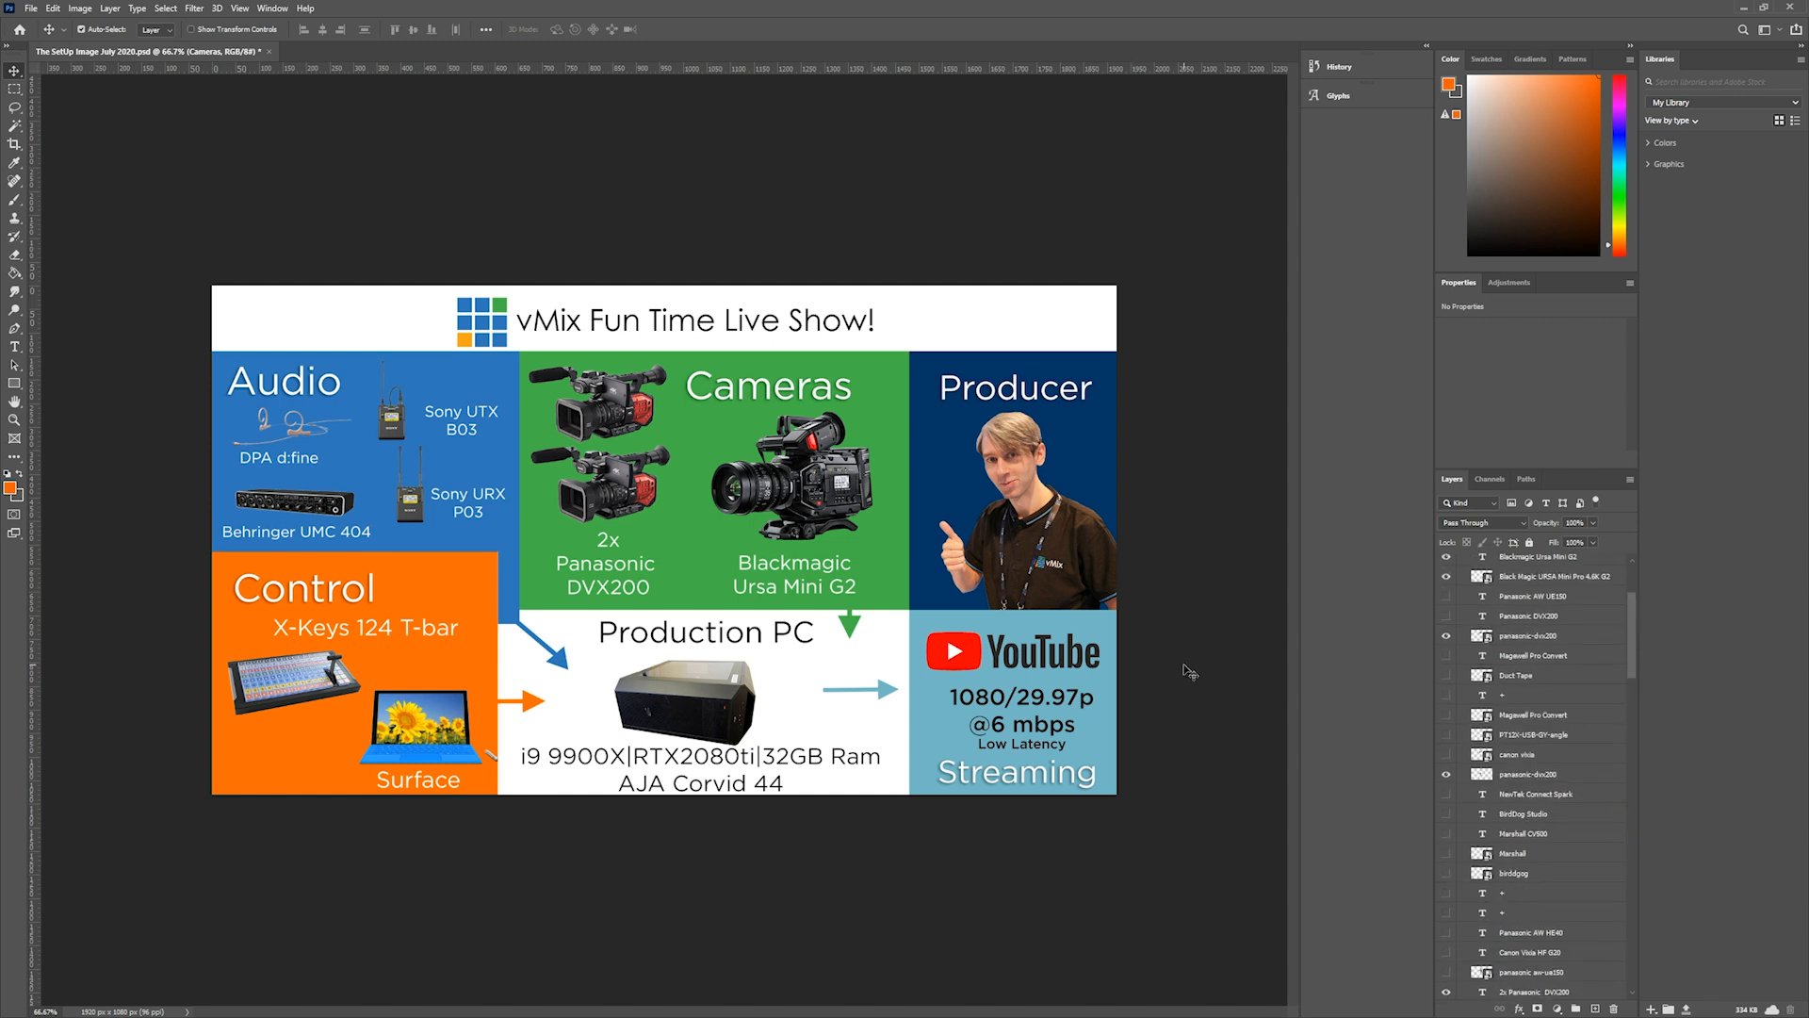
{"action": "mouse_move", "coordinate": [1186, 664]}
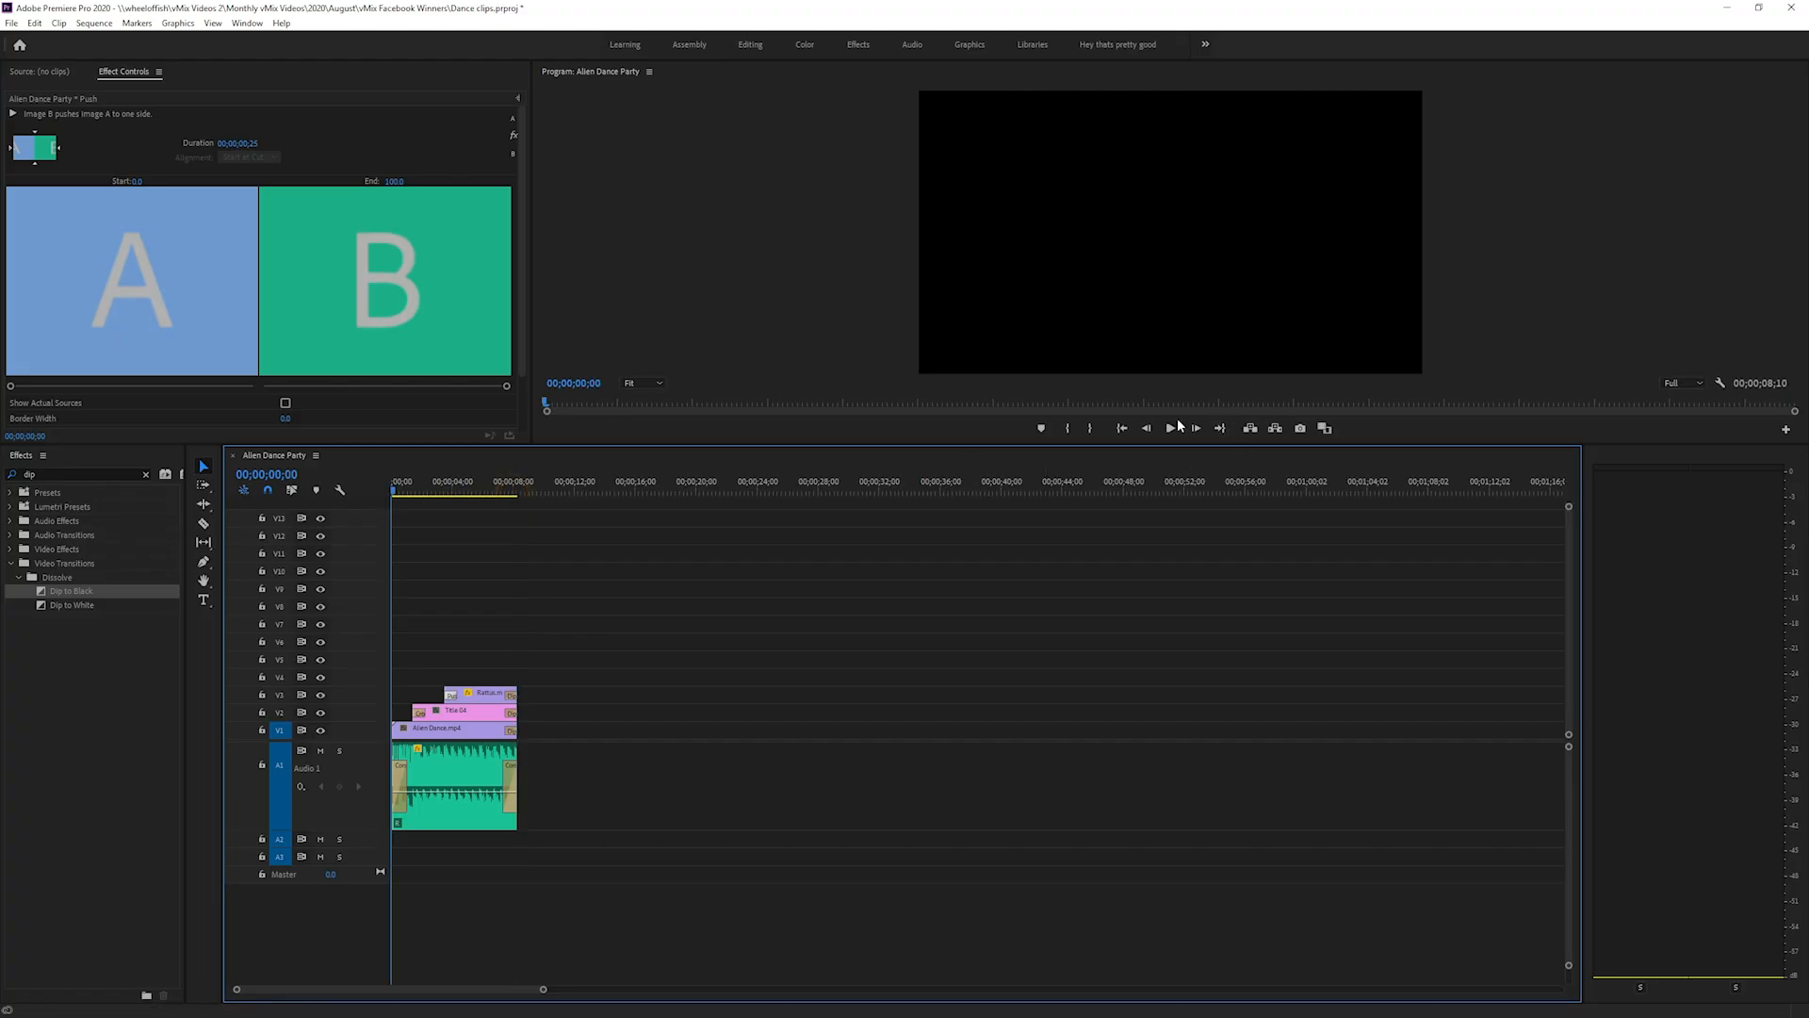
Step: Play the Alien Dance Party sequence and review its timeline and Project panel
{"action": "left_click", "coordinate": [1169, 428]}
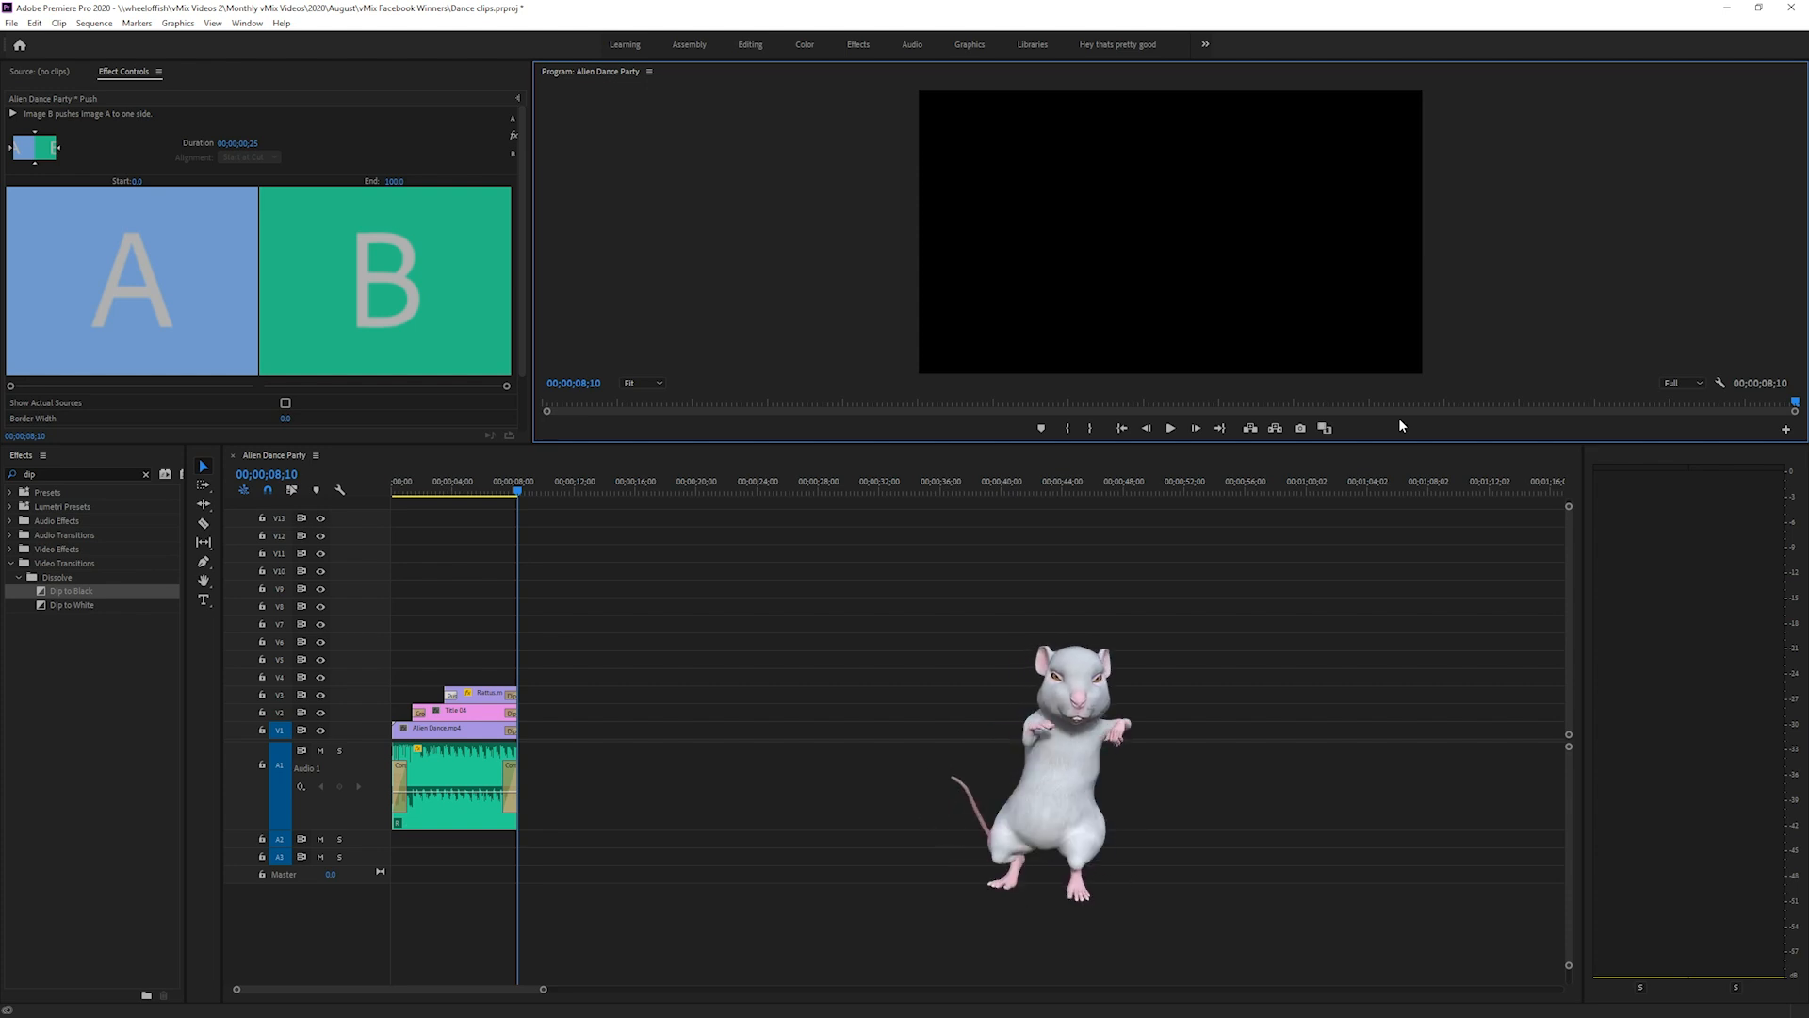
{"action": "left_click", "coordinate": [204, 72]}
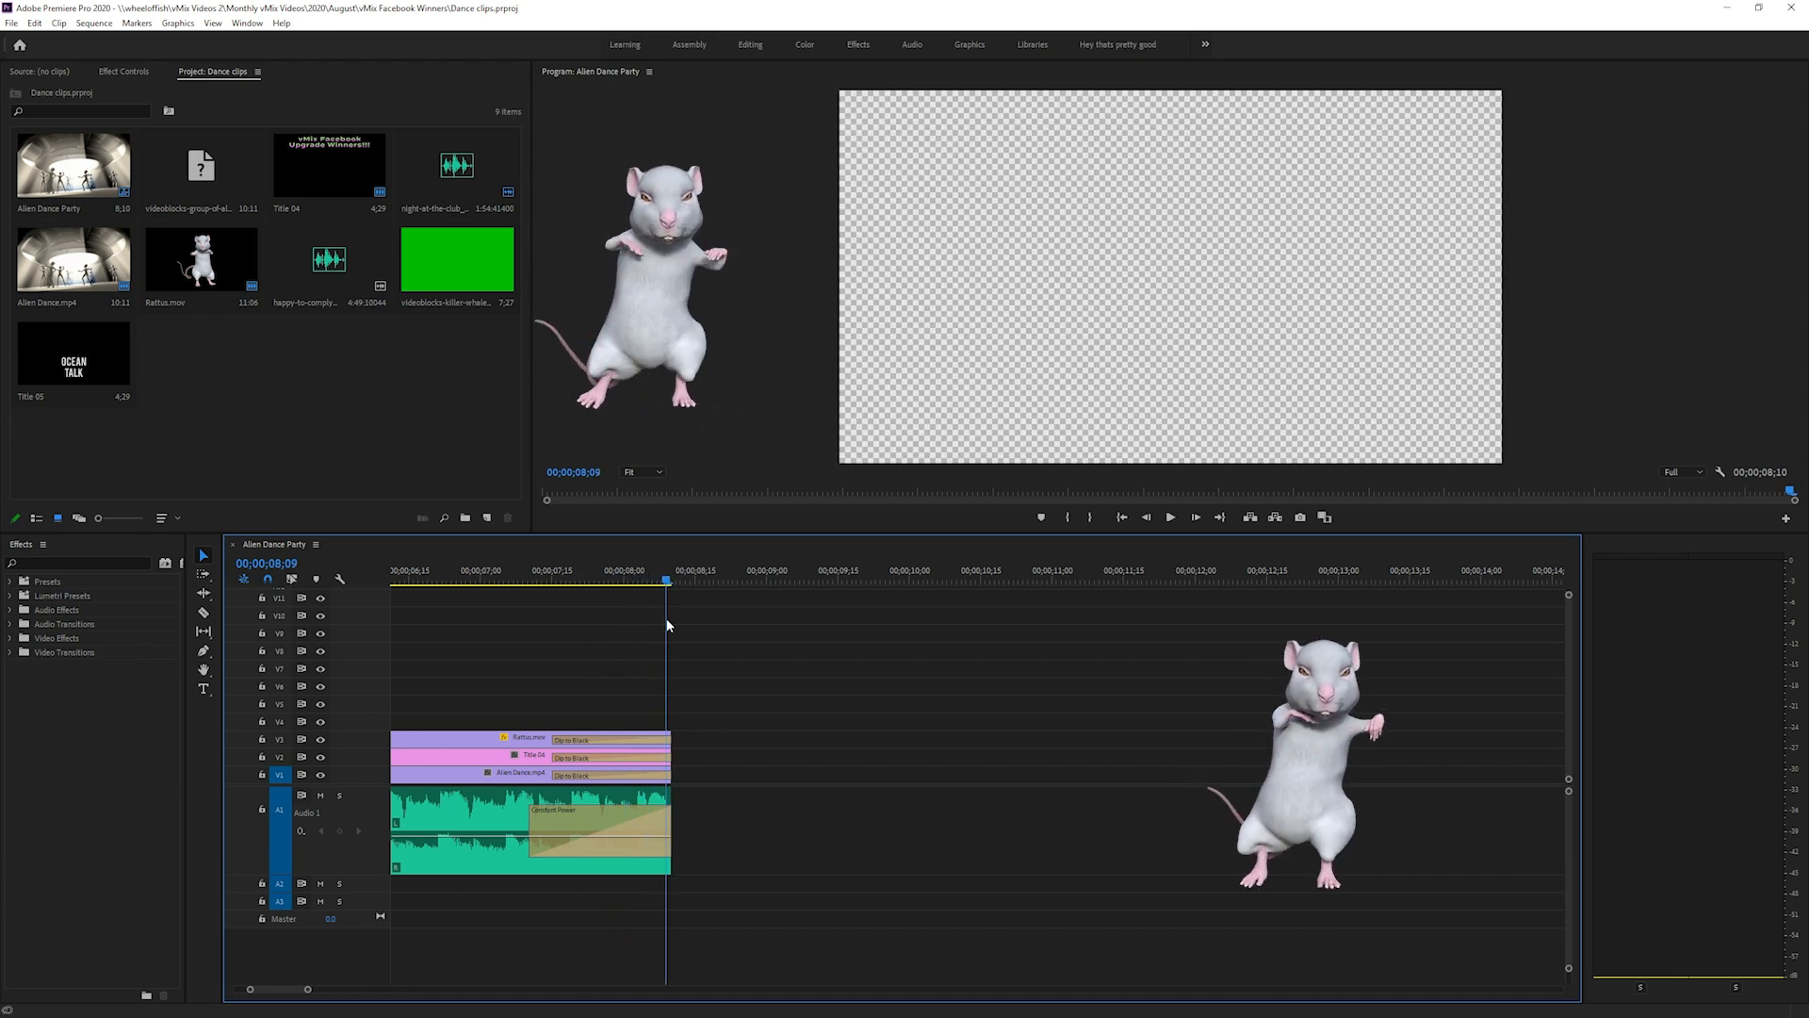
{"action": "left_click", "coordinate": [522, 580]}
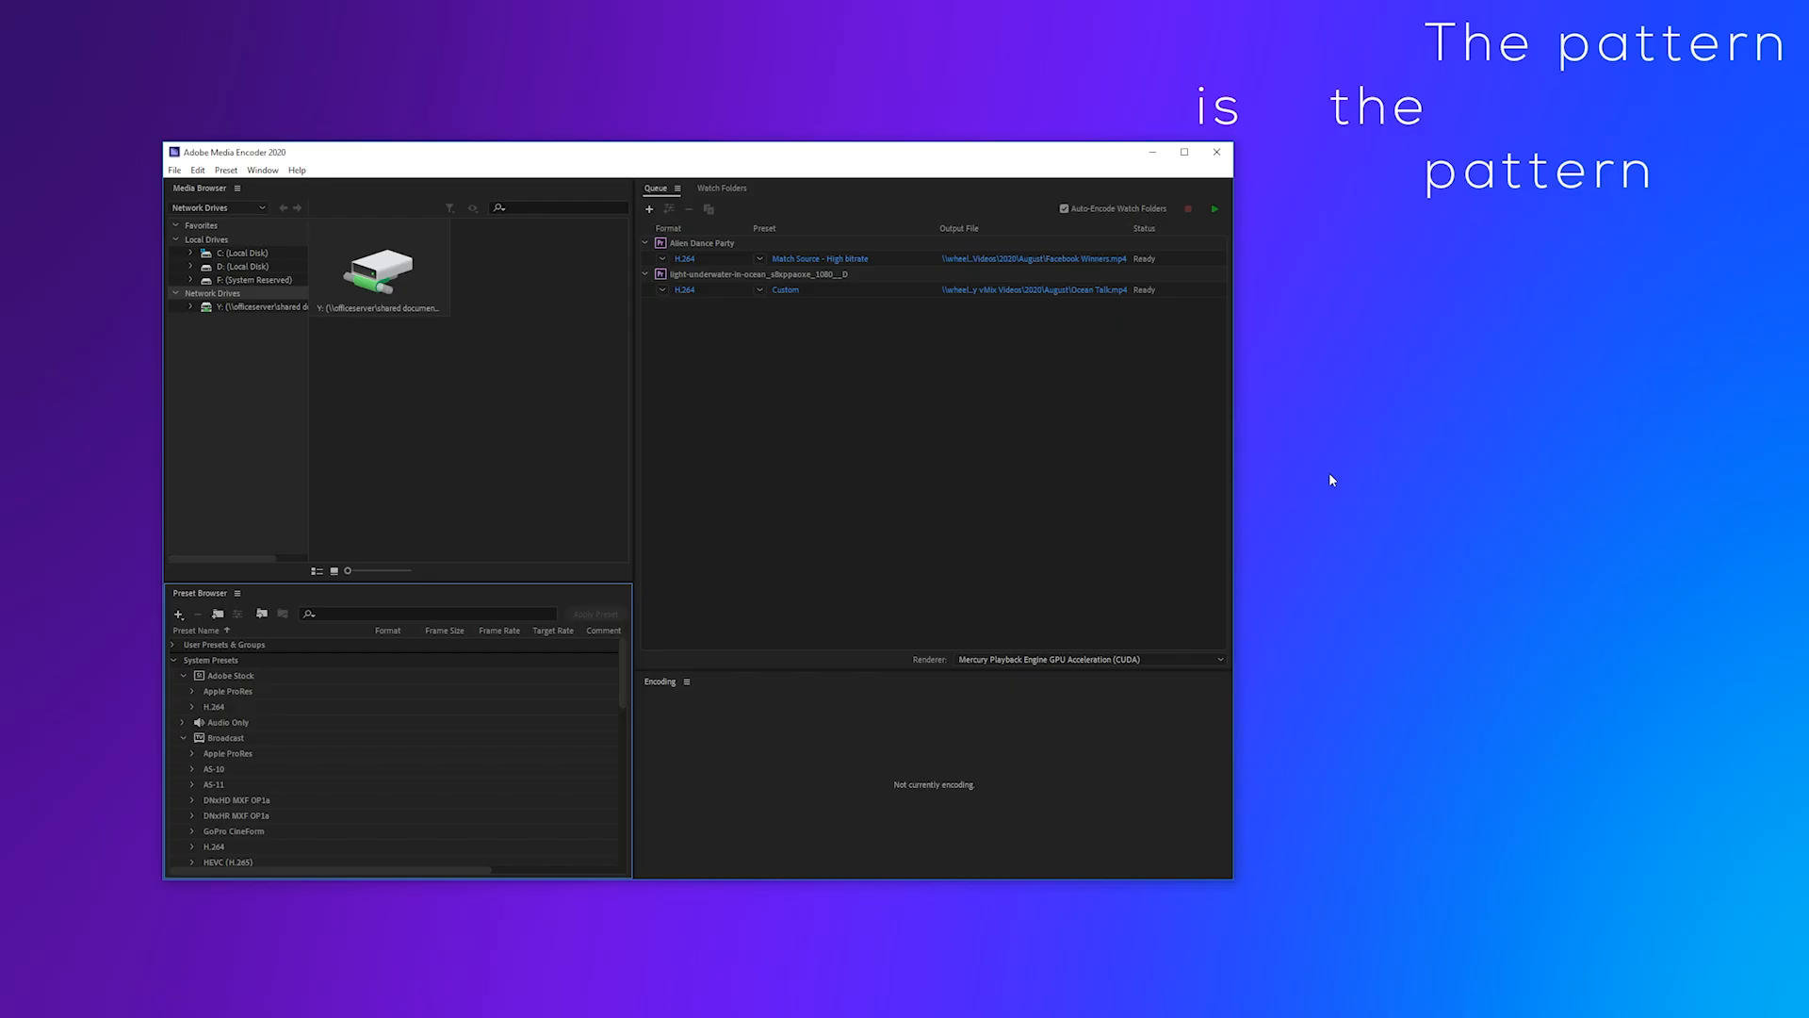
{"action": "mouse_move", "coordinate": [1199, 374]}
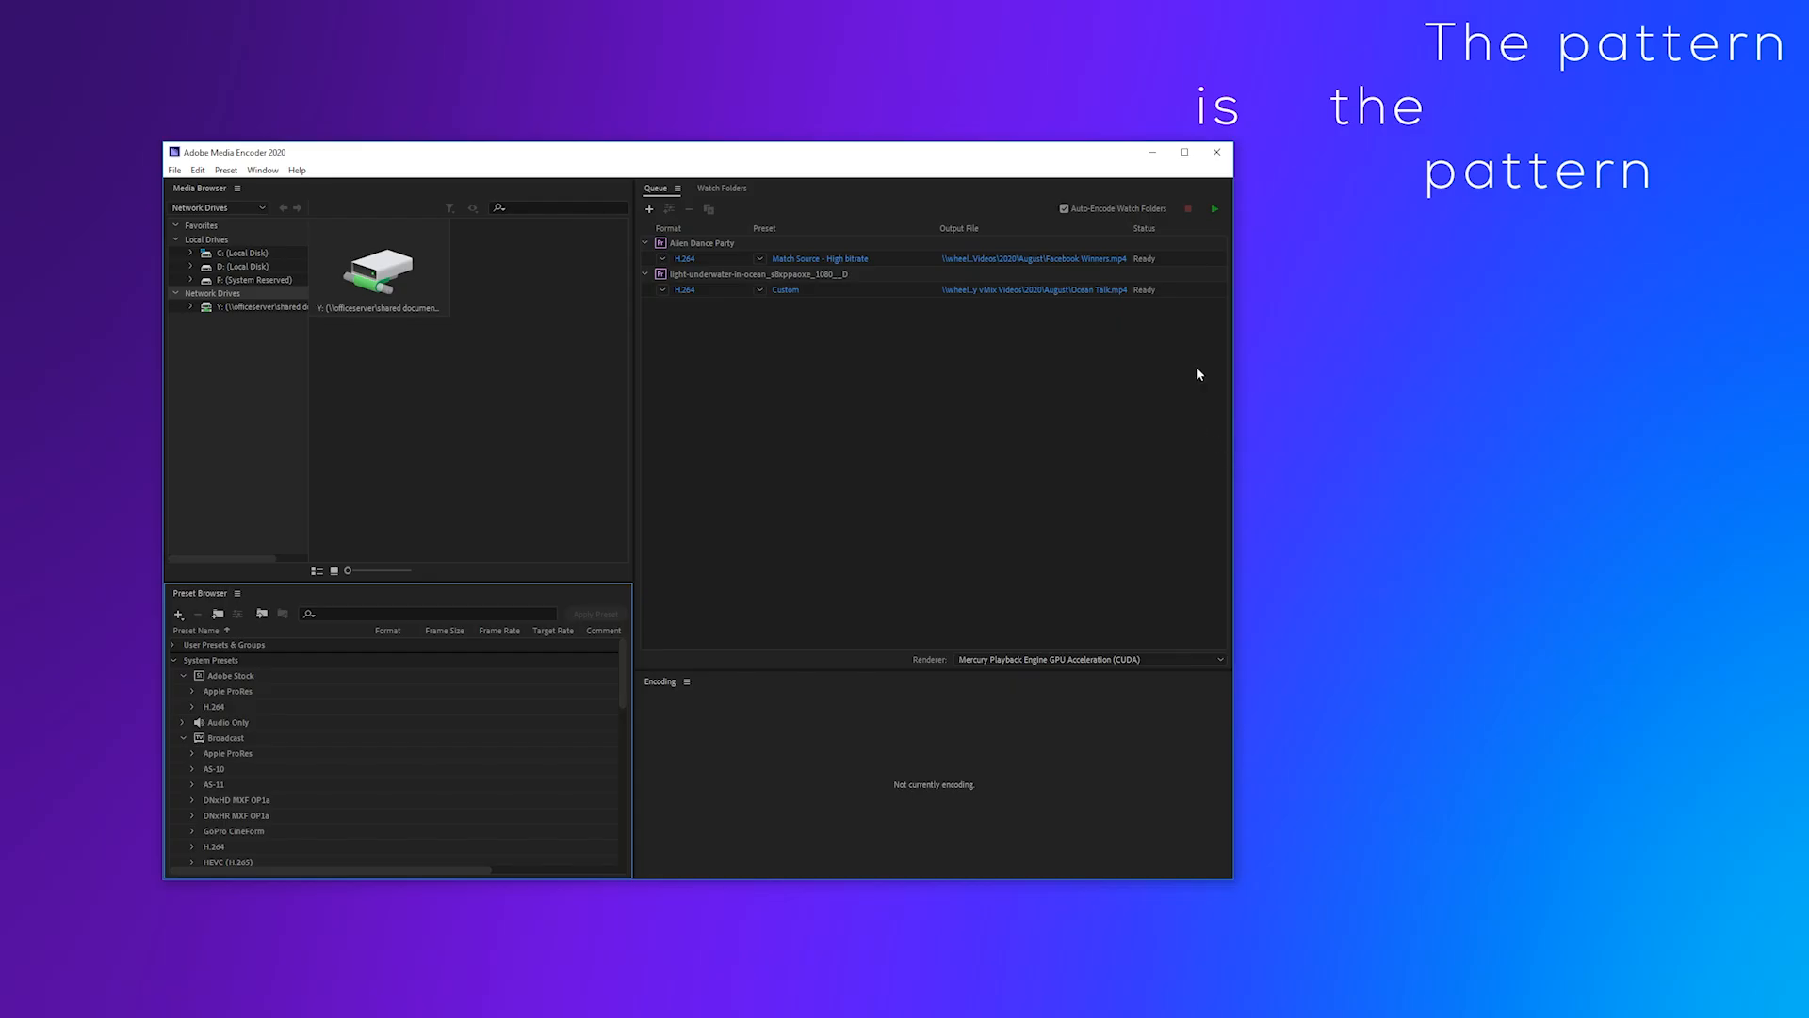
Step: Show Media Encoder's queue with the Alien Dance Party and underwater H.264 jobs
{"action": "left_click", "coordinate": [1215, 208]}
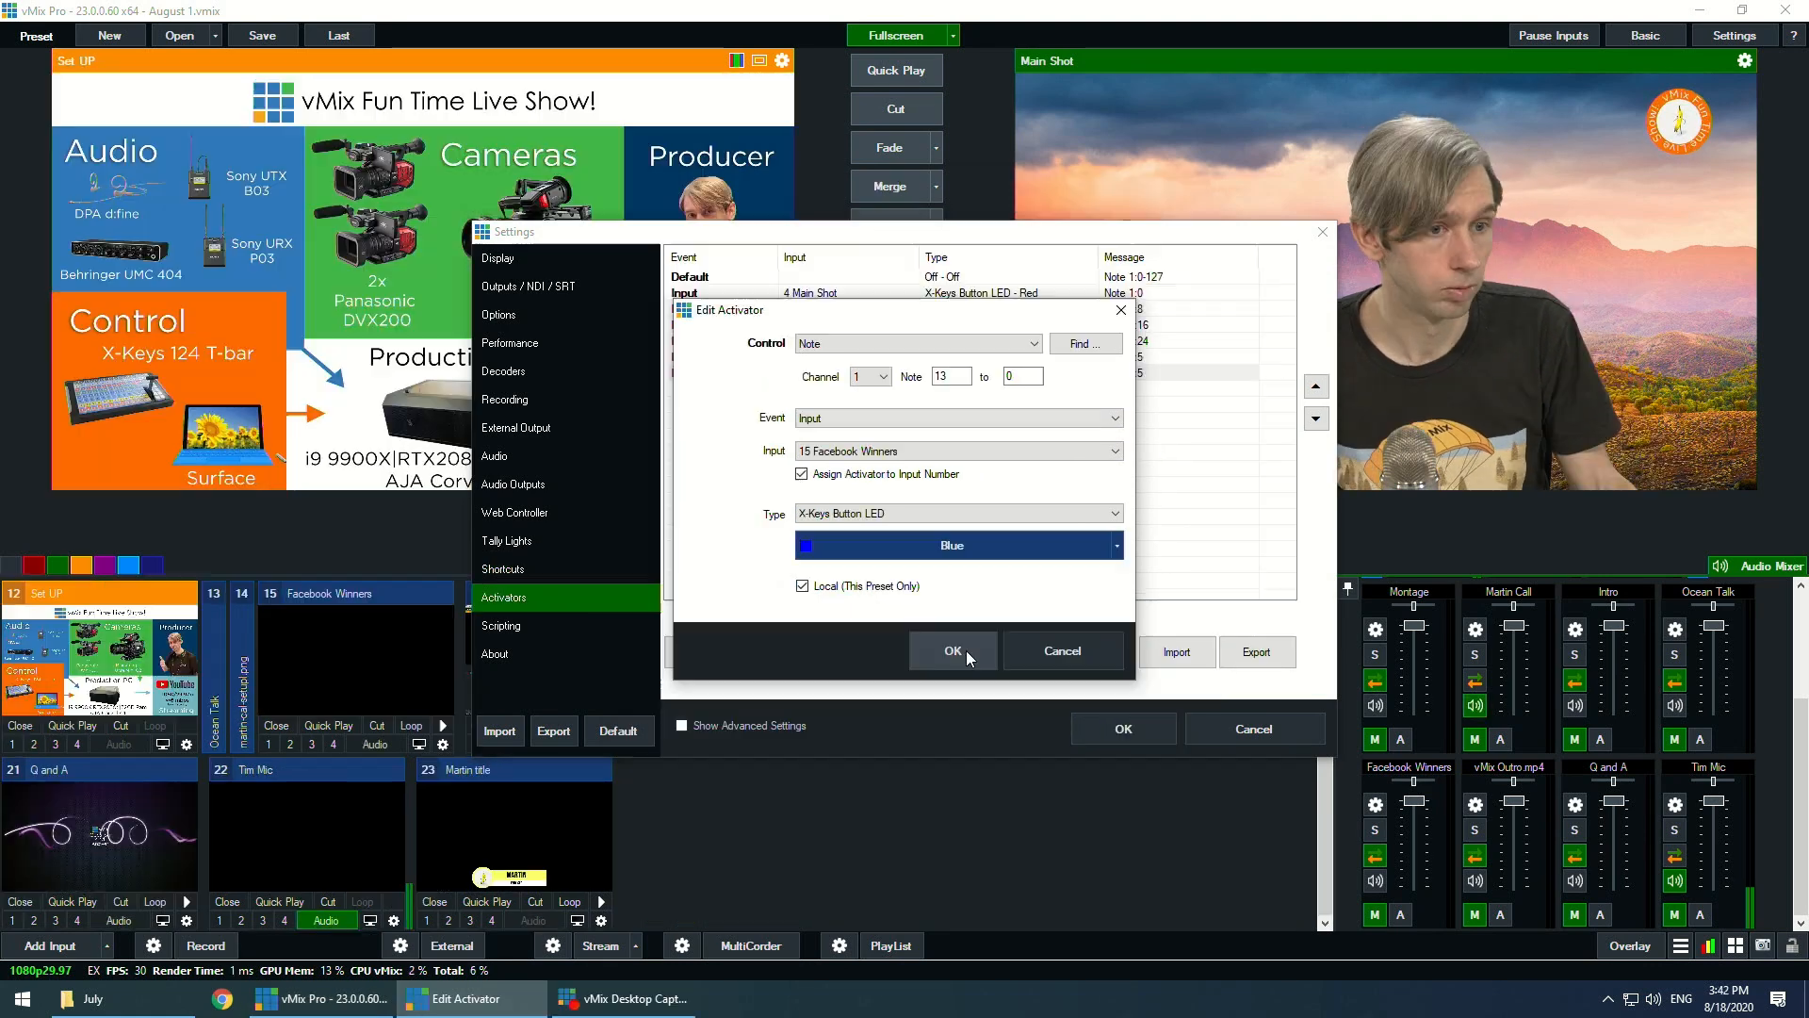
Step: Save the note 13 activator for input 15 Facebook Winners with a blue X-Keys LED
{"action": "left_click", "coordinate": [953, 650]}
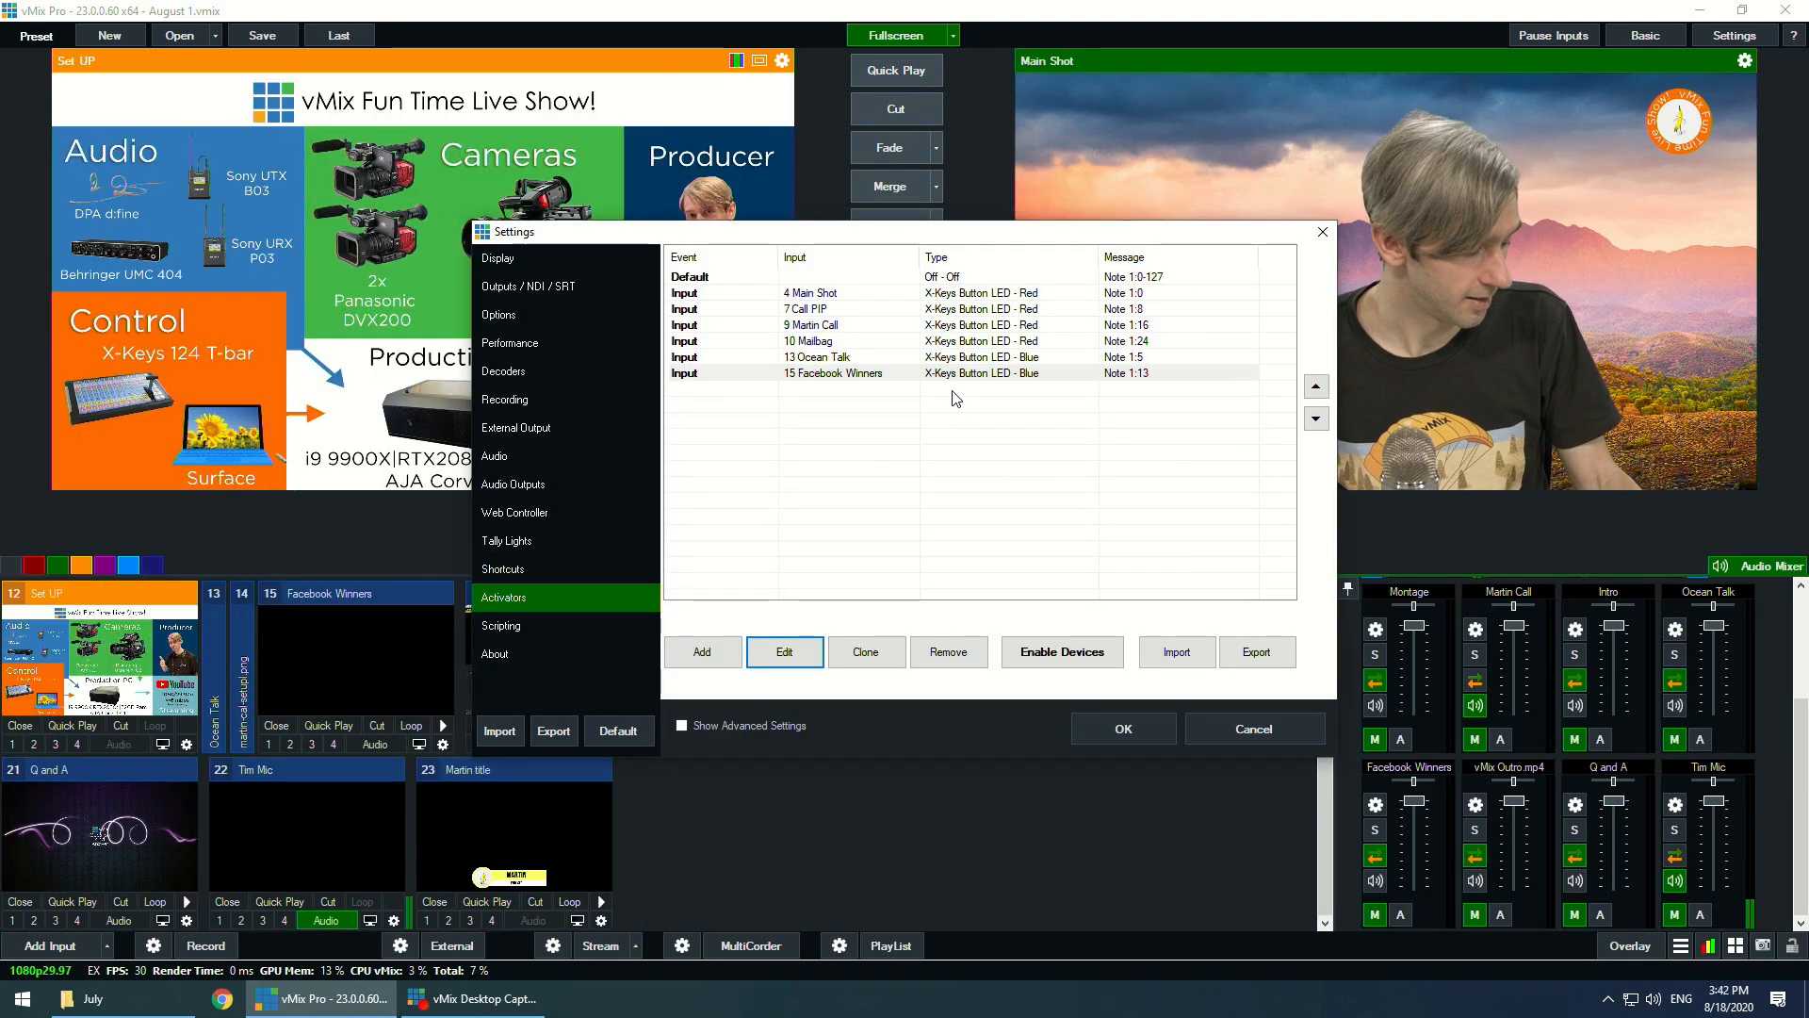